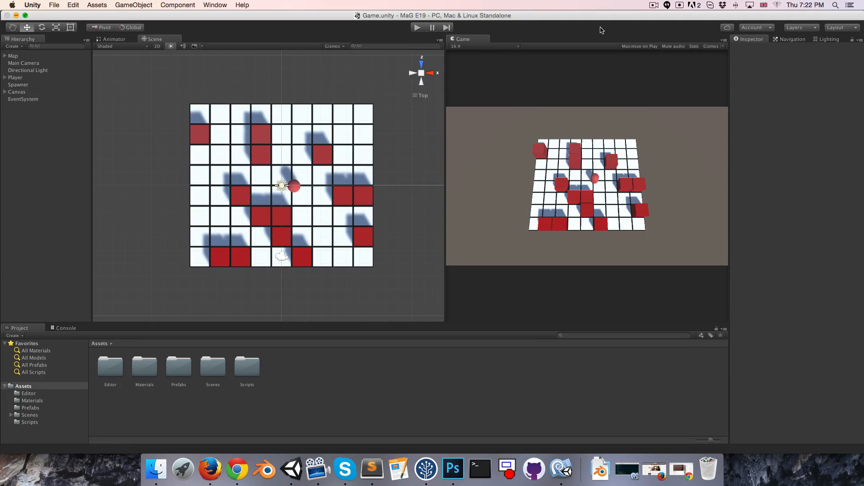
mouse_move(566, 185)
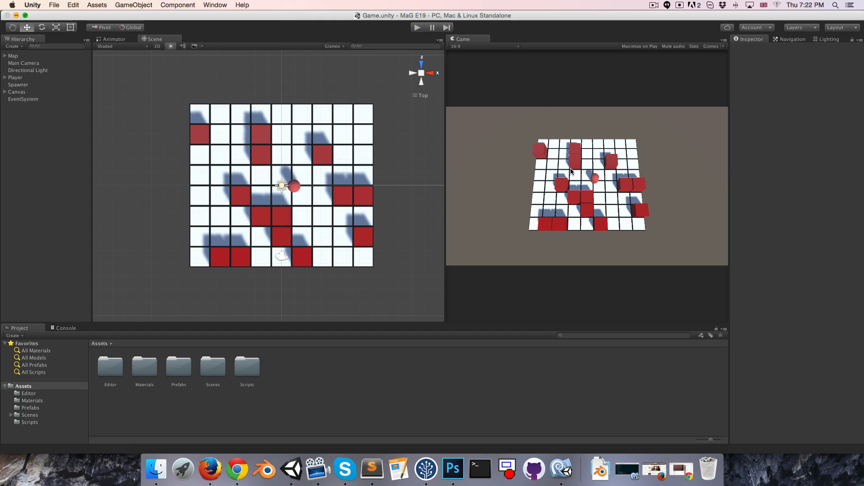
mouse_move(566, 178)
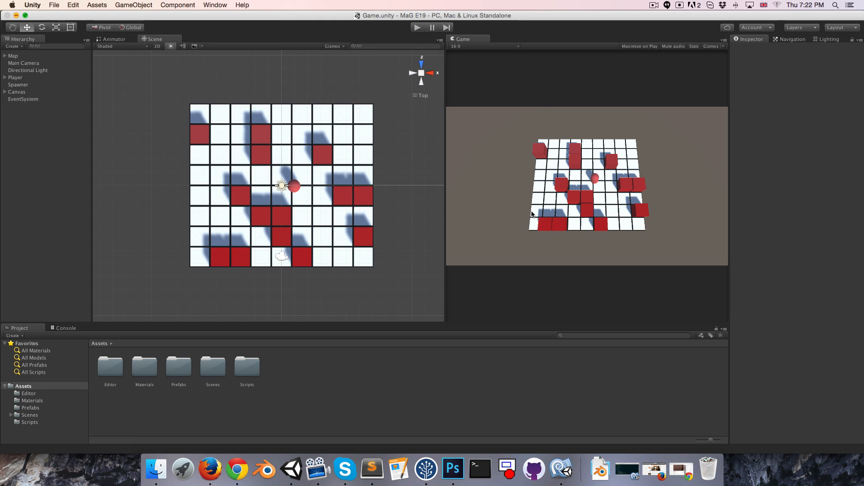
Switch from the Unity grid scene to an empty Photoshop workspace.
left_click(453, 469)
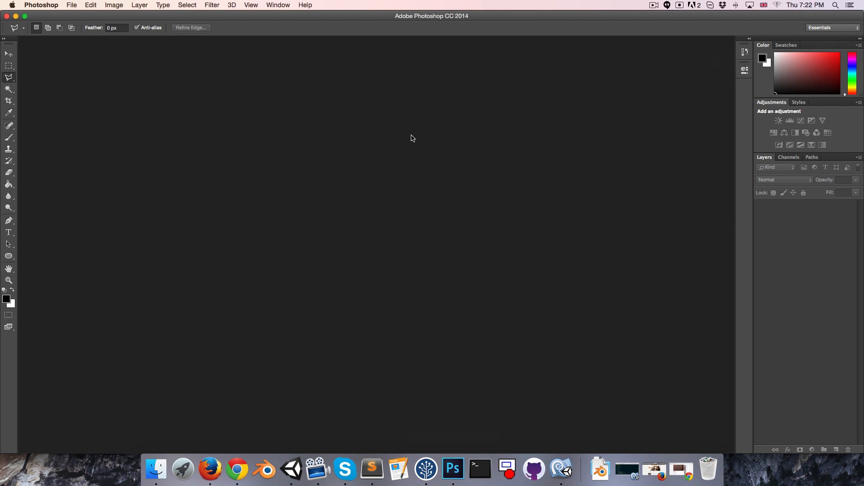
Create a 400×400 black document with a full-size white ring: no fill, ~49 pt stroke.
left_click(71, 5)
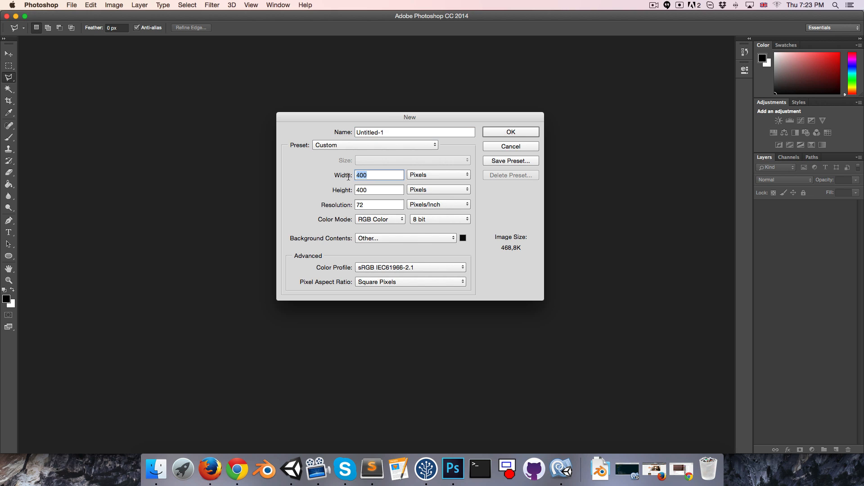
left_click(509, 132)
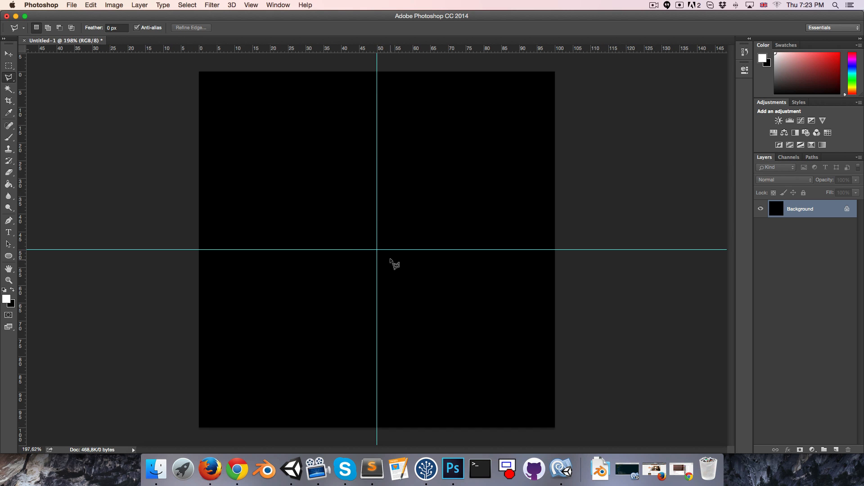
left_click(9, 256)
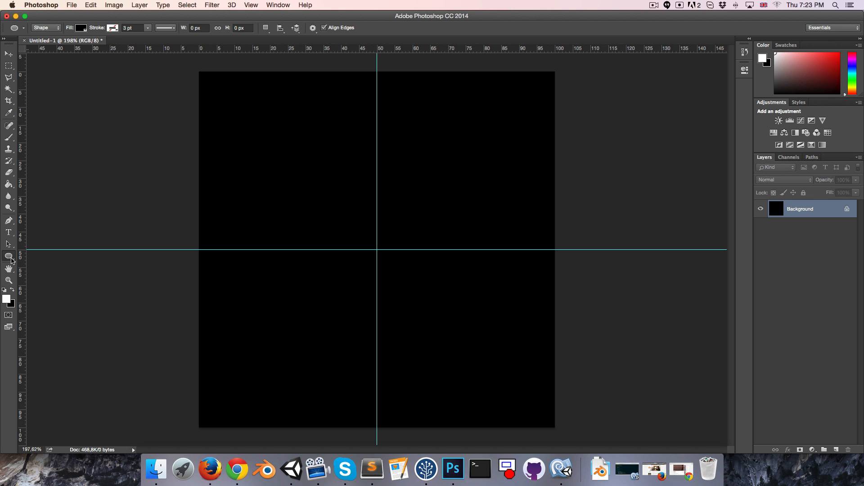
mouse_move(378, 250)
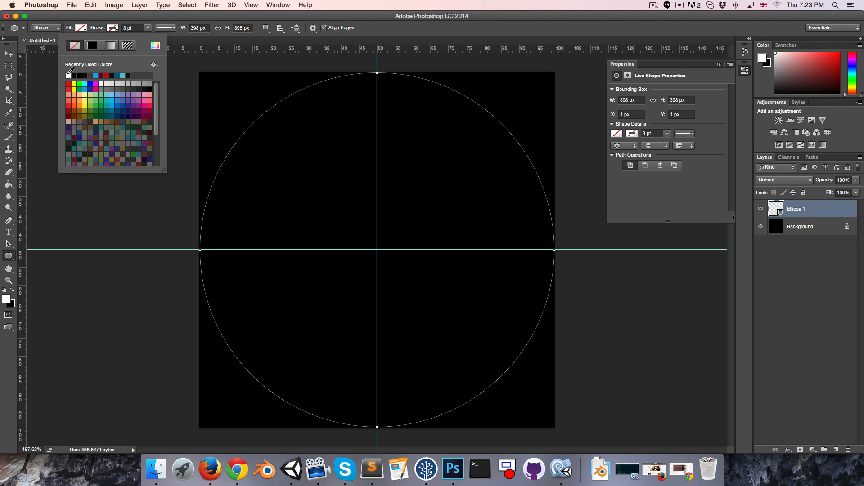
left_click(69, 76)
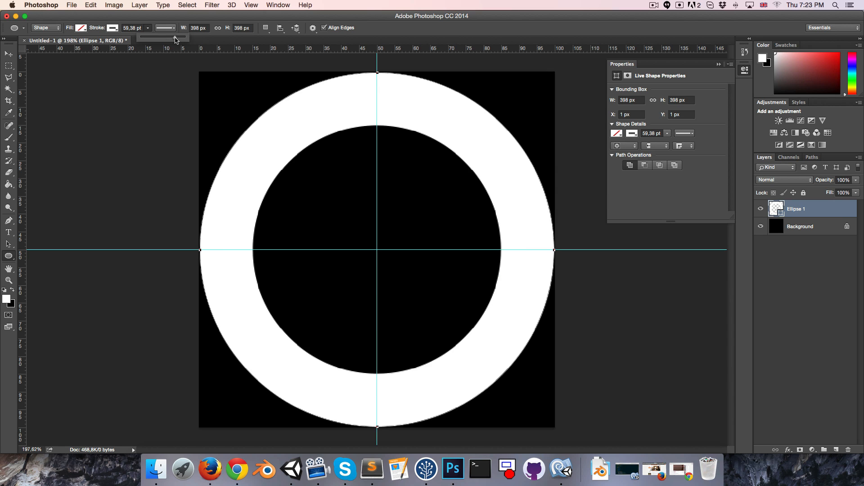
left_click_drag(186, 37, 162, 37)
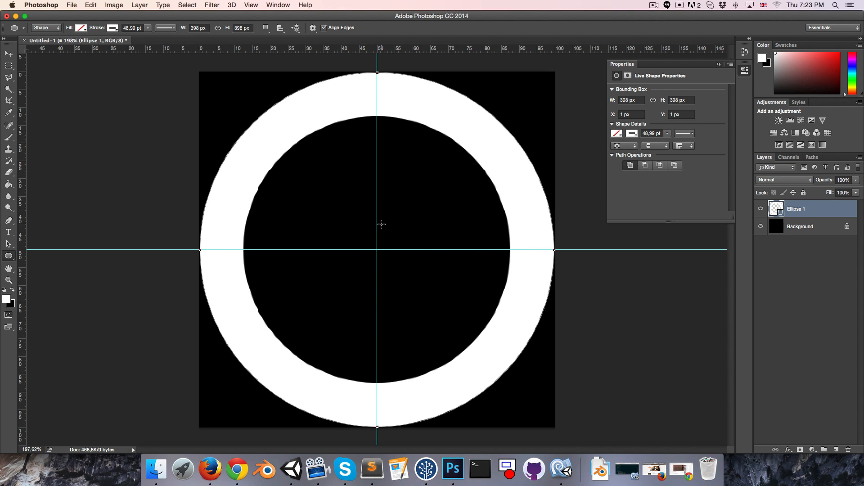
mouse_move(350, 300)
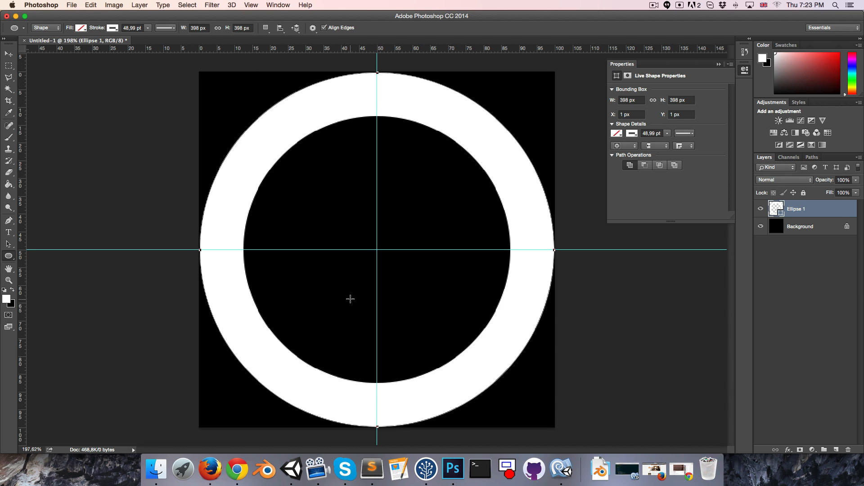
Set the Photoshop grid spacing, then mask the ring into rotated arc copies on duplicated layers.
left_click(71, 5)
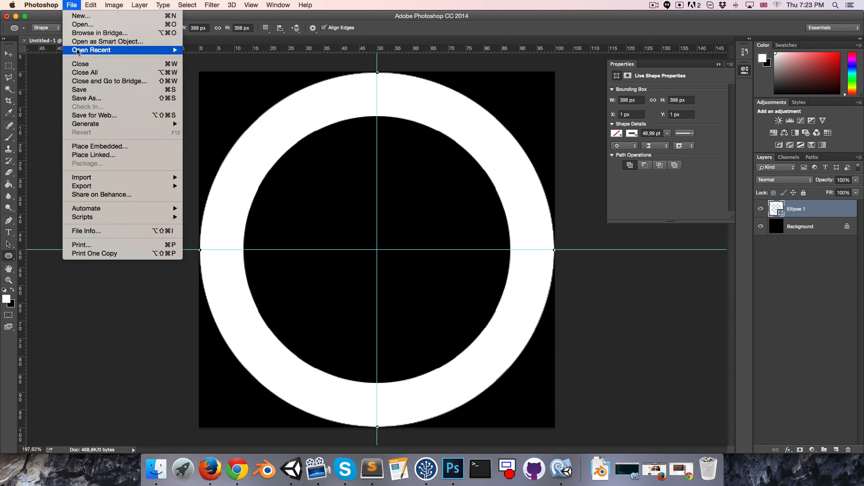
left_click(42, 5)
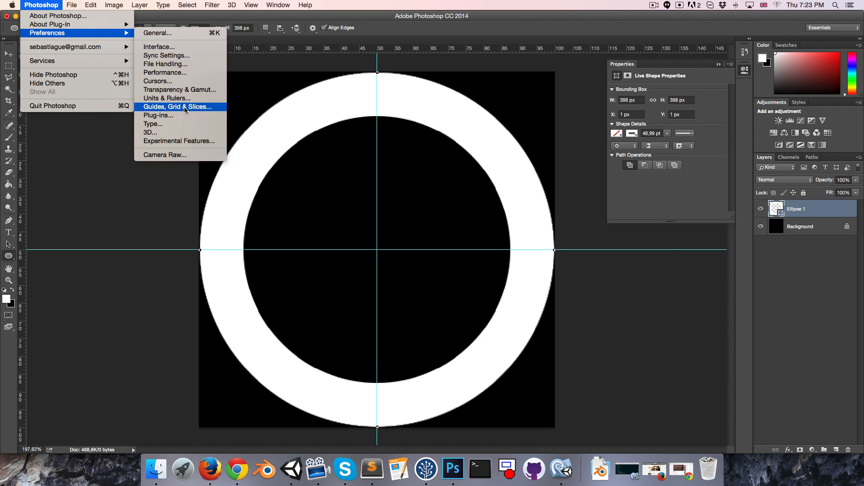
left_click(176, 107)
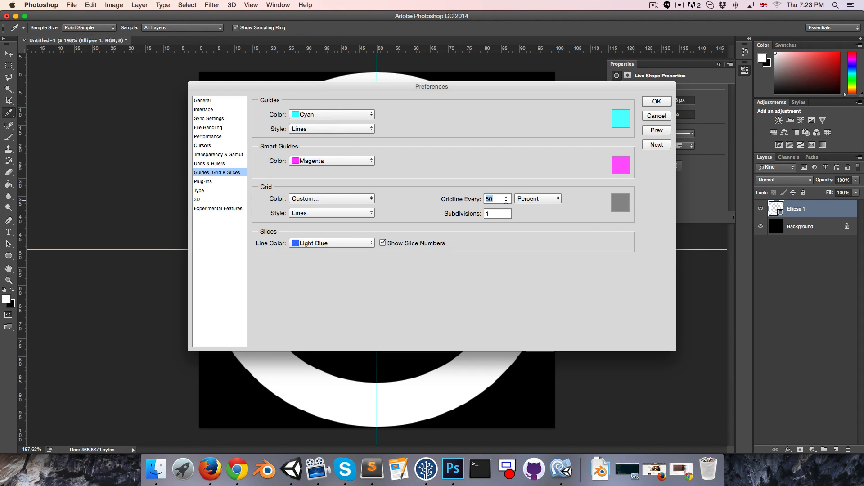
left_click(656, 101)
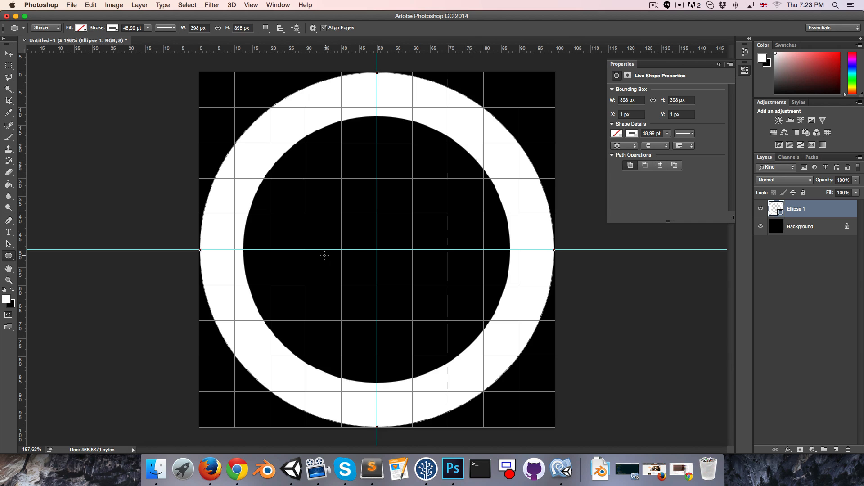
left_click(9, 64)
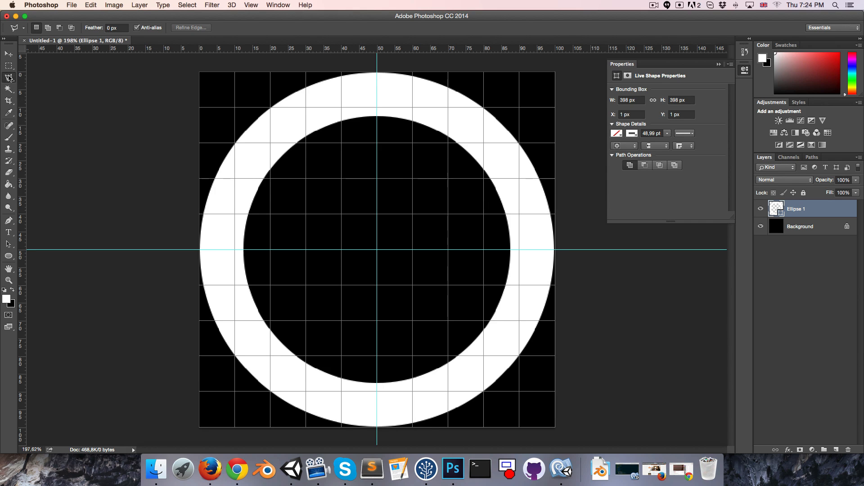
mouse_move(380, 256)
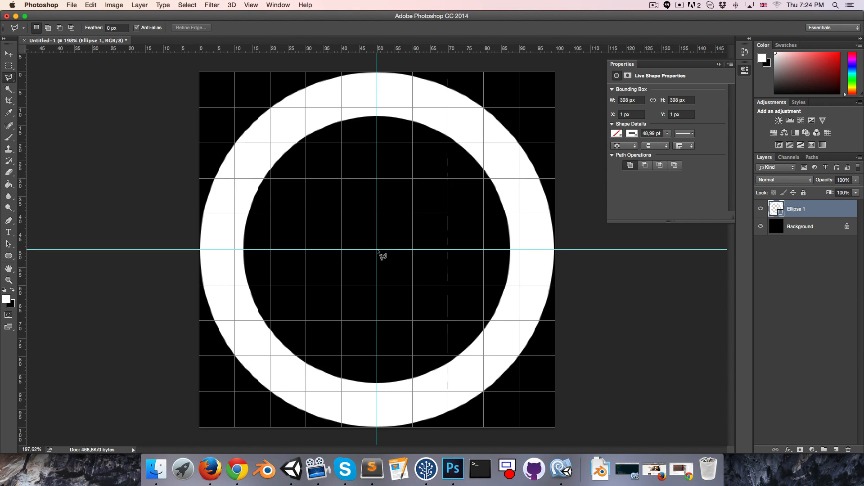
mouse_move(388, 249)
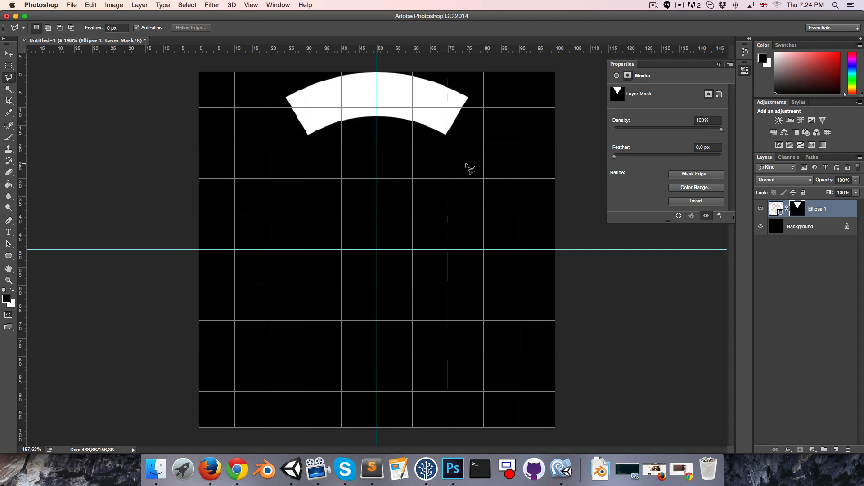
mouse_move(375, 109)
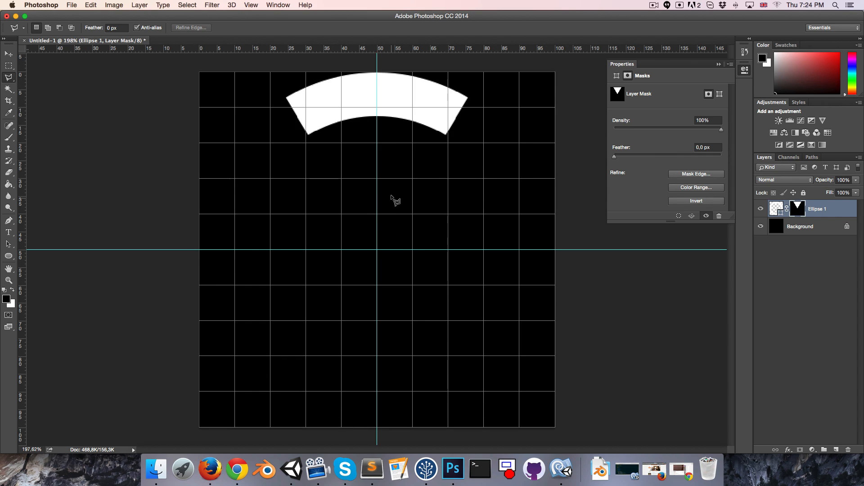
left_click(139, 4)
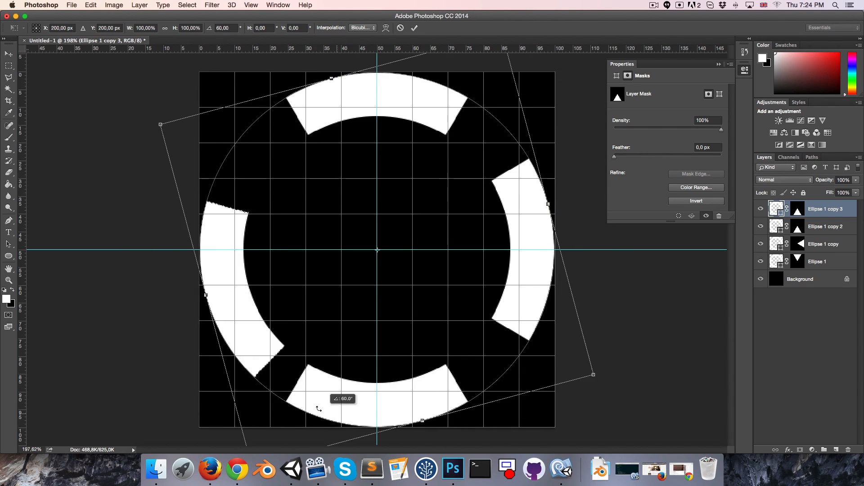
Commit the arc rotation, hide the black Background layer, and save as Cross.psd.
key("Return")
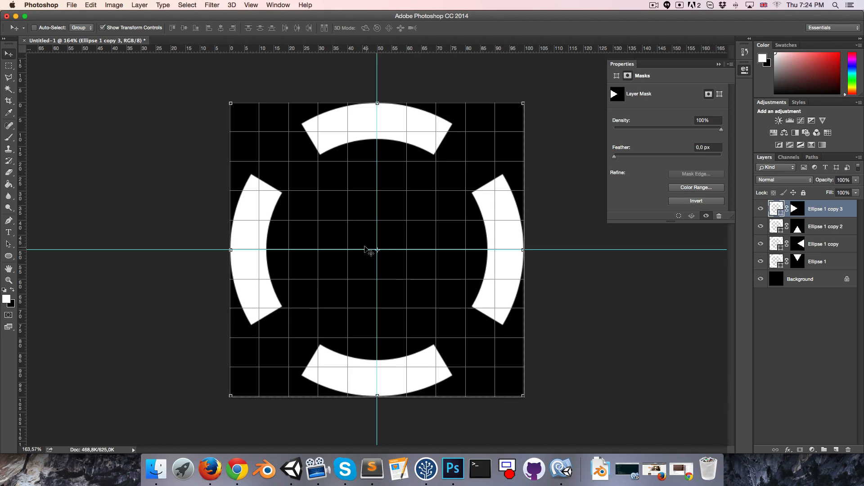
mouse_move(388, 248)
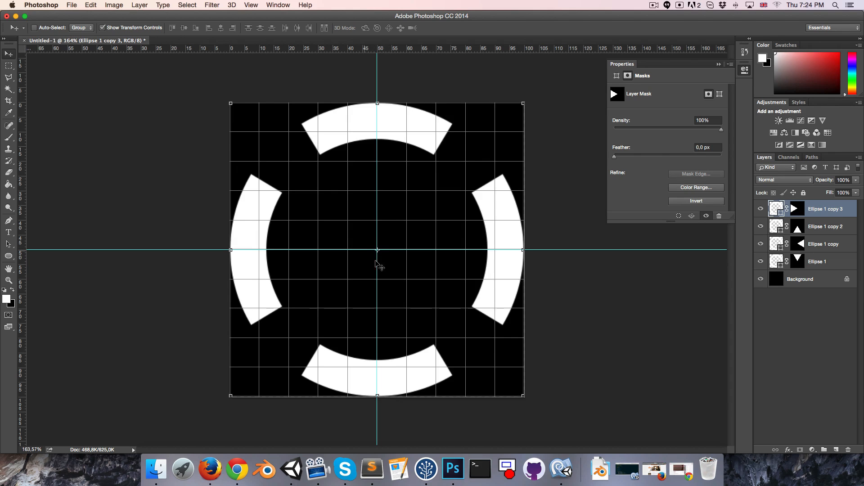
mouse_move(433, 262)
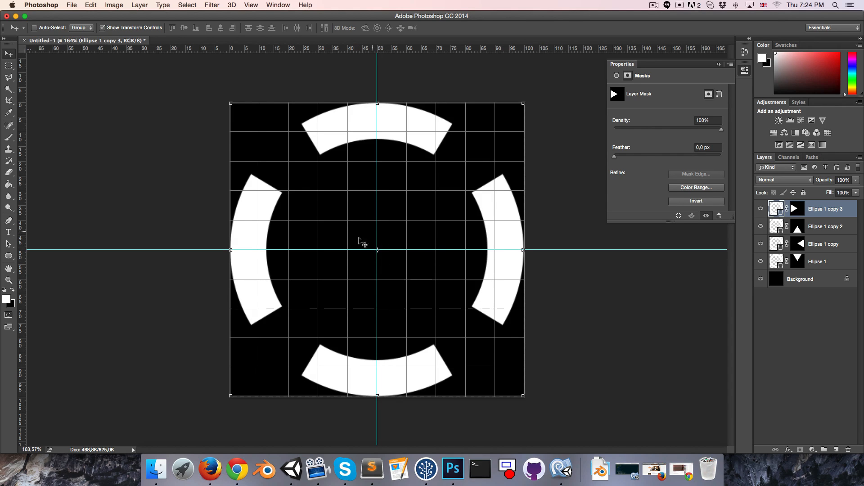
mouse_move(407, 226)
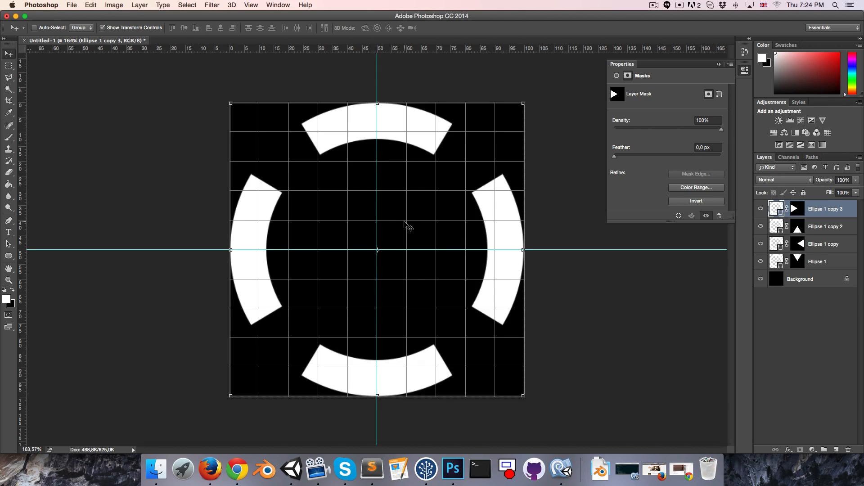
left_click(761, 279)
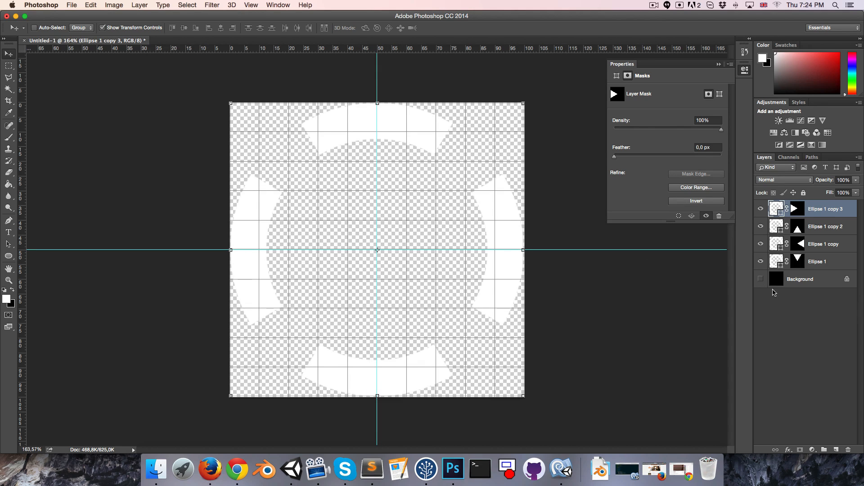
mouse_move(371, 307)
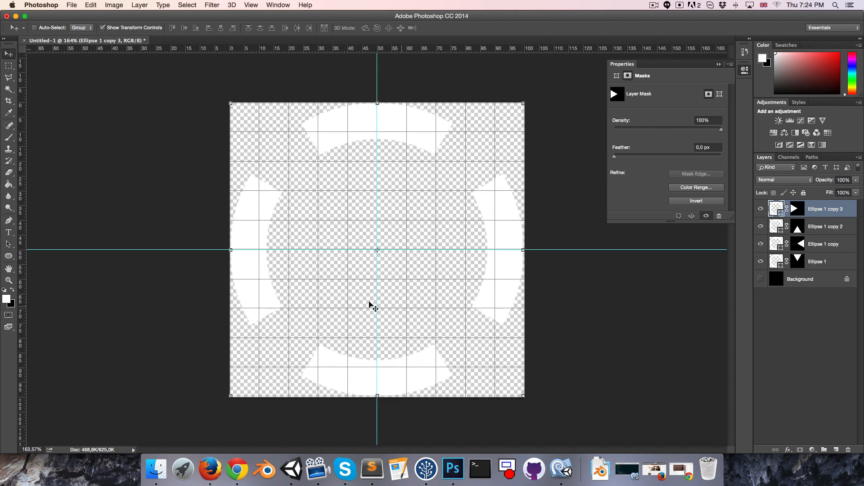
key("cmd+shift+s")
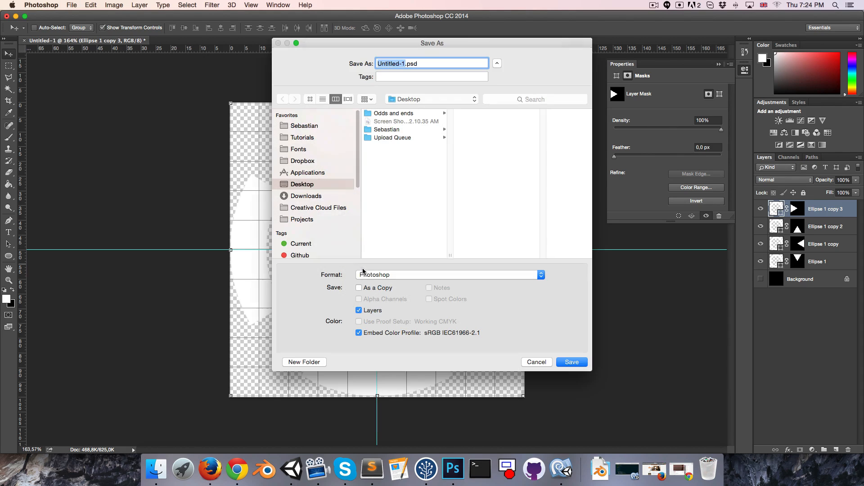
mouse_move(401, 192)
type("Cross")
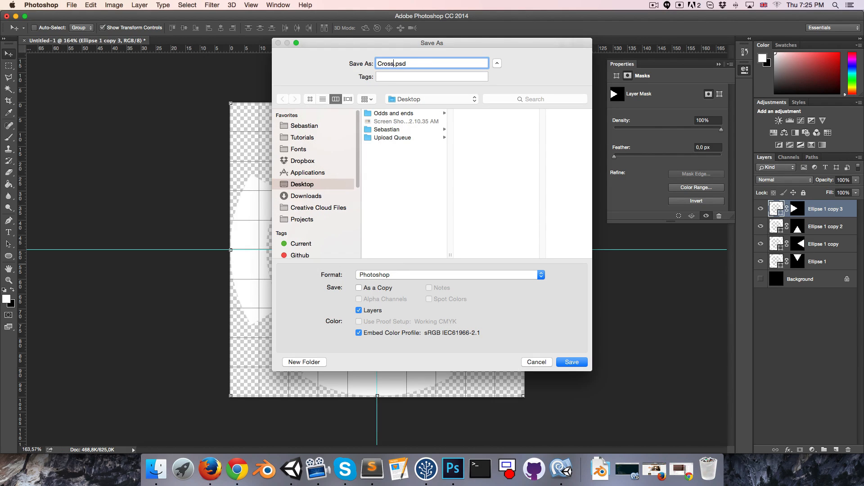
left_click(571, 362)
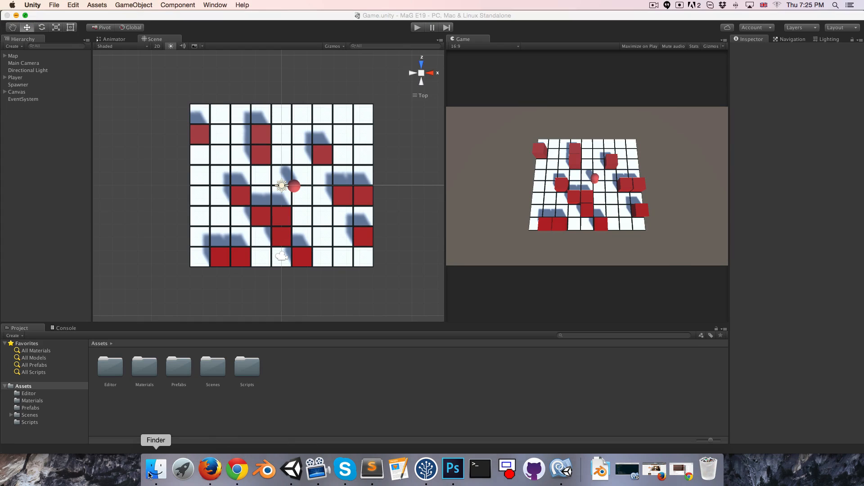
Import Crosshairs.psd as a Sprite (2D and UI) with mip maps off and max size 1024.
left_click(155, 470)
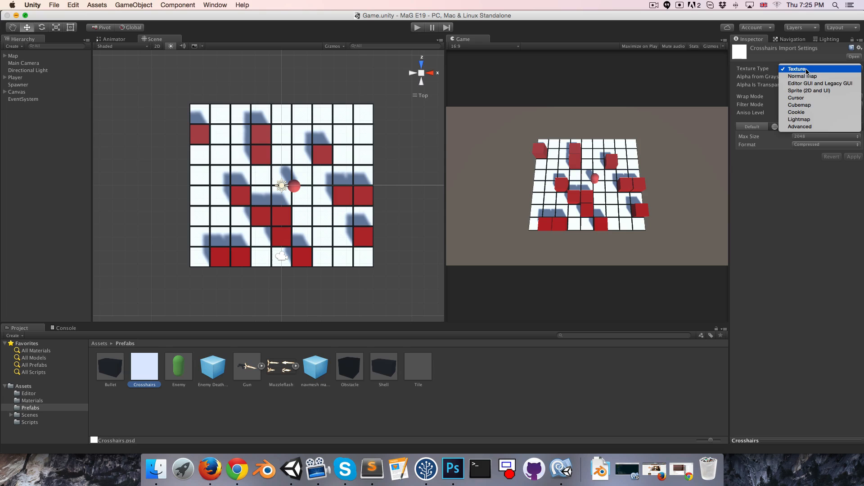
mouse_move(810, 91)
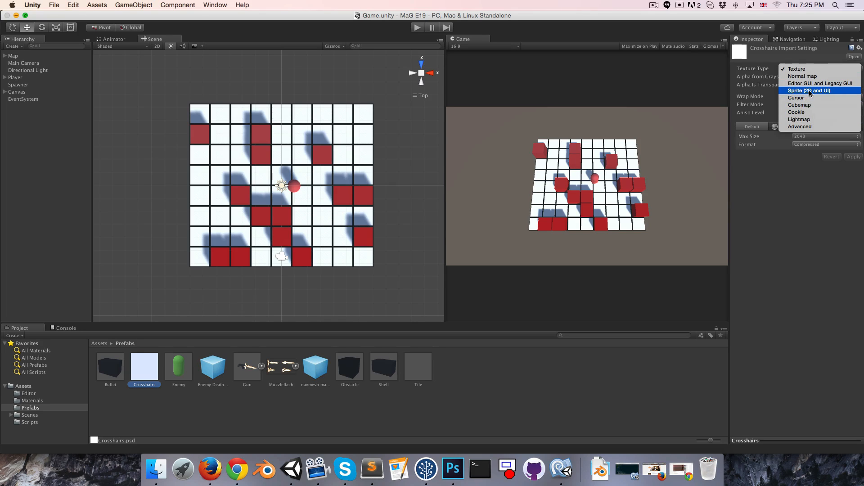
left_click(808, 91)
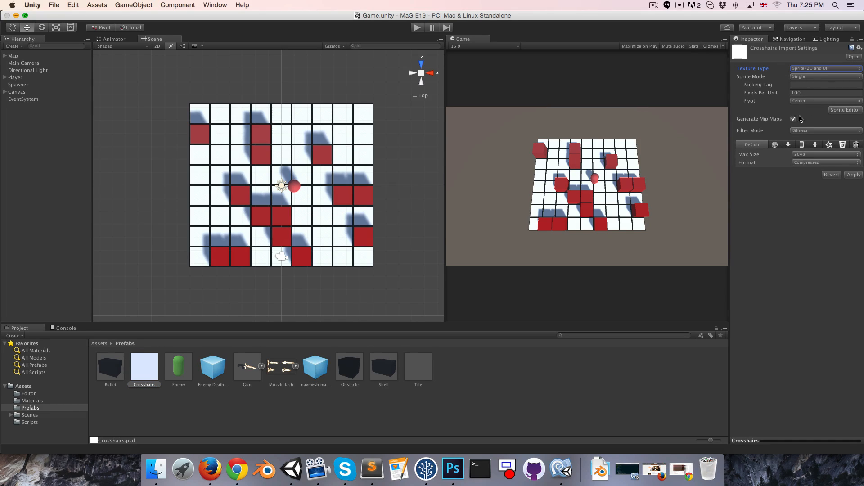
left_click(793, 118)
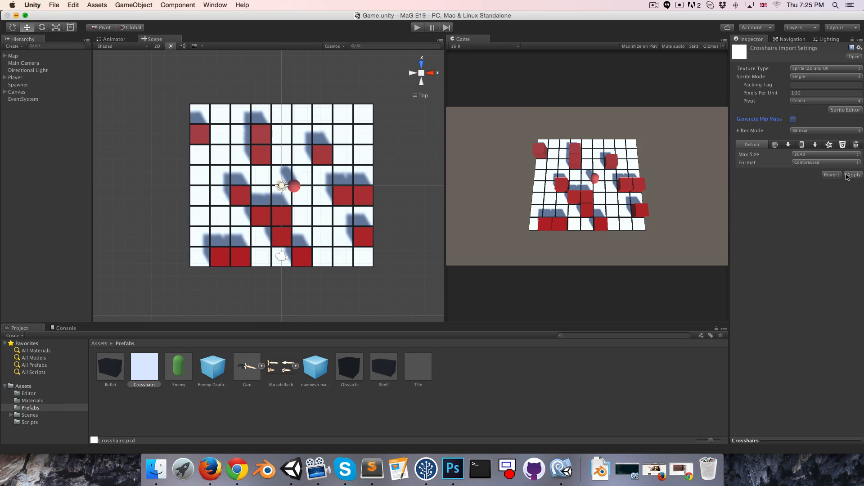
left_click(824, 154)
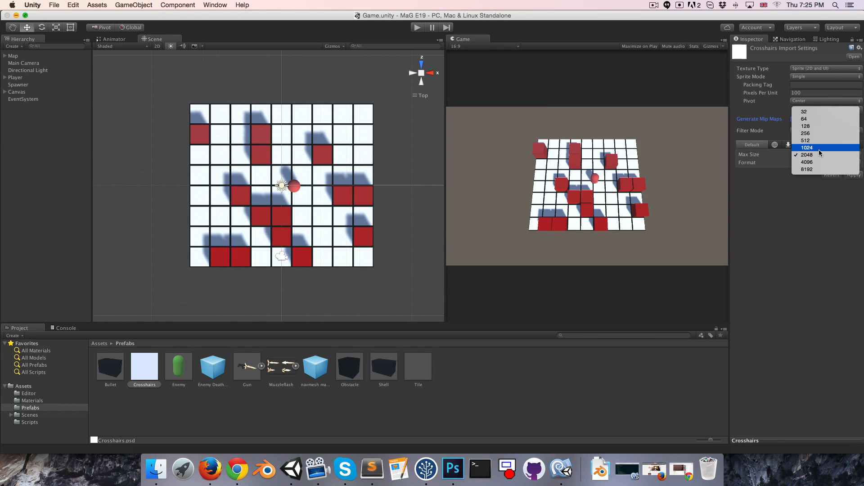
left_click(806, 147)
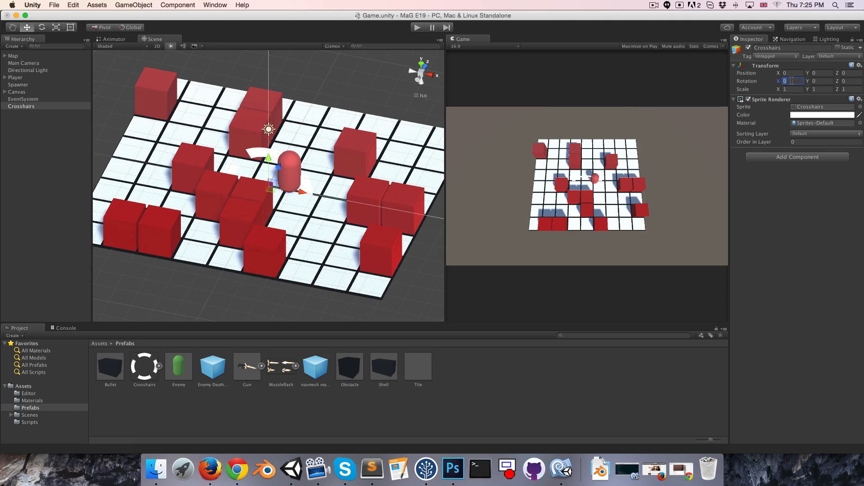
Rotate Crosshairs 90 on X, colour it black, and scale and lower it onto the player.
type("90")
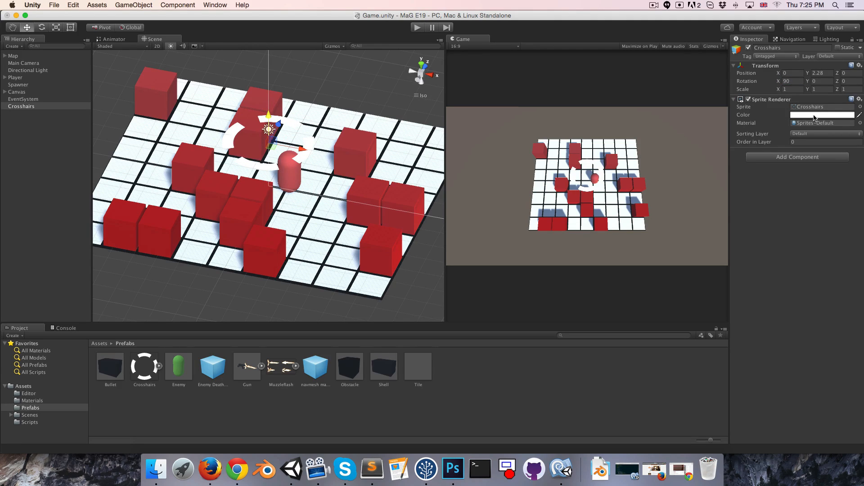
left_click(823, 115)
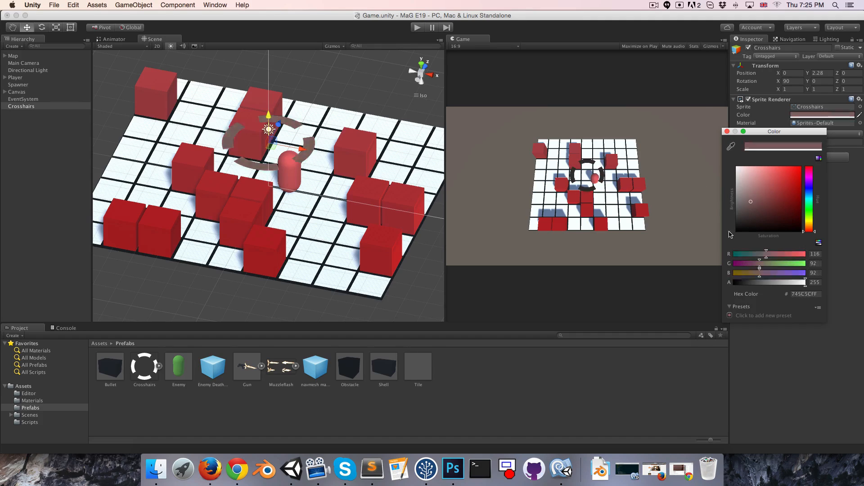
left_click(727, 131)
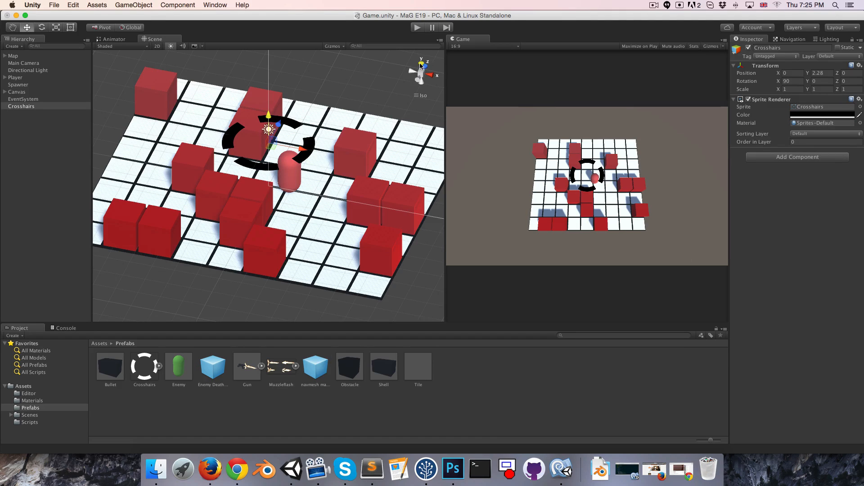
left_click(421, 69)
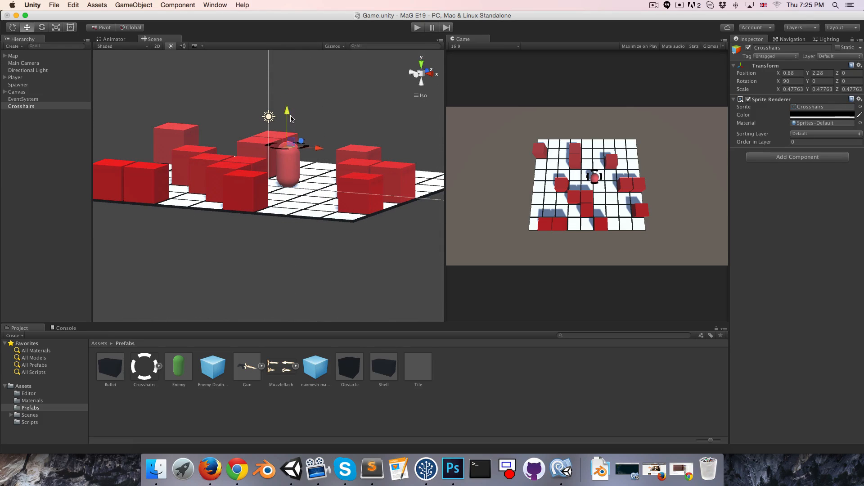
left_click_drag(287, 110, 291, 140)
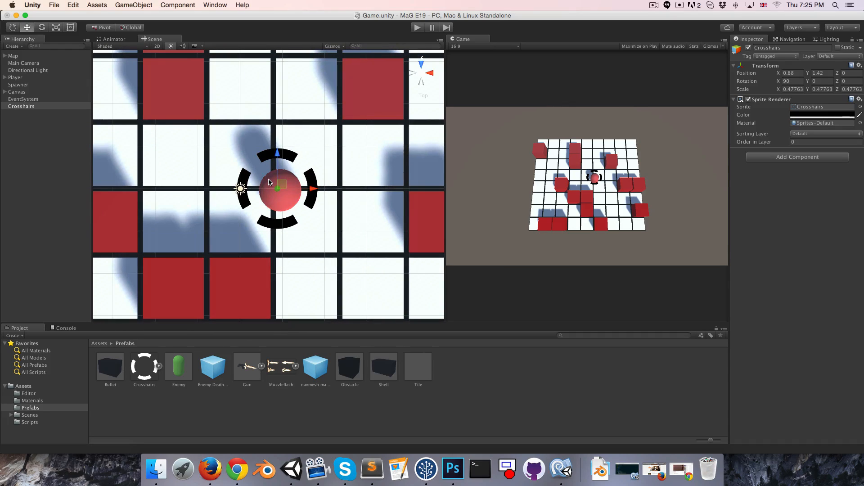
Add a Dot child showing the Knob sprite under Crosshairs, scale it, and reposition Crosshairs.
left_click(21, 106)
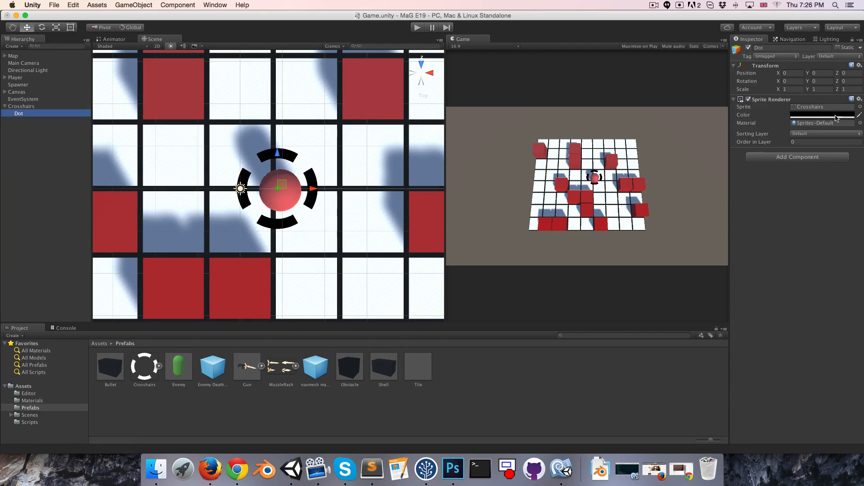
mouse_move(857, 111)
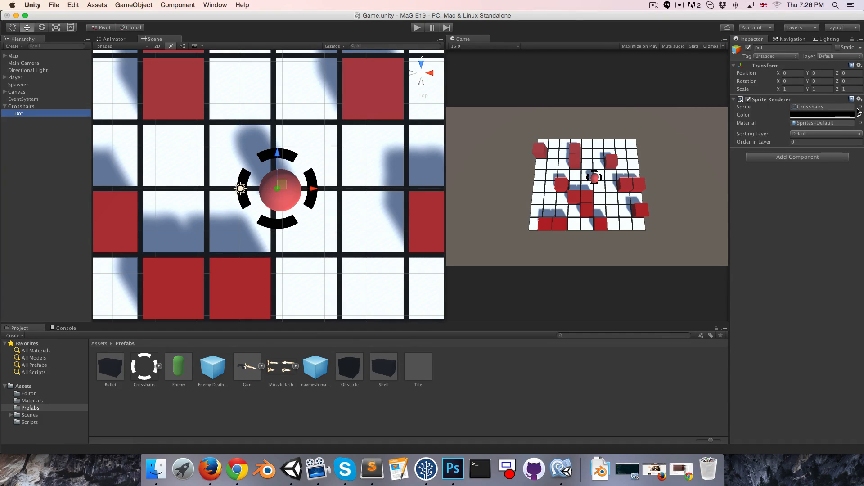
left_click(857, 111)
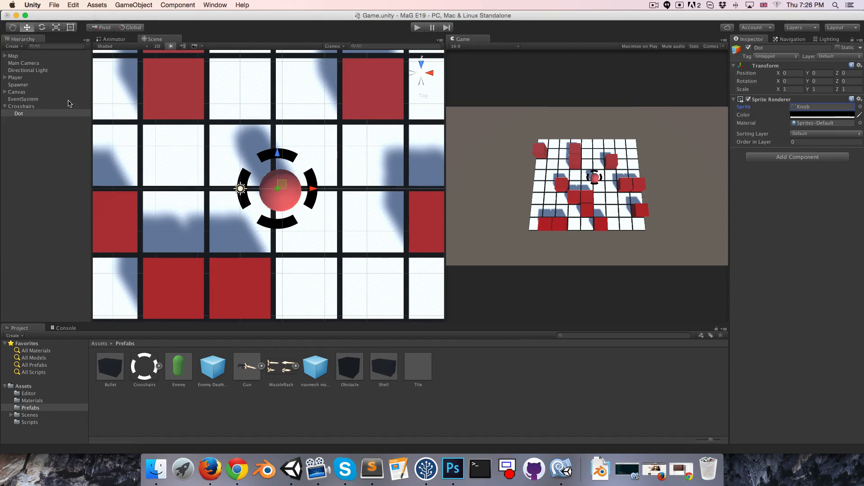
left_click(21, 106)
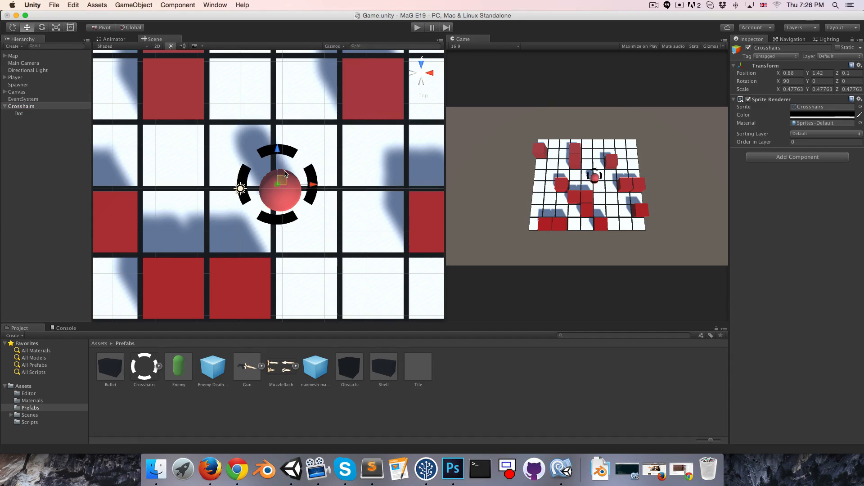
left_click(19, 113)
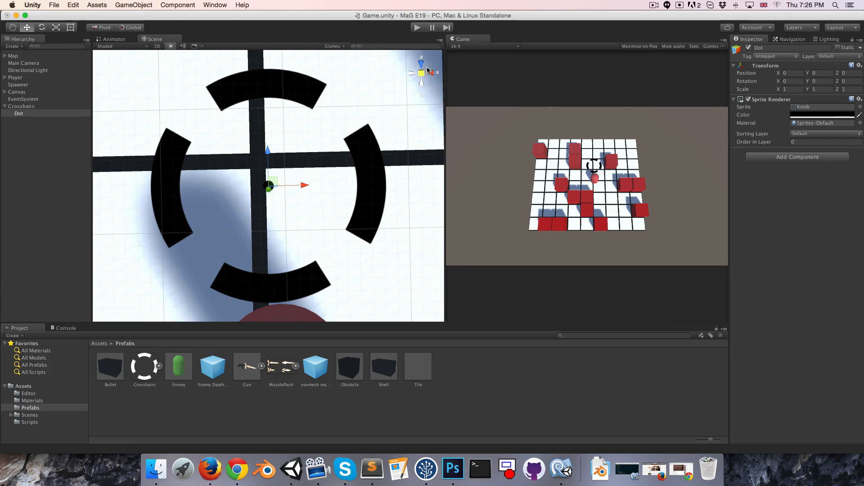
scroll("down", 3)
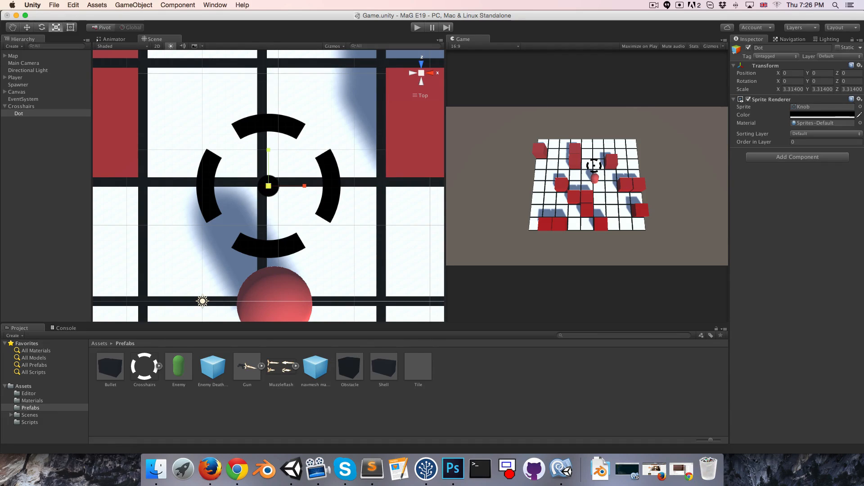
left_click(21, 106)
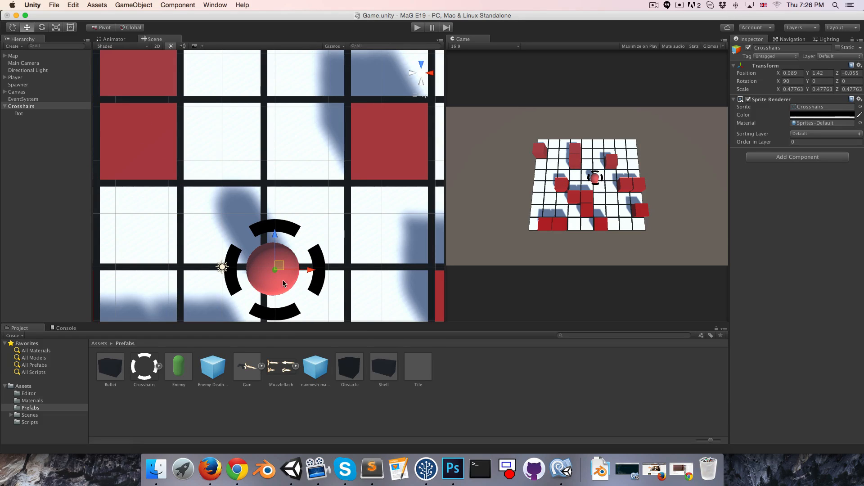
Duplicate Main Camera, rename it 'Crosshairs camera', and nest it under Main Camera.
left_click(24, 63)
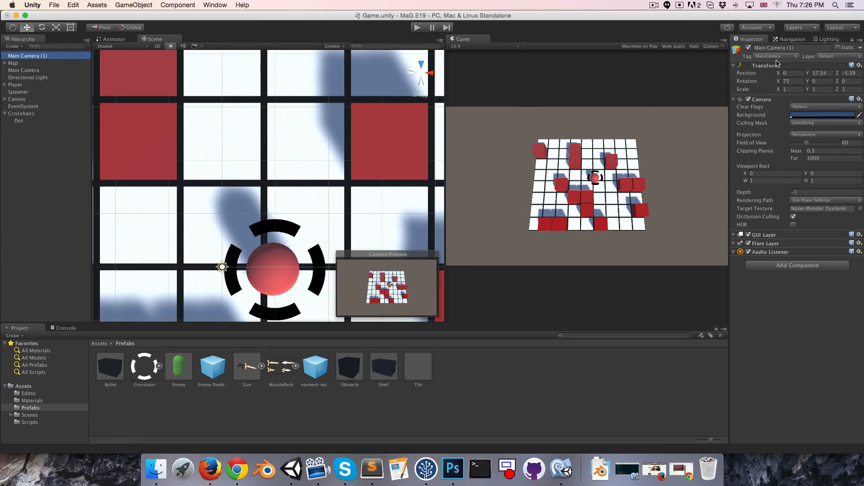
left_click(777, 56)
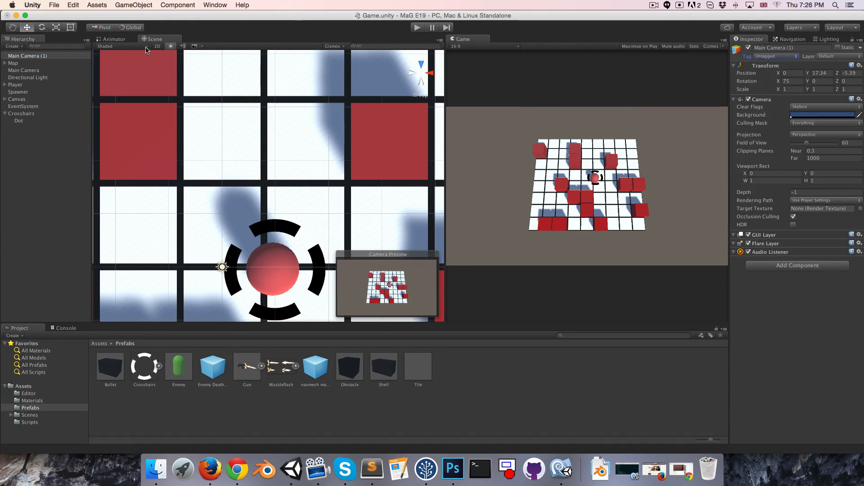
double_click(27, 55)
type("C")
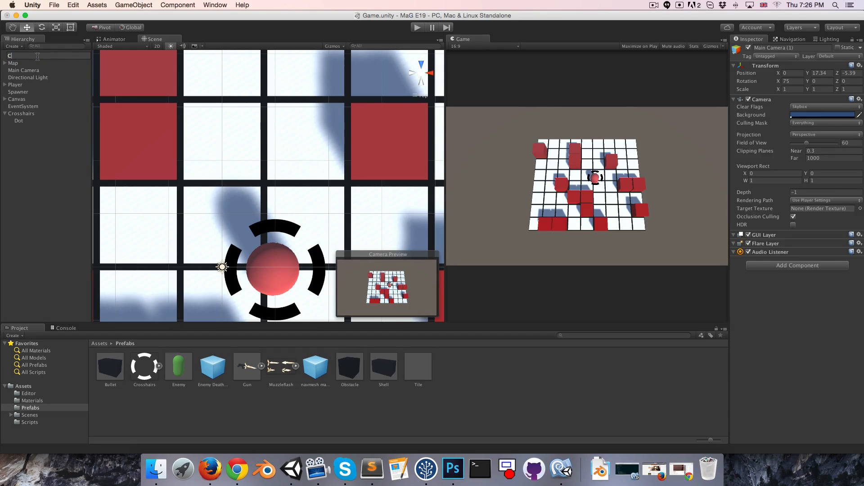
type("rosshairs camera")
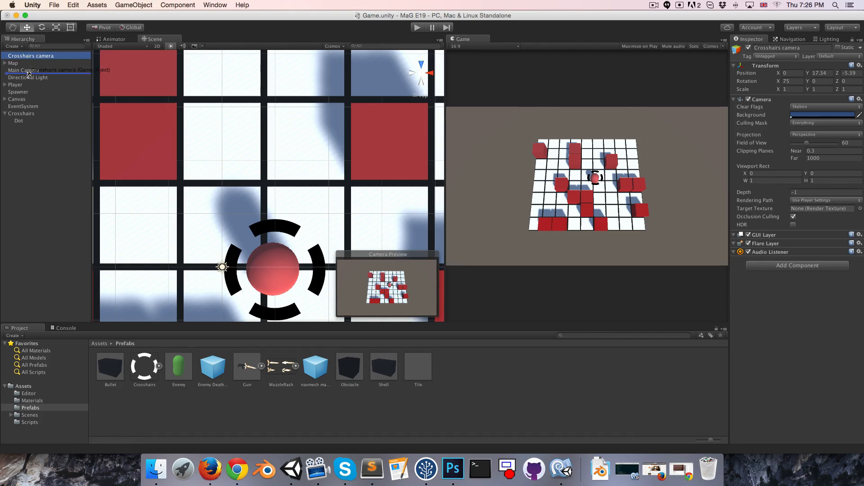
left_click(37, 70)
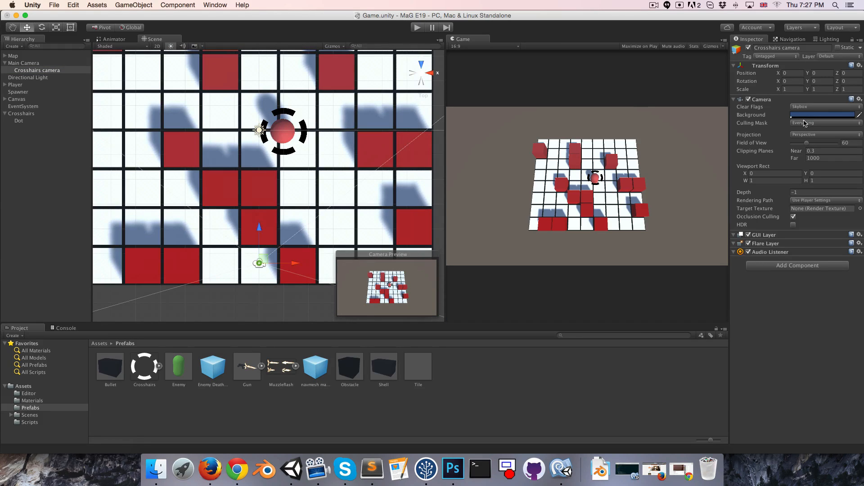
mouse_move(805, 123)
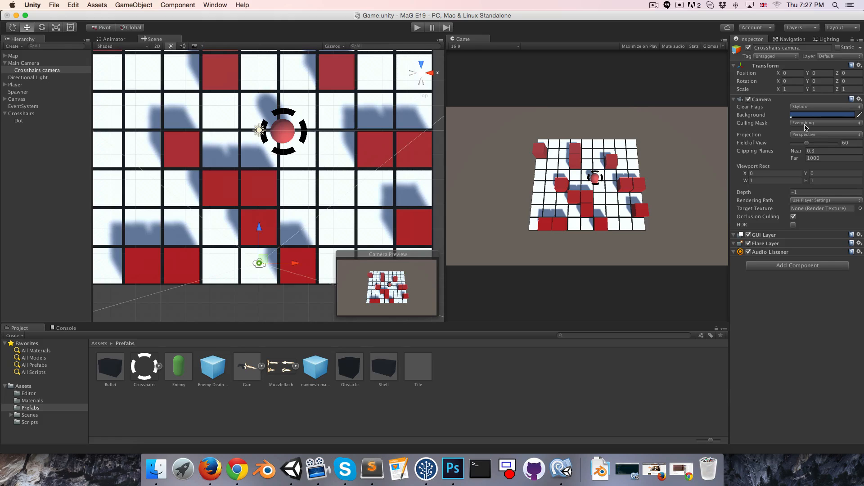
Make the Crosshairs camera render only the UI layer, clear depth only, at depth 1.
left_click(825, 123)
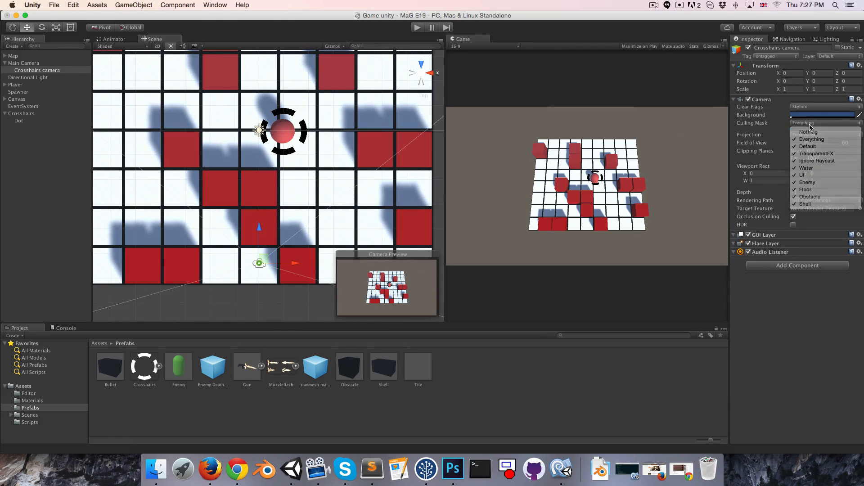
left_click(809, 131)
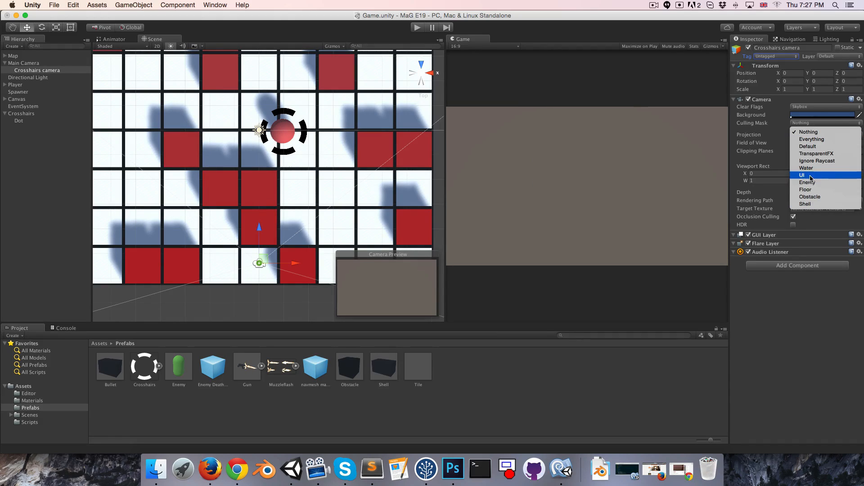
left_click(803, 174)
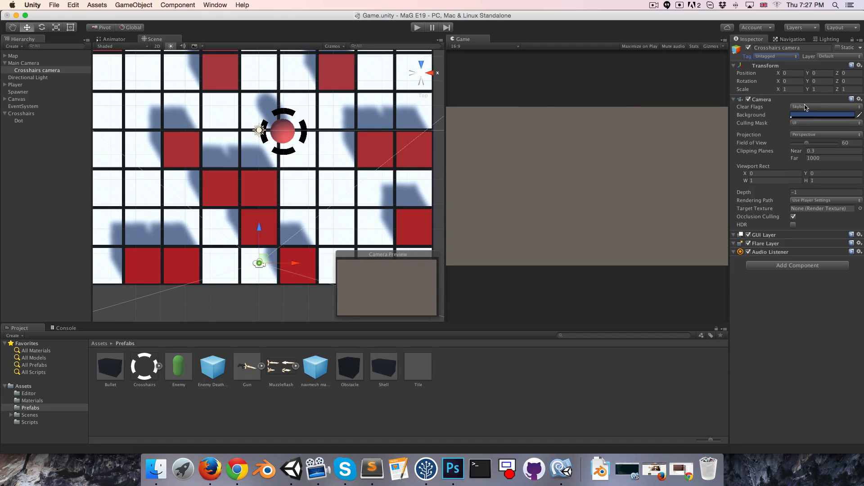
left_click(821, 106)
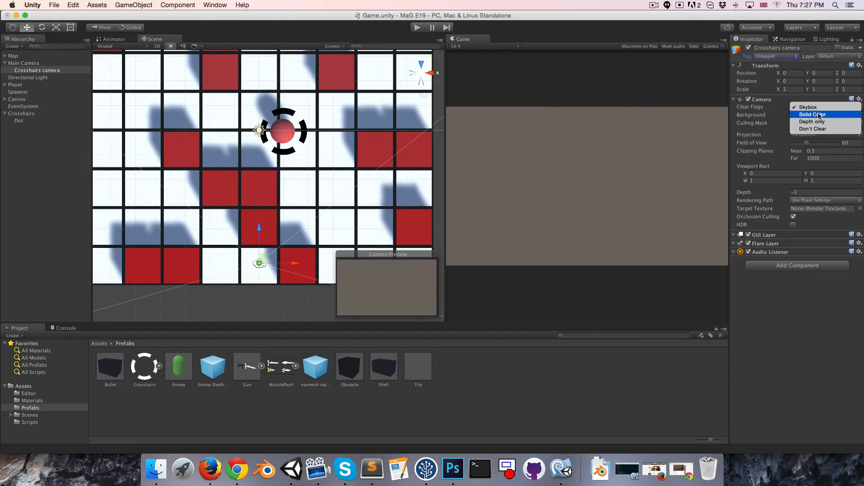
left_click(813, 122)
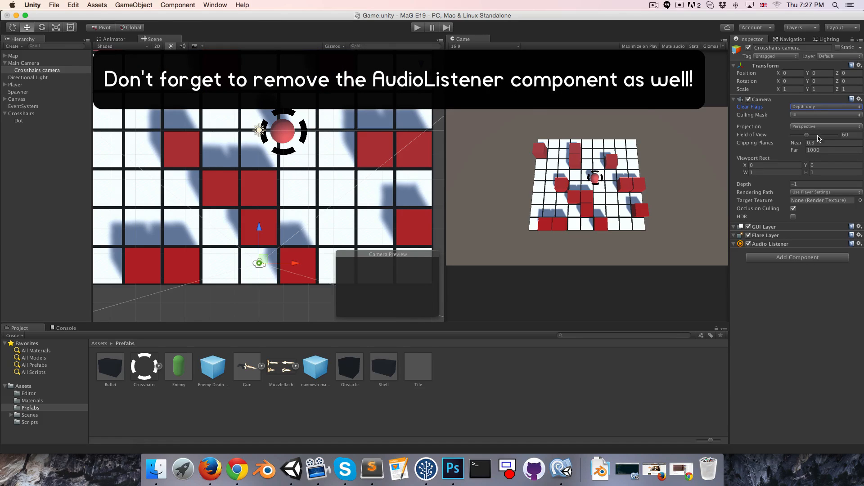
left_click(821, 183)
type("1")
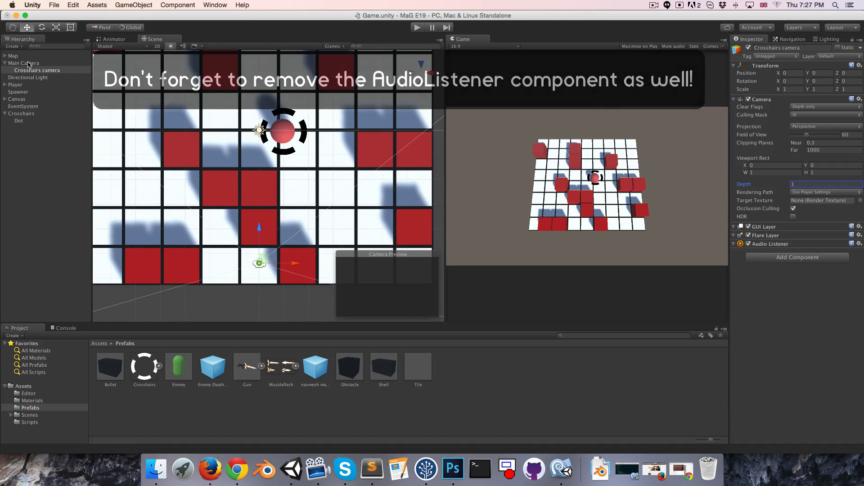
Check Main Camera's culling mask, then select the Crosshairs object.
left_click(23, 63)
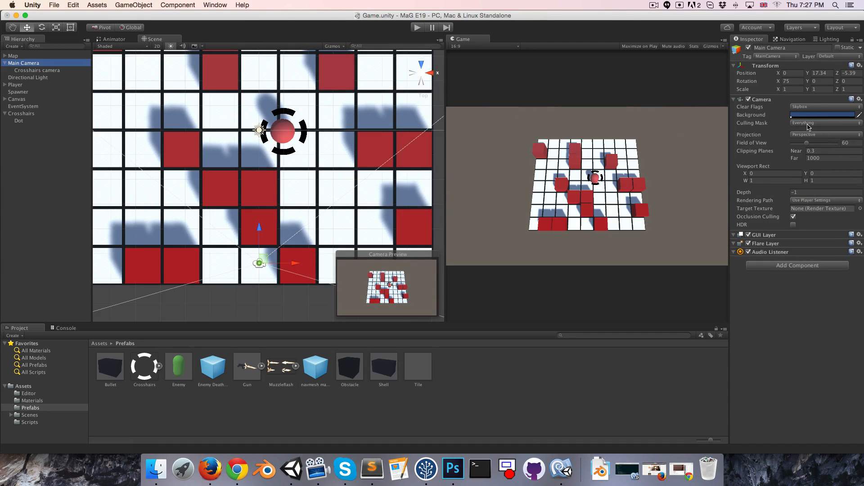
left_click(824, 123)
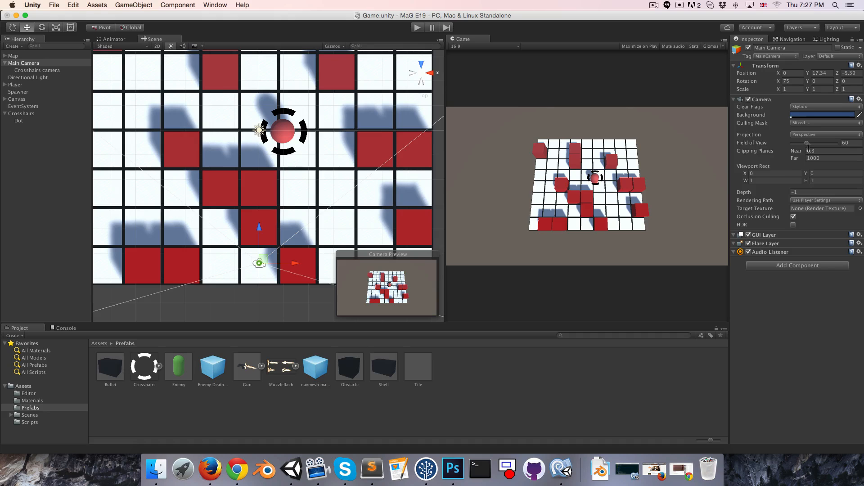
left_click(22, 113)
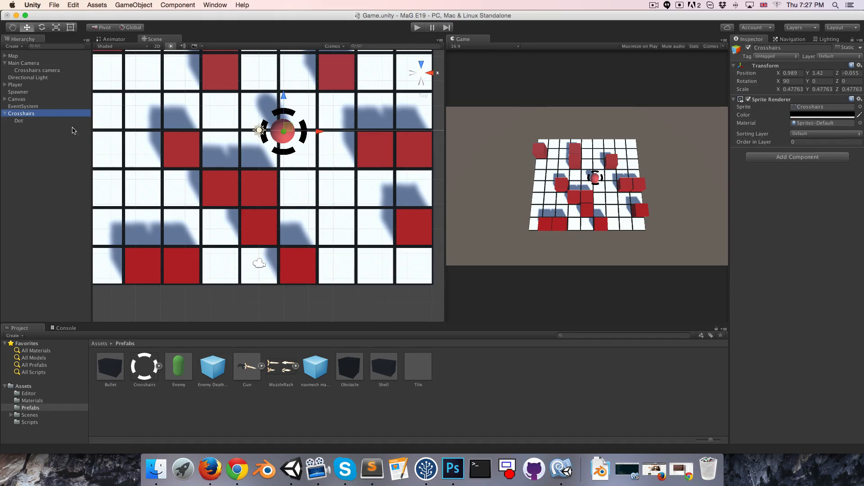
Put Crosshairs and its children on the UI layer and test moving it over tiles.
left_click(821, 56)
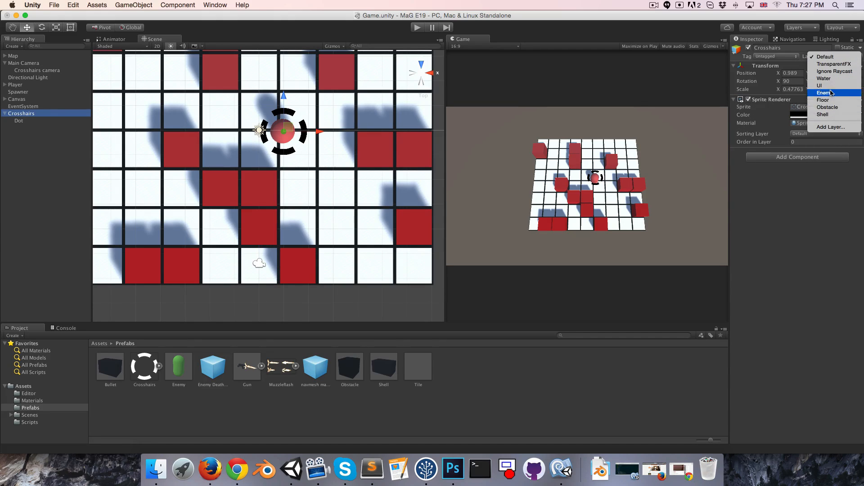
left_click(819, 85)
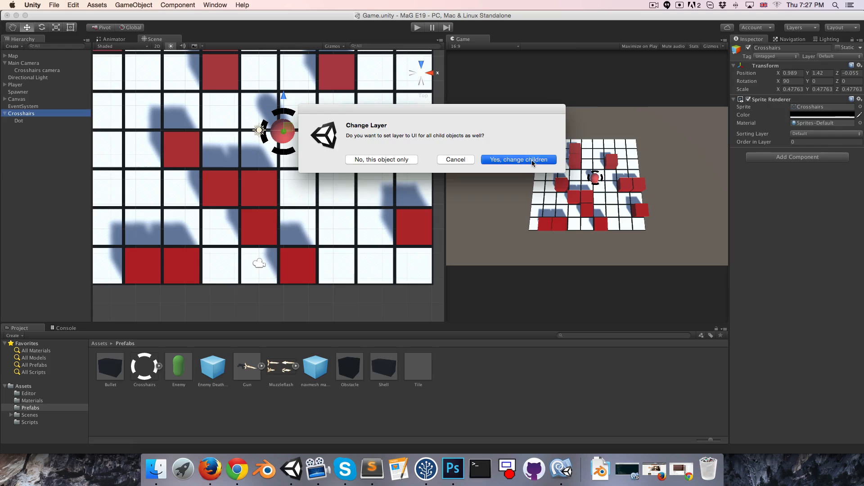
left_click(517, 160)
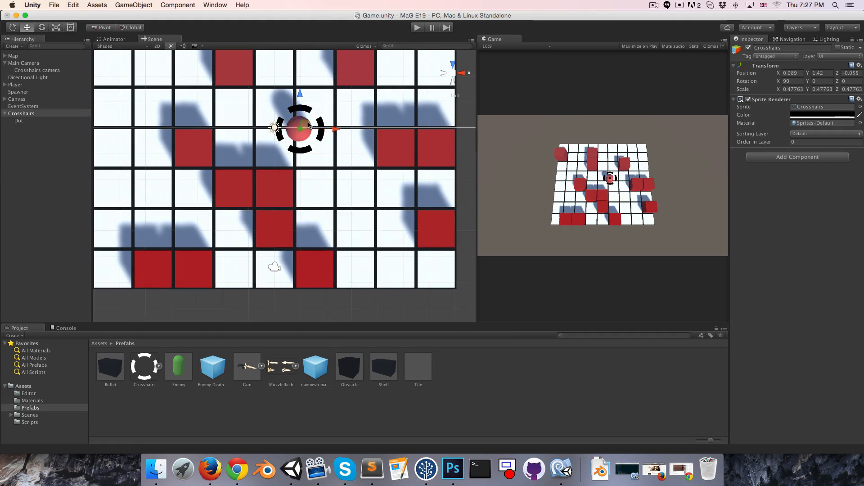
left_click_drag(300, 129, 207, 160)
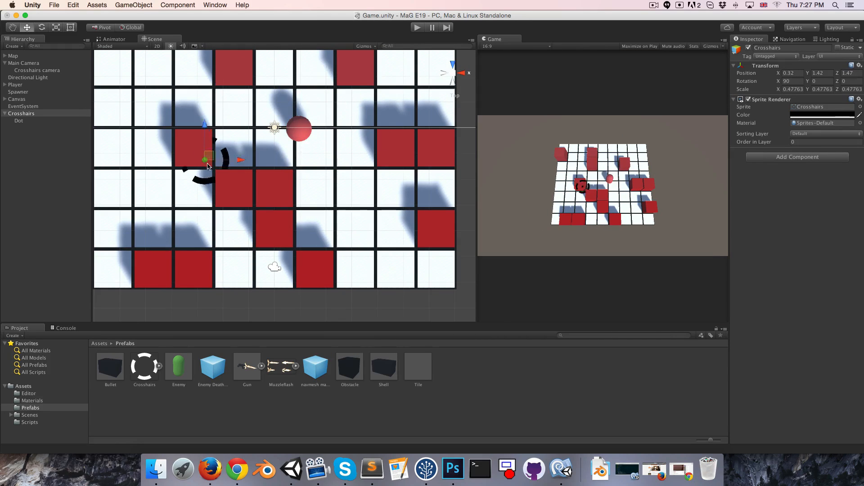
left_click_drag(207, 157, 309, 157)
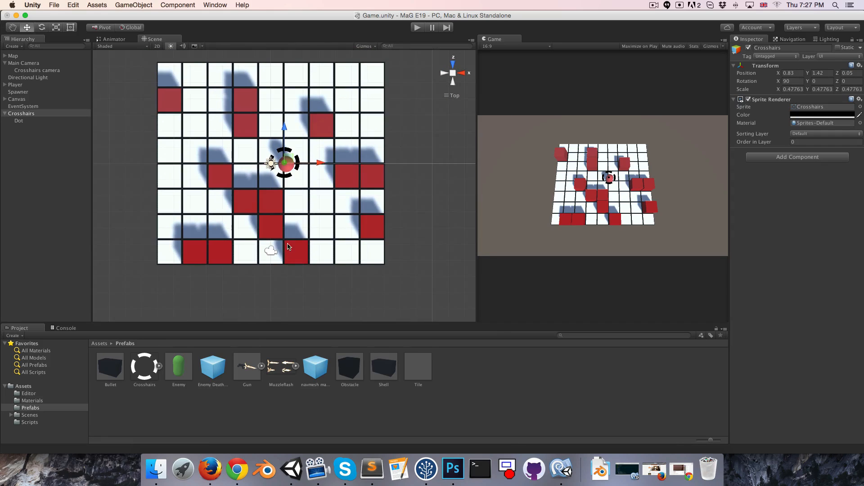
Open the Player script from Assets/Scripts in MonoDevelop.
left_click(30, 422)
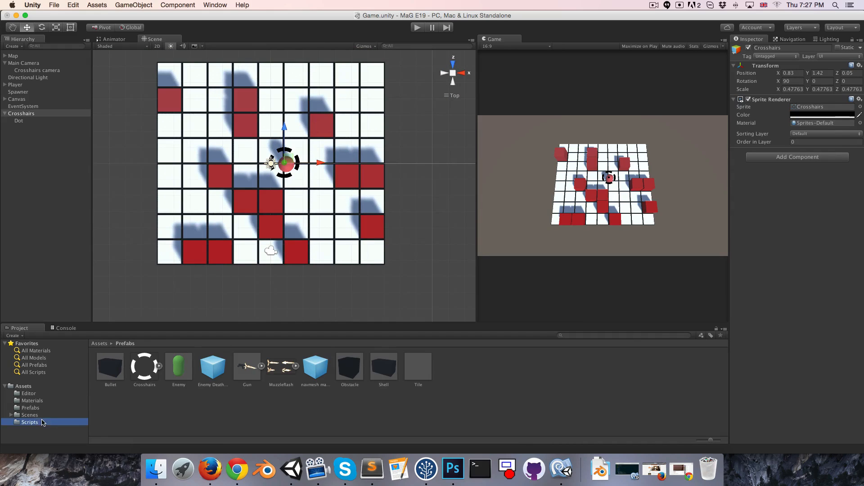
left_click(30, 423)
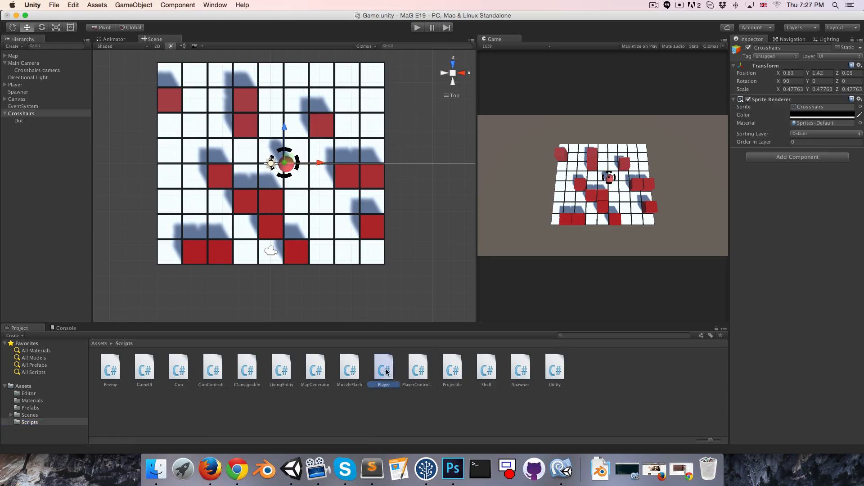
double_click(383, 366)
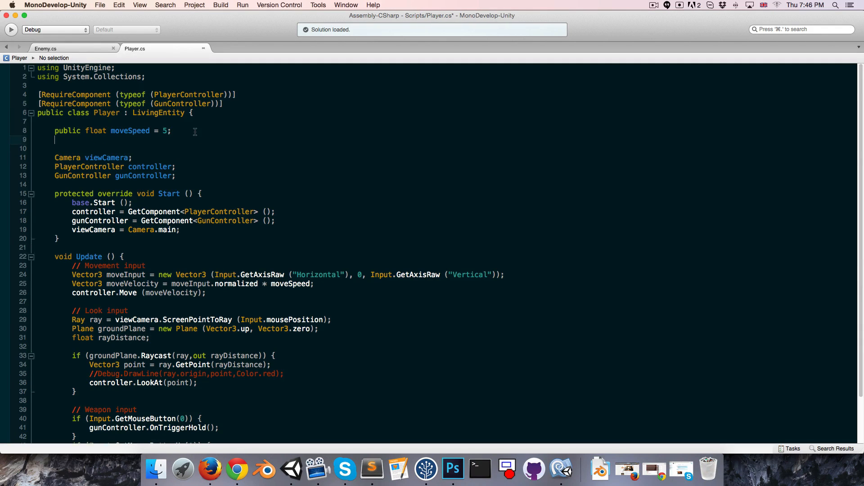
Declare 'public Transform crosshairs' and set crosshairs.position to the aimed point in Update.
type("public")
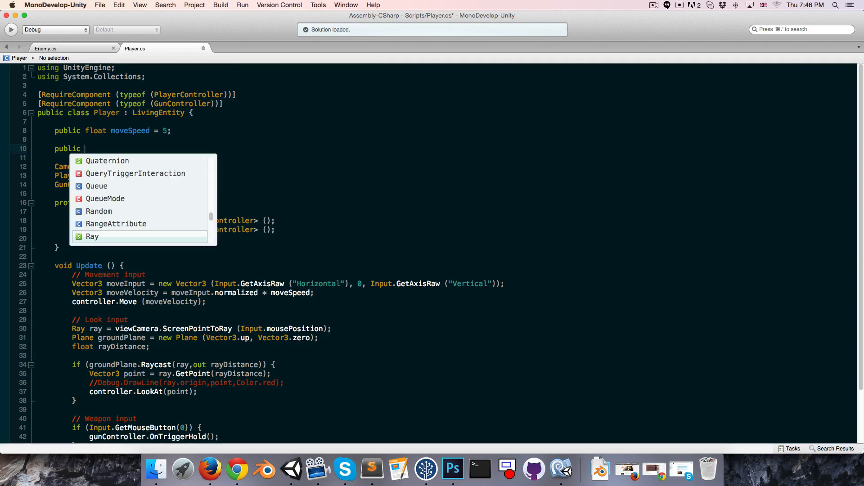
type("Transform crosshairs;")
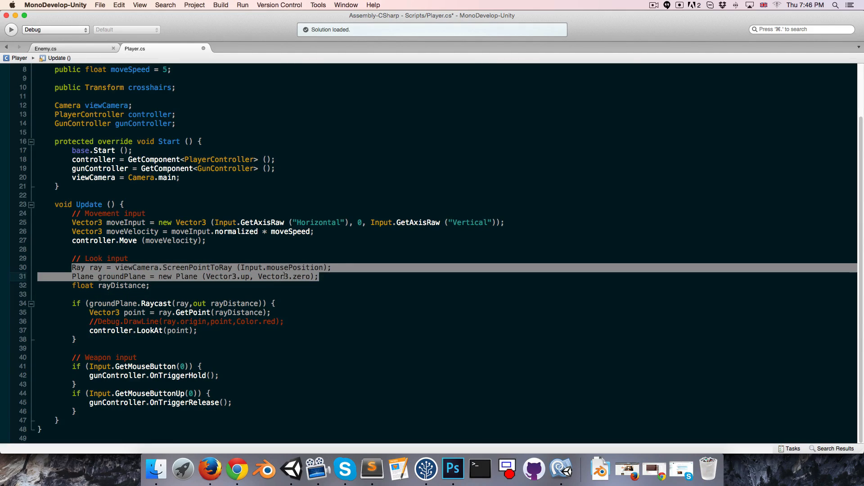
mouse_move(248, 332)
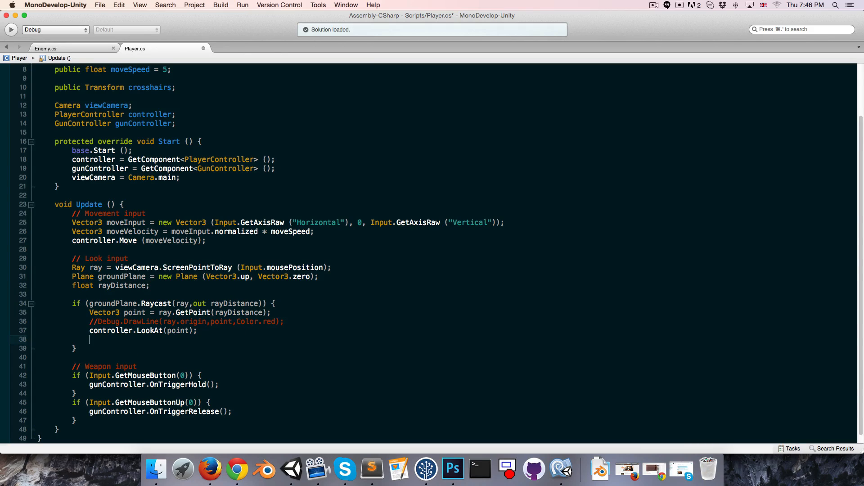
type("crosshairs.position = point;")
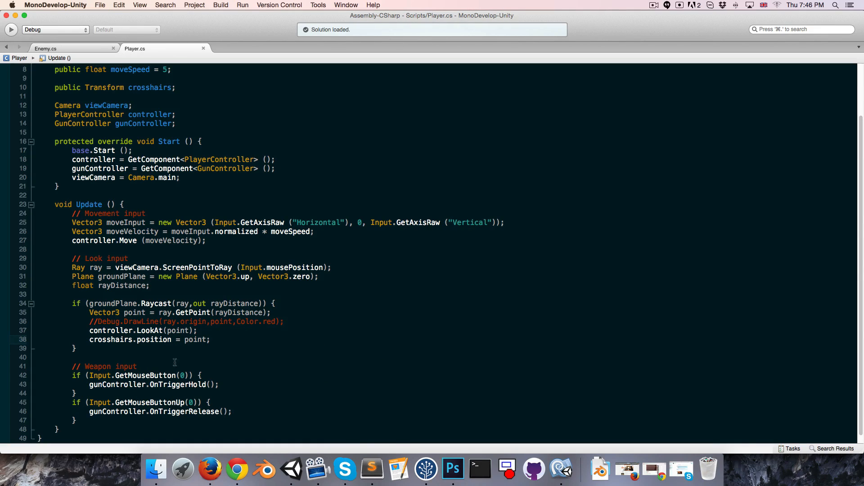
left_click(292, 469)
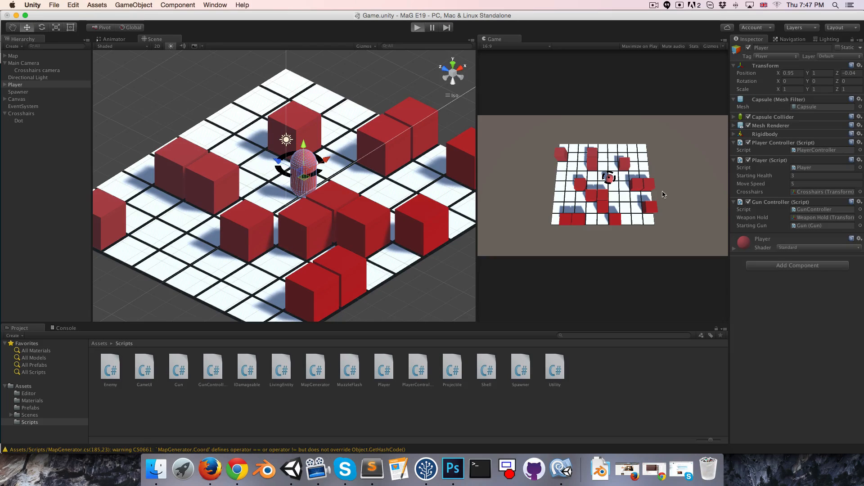
Run a test play of the game with the crosshair, then stop it.
left_click(418, 27)
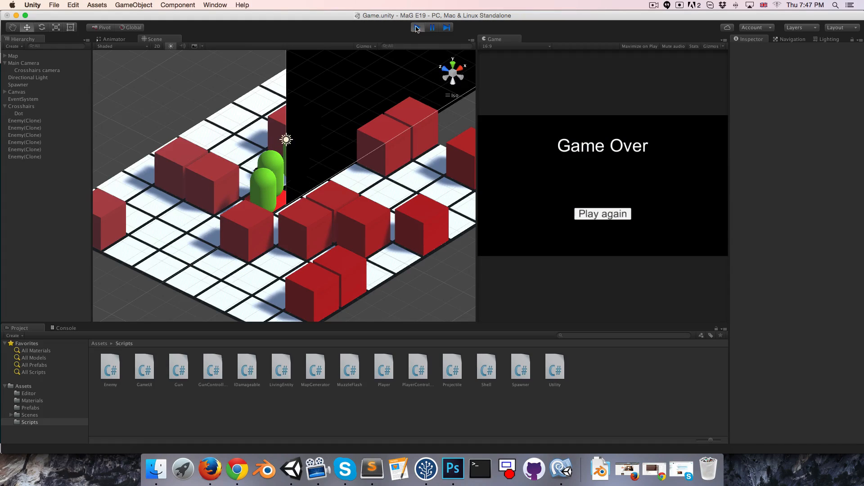
left_click(417, 27)
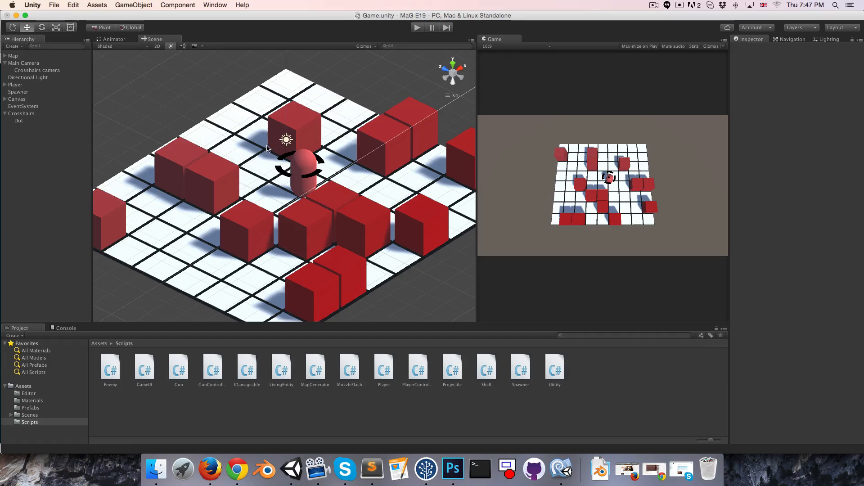
mouse_move(311, 176)
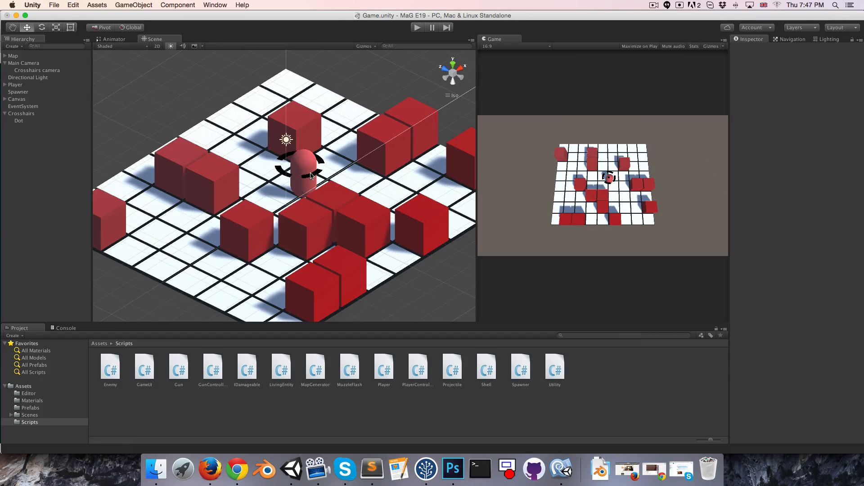
mouse_move(366, 371)
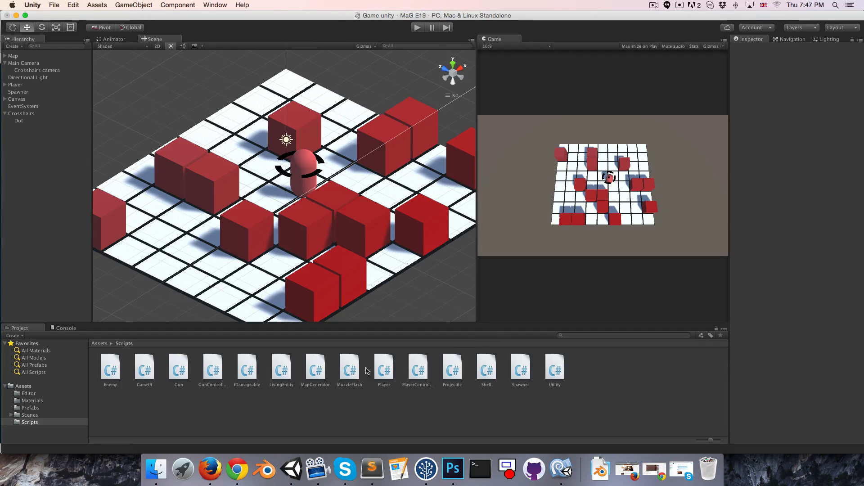
mouse_move(188, 386)
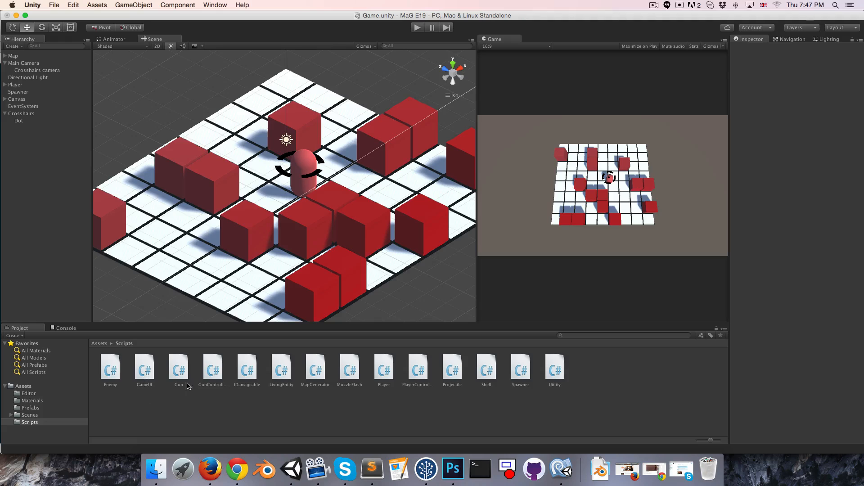
Add 'public float GunHeight' to GunController.cs, returning weaponHold.position.y.
double_click(213, 366)
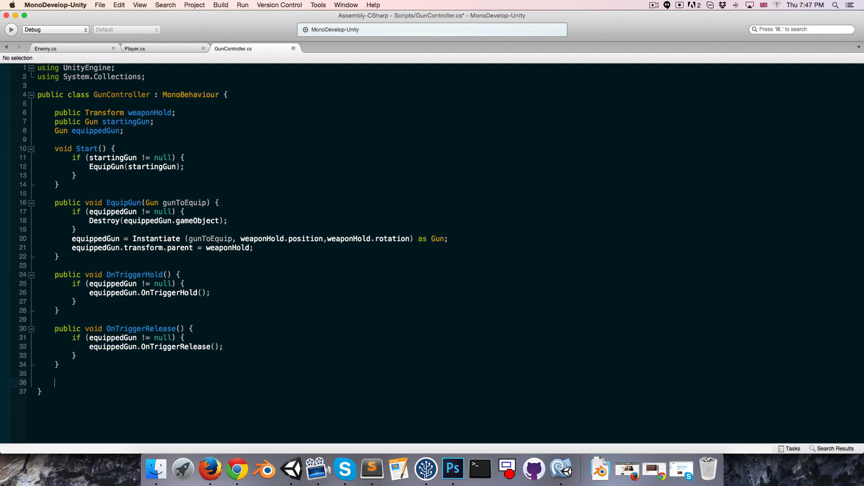
type("public flaot")
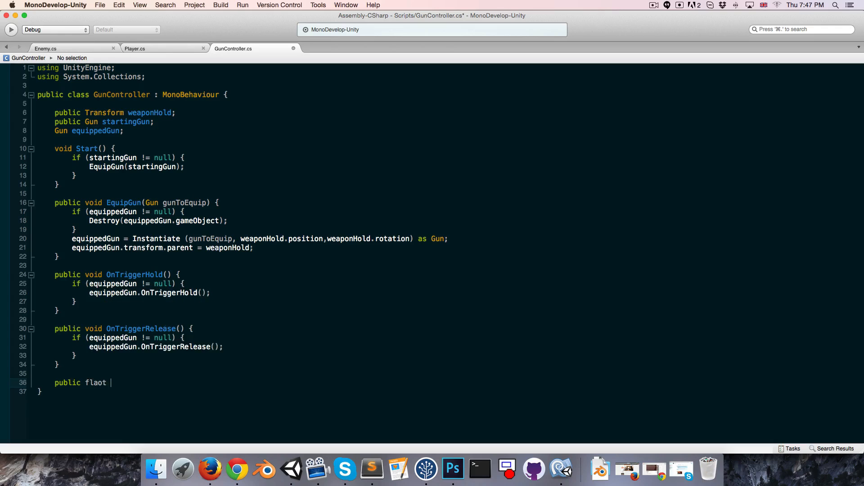
type("float")
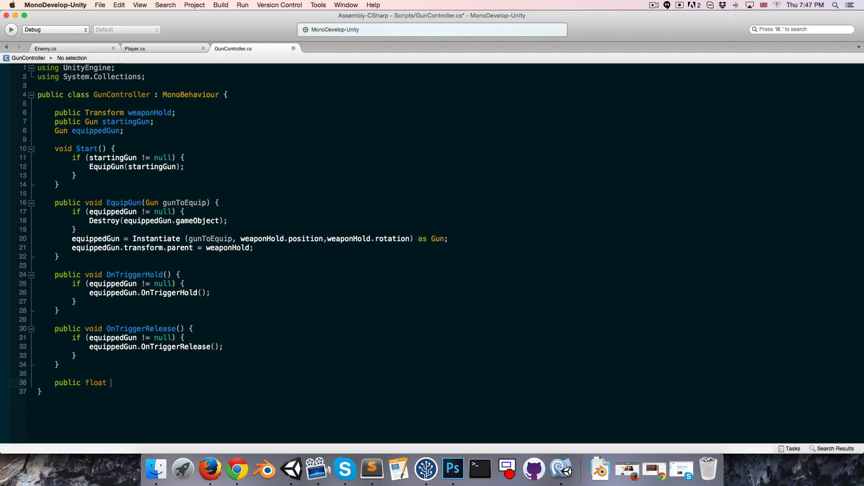
type("GetWea")
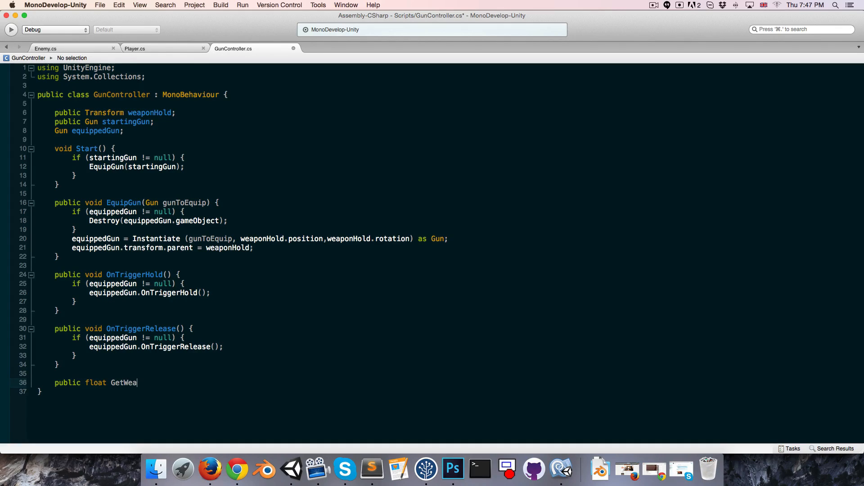
key("backspace")
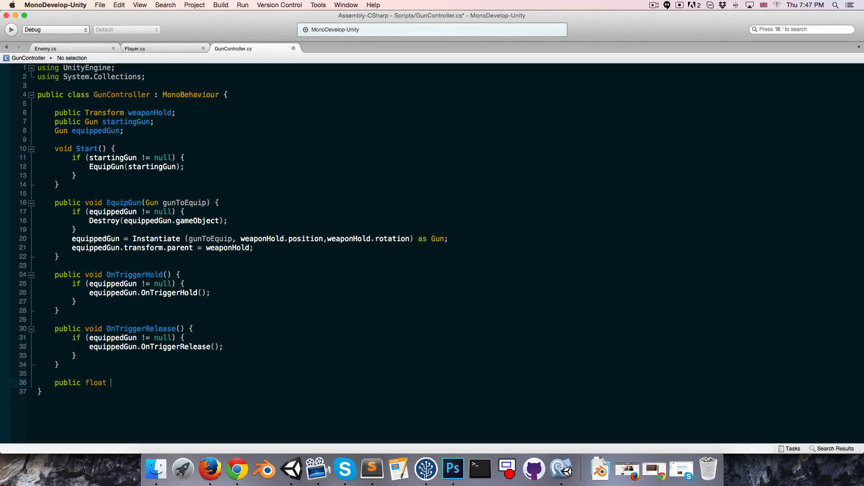
type("GunHeight {")
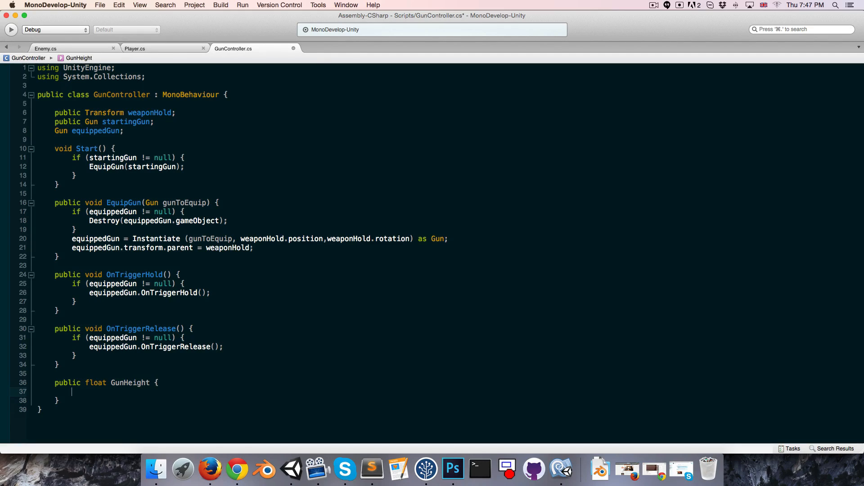
type("return")
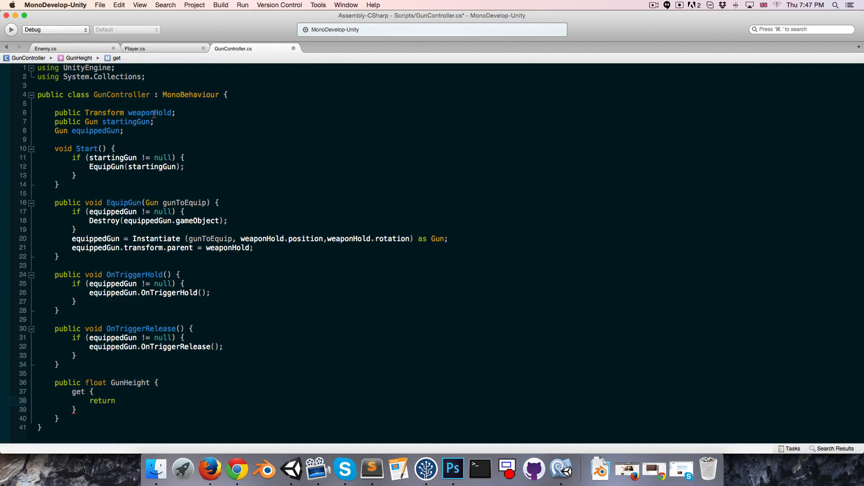
type("weaponHold.position.y;")
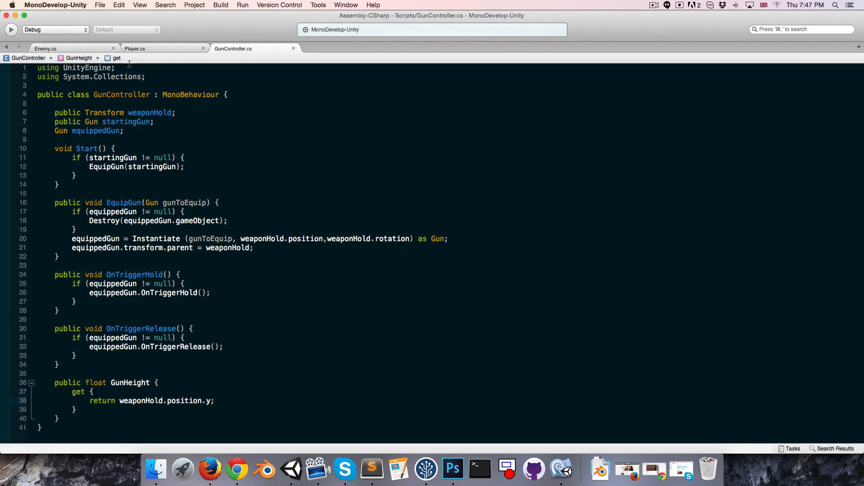
left_click(135, 48)
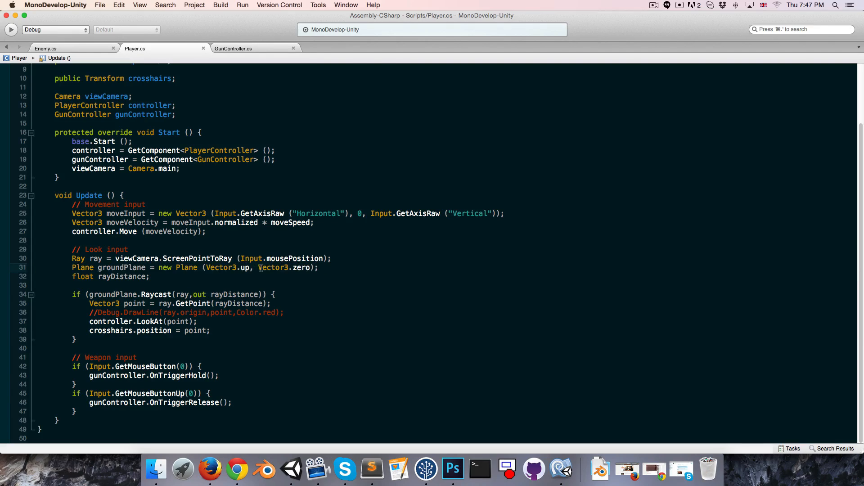
Change the ground plane origin to Vector3.up * gunController.GunHeight.
double_click(285, 268)
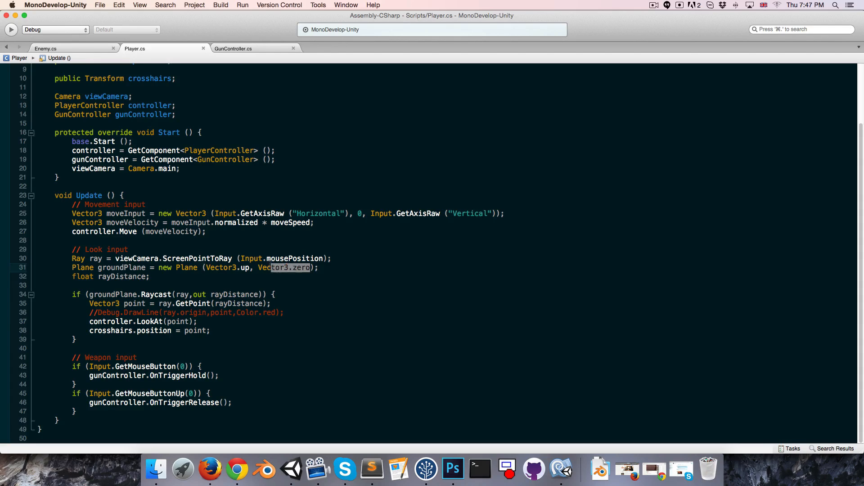
type("Vector3.up * gunController.GunHeight")
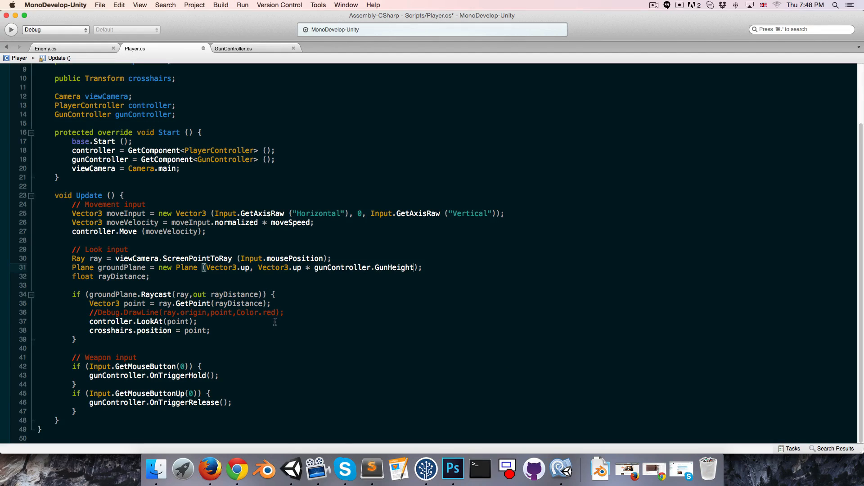
left_click(290, 469)
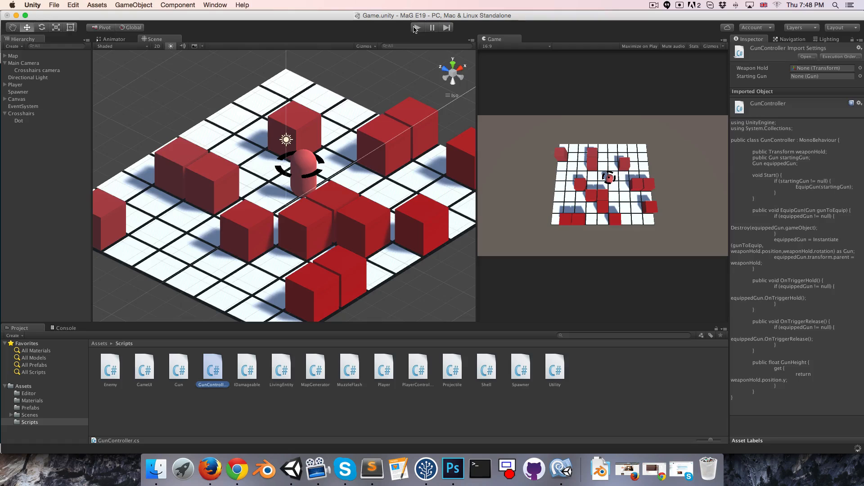
left_click(417, 27)
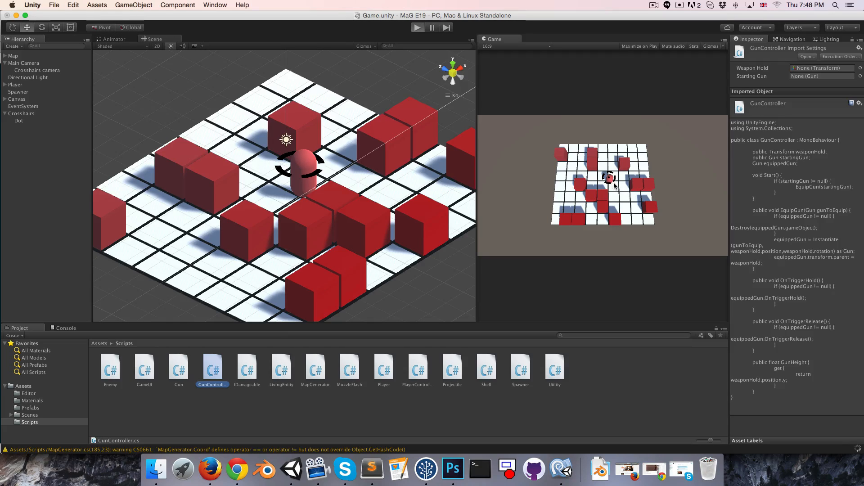
left_click(417, 27)
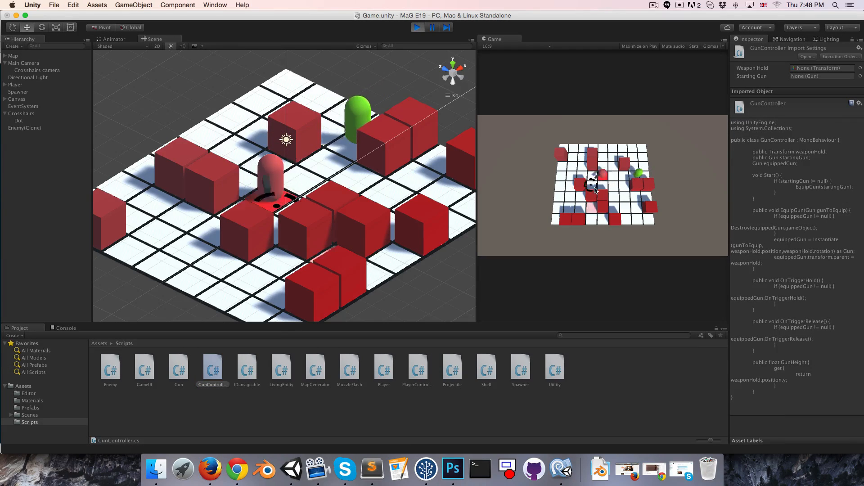
left_click(431, 27)
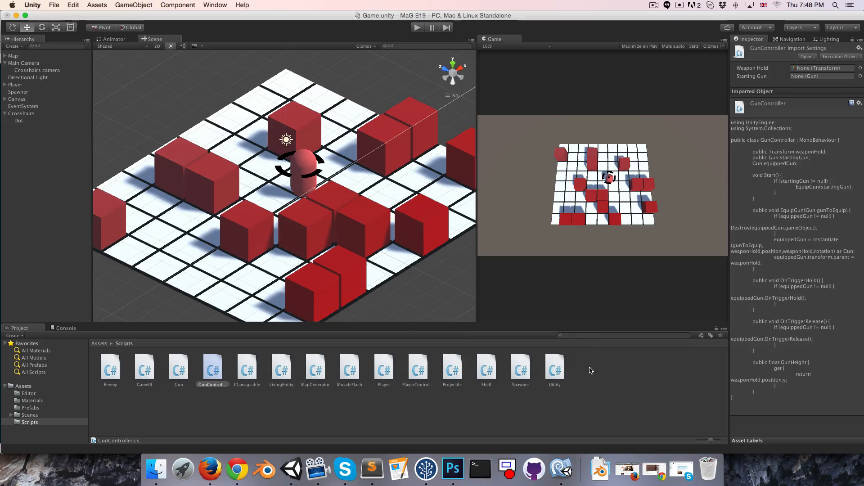
Create a C# script named Crosshairs in the Scripts folder and open it.
right_click(591, 371)
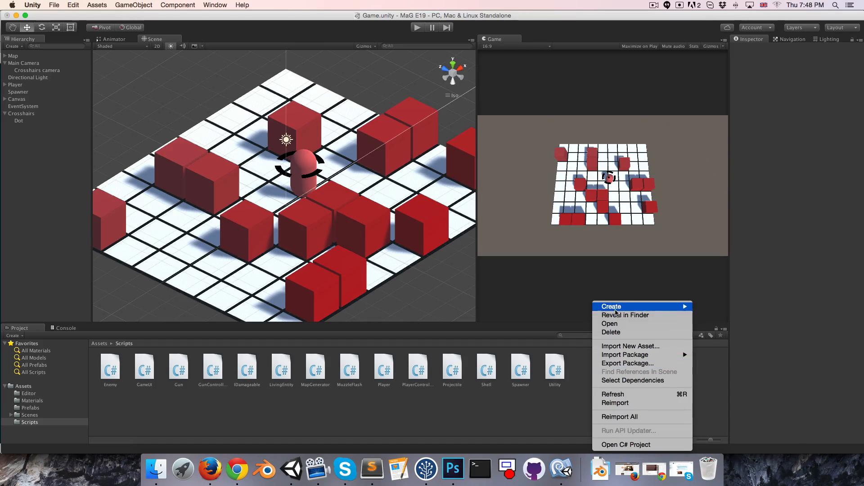
left_click(611, 307)
type("Crosshairs")
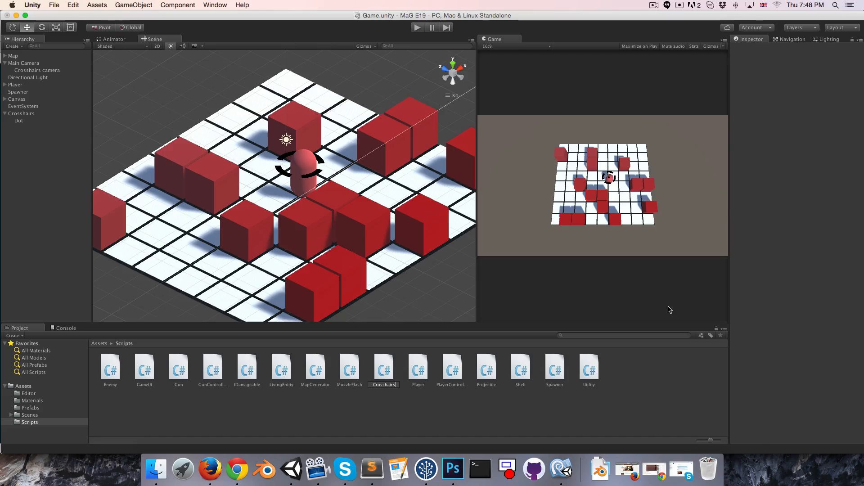
left_click(110, 366)
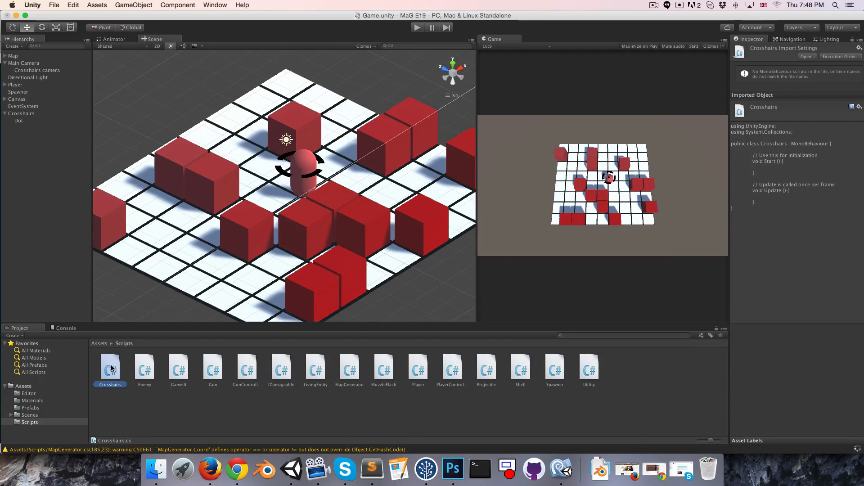
left_click(22, 113)
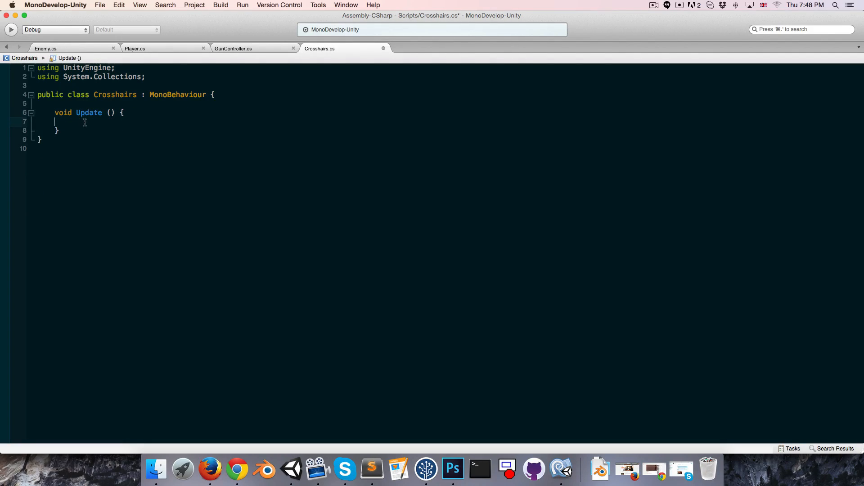
Rotate the crosshair in Update with transform.Rotate(Vector3.up * 40 * Time.deltaTime).
type("transform.r")
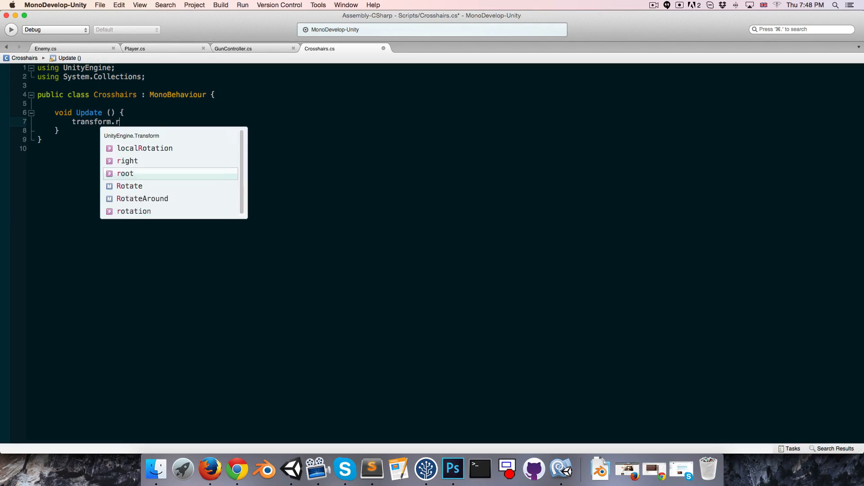
type("otate(Vector3.up *")
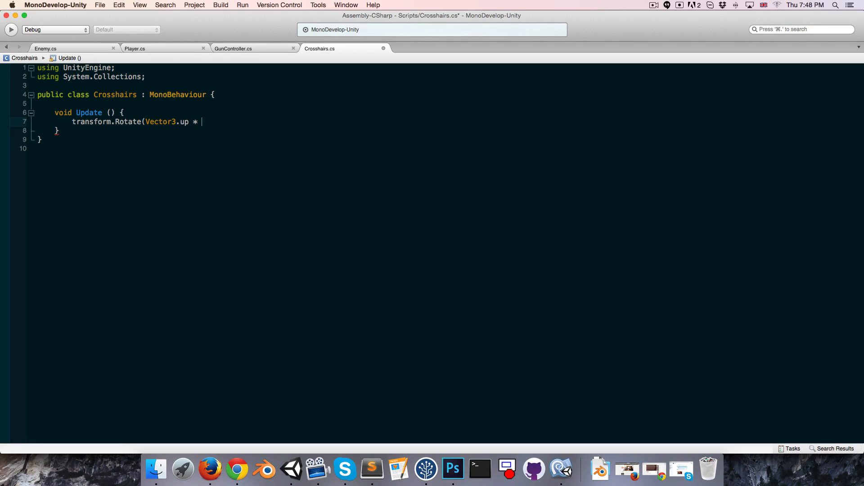
type("40")
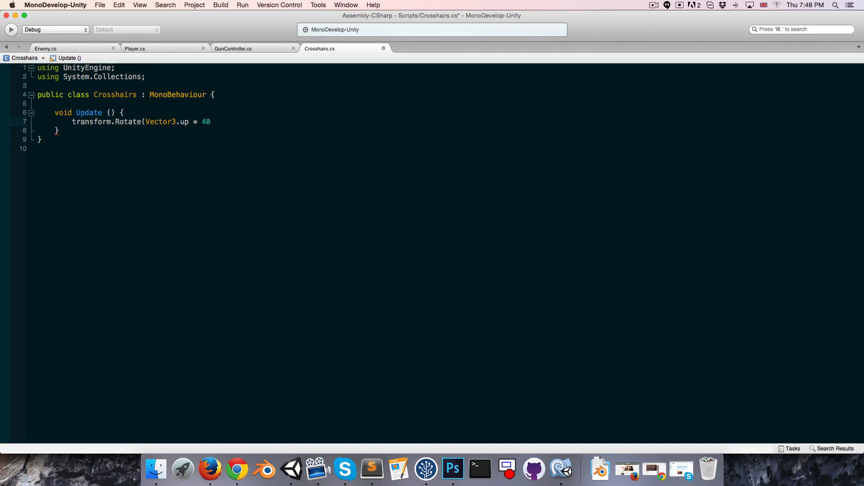
type("* Time.deltaTime);")
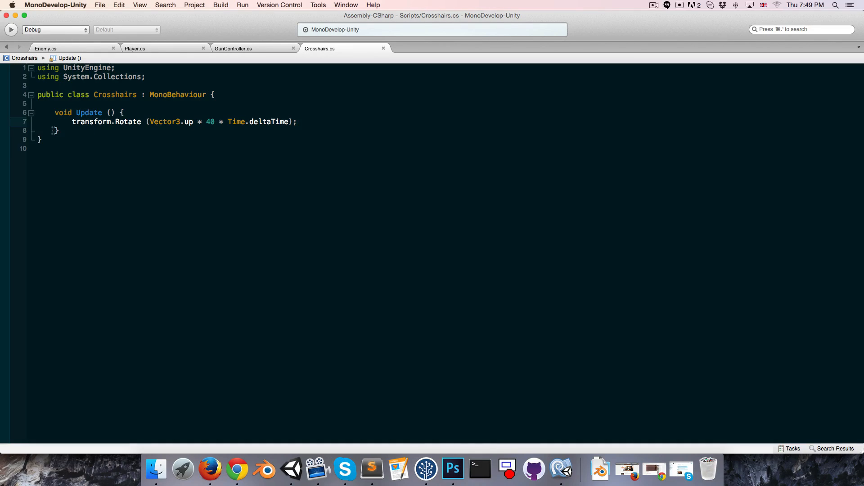
Declare 'public LayerMask targetMask' and review the look code in Player.cs.
key("Return")
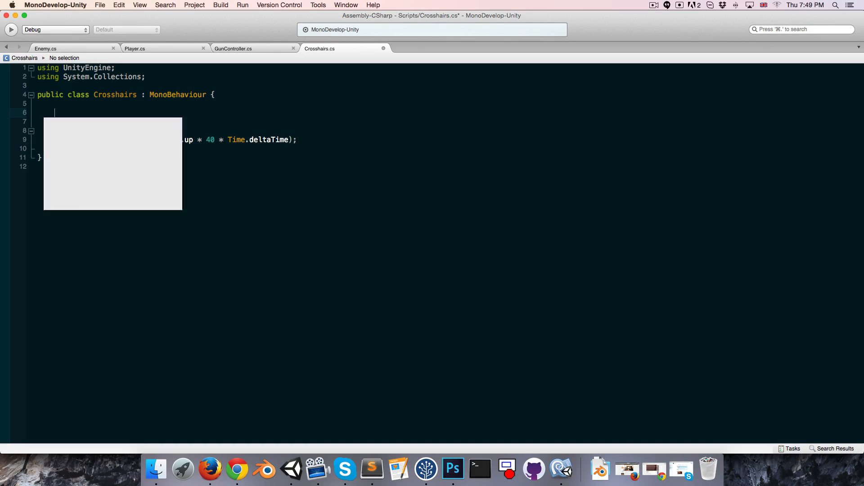
type("public layerMask targetM")
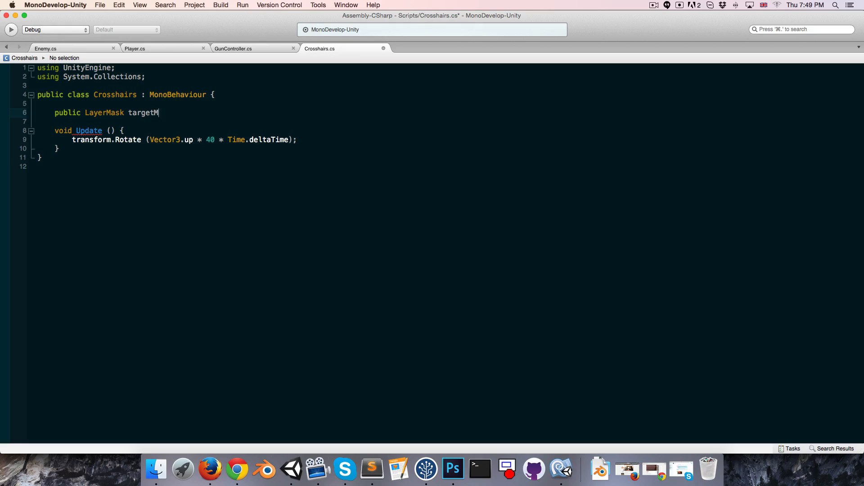
type("ask;")
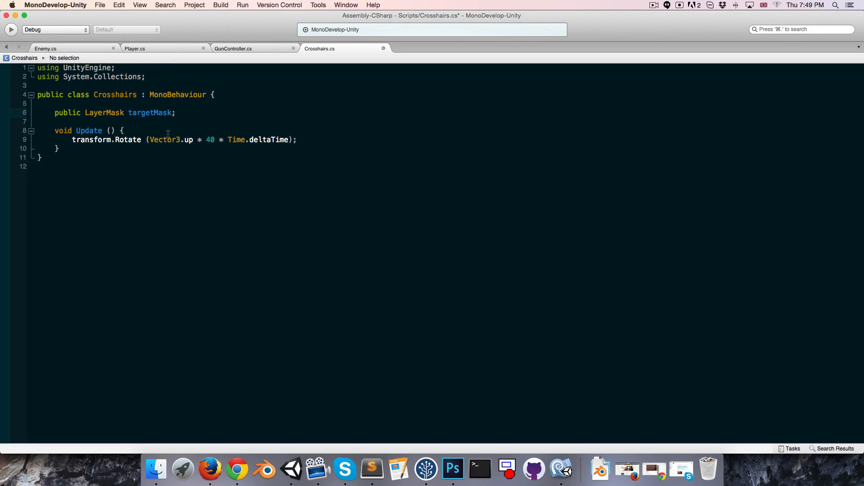
left_click(175, 113)
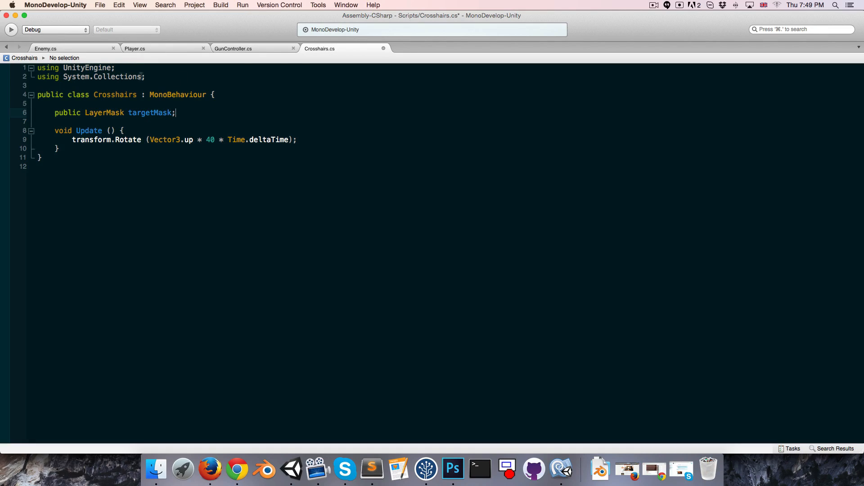
left_click(134, 49)
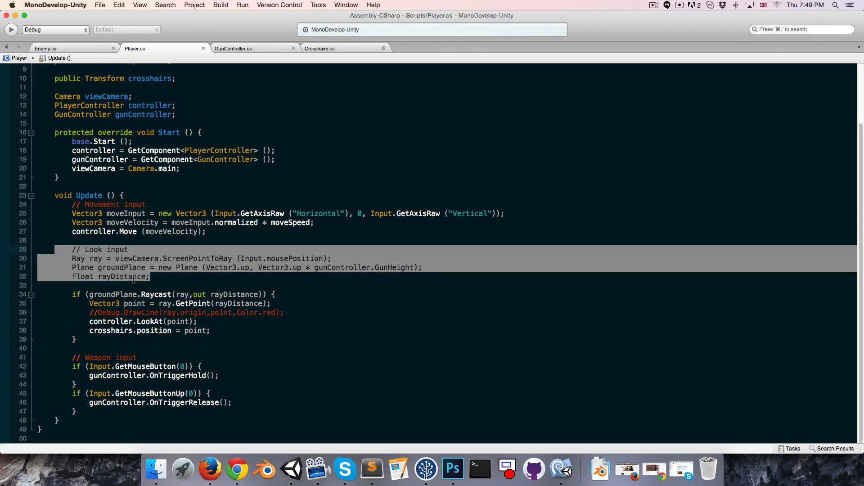
left_click(105, 259)
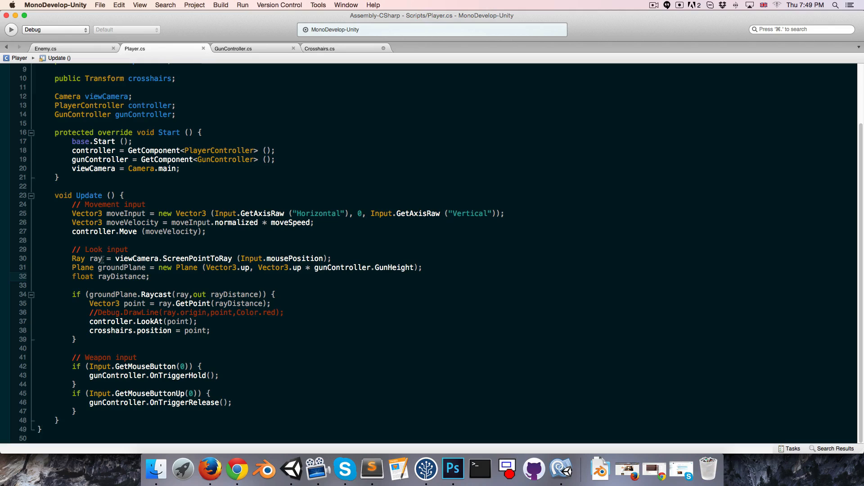
left_click(319, 49)
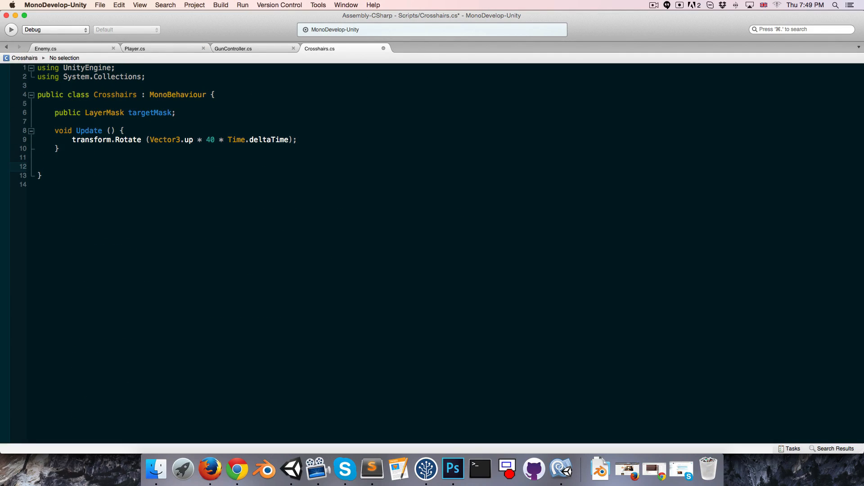
Add a DetectTargets(Ray ray) method raycasting 100 units against targetMask.
type("public void")
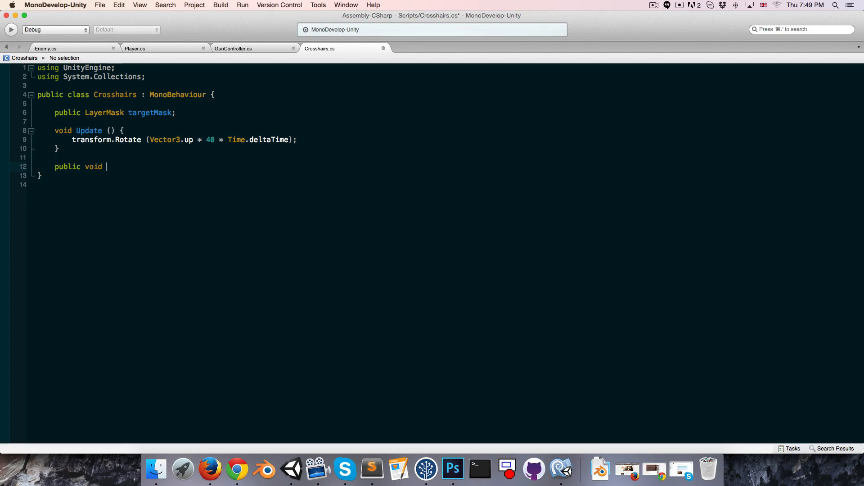
type("Rayca")
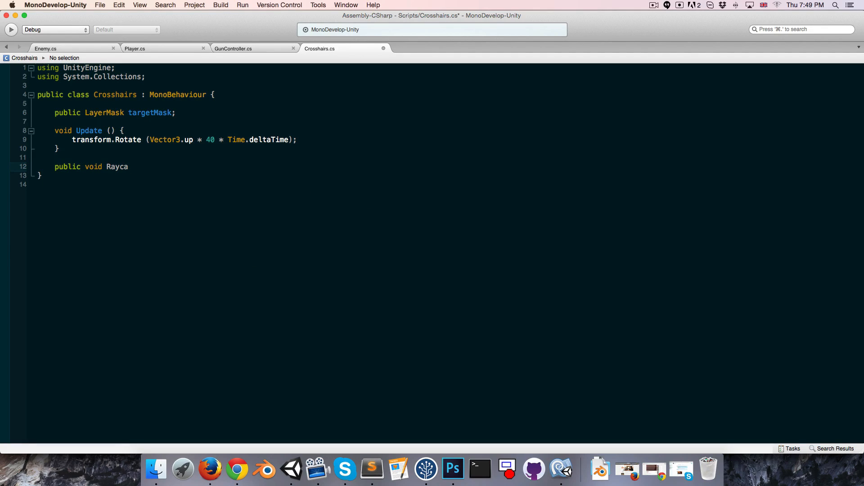
key("backspace")
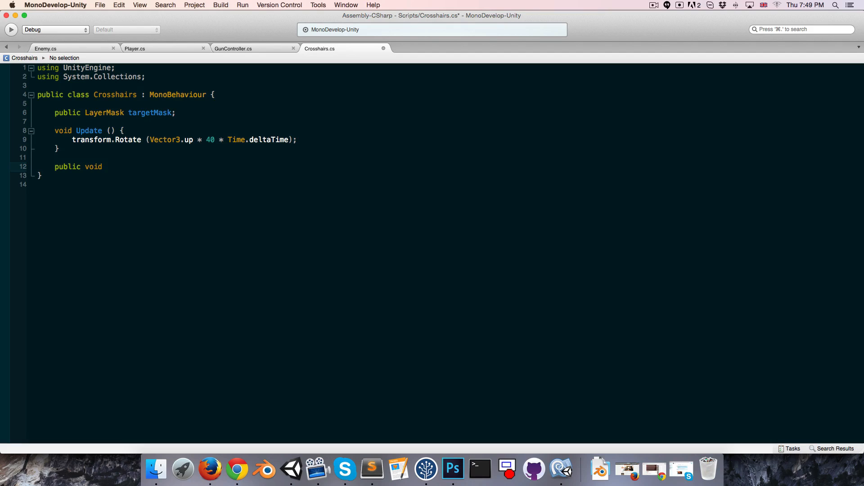
type("Detec")
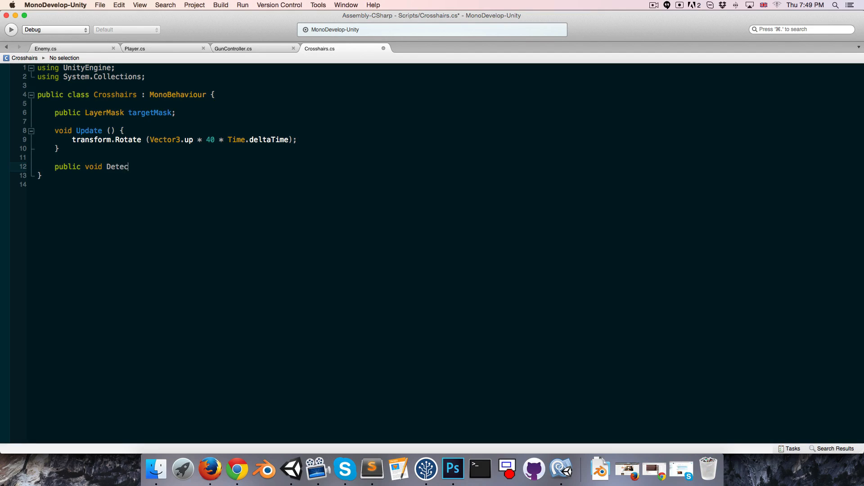
type("T")
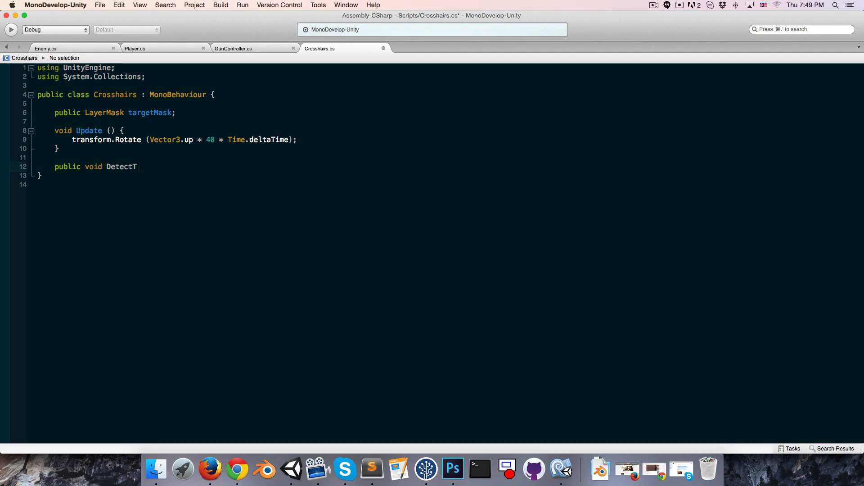
type("argets(")
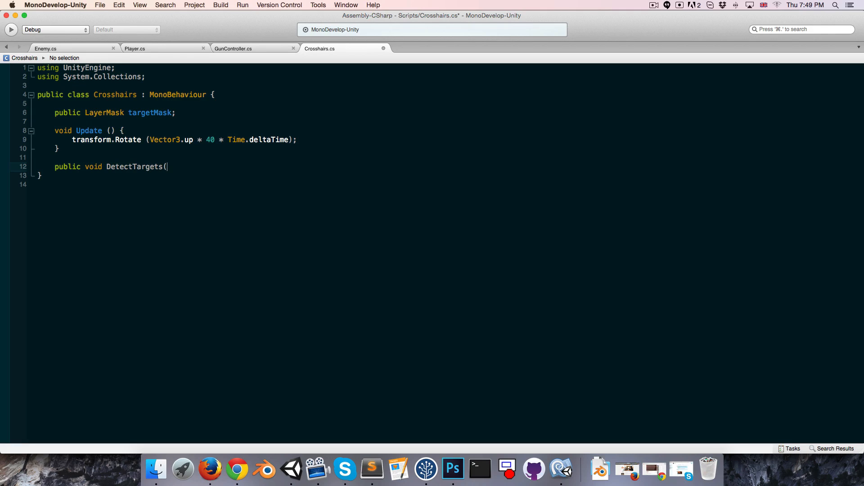
type("Ray ray) {")
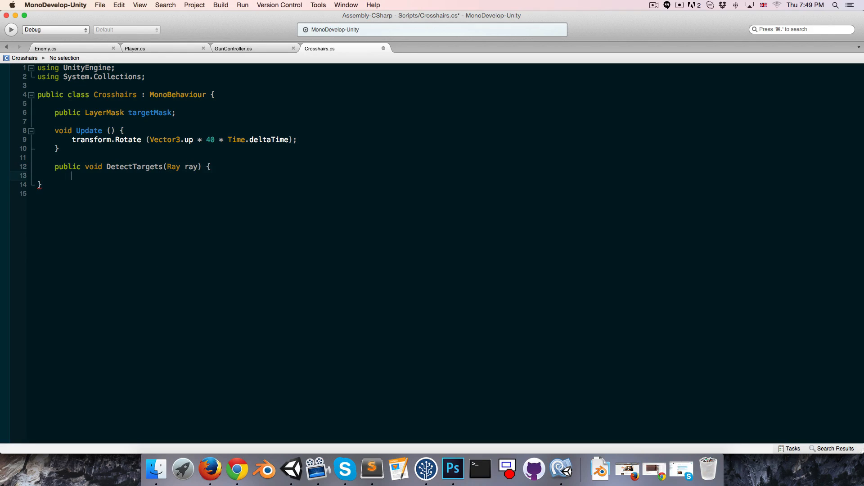
type("if (")
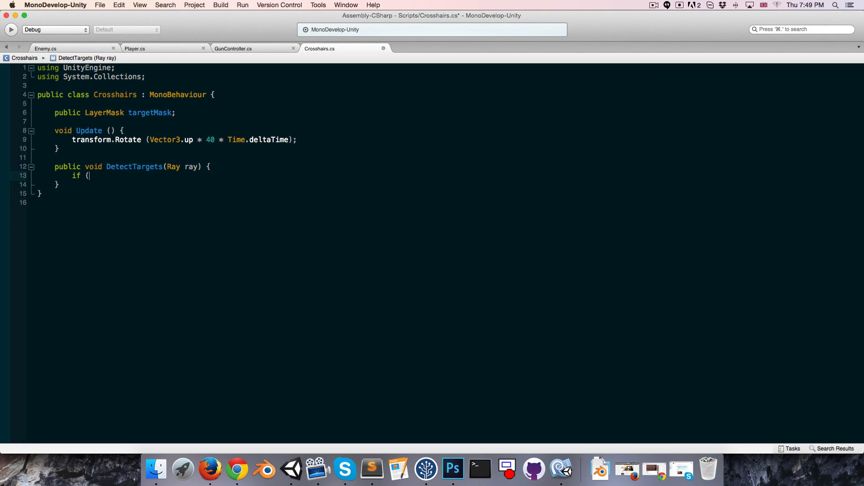
type("Physics.ra")
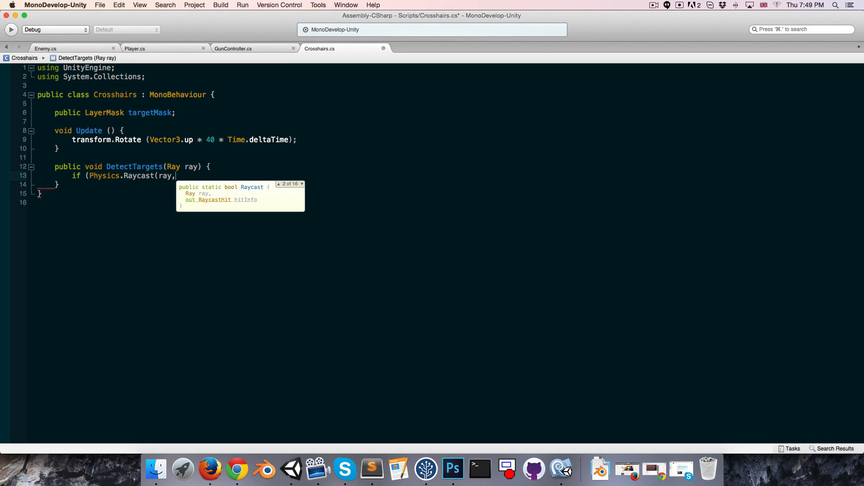
type("100,")
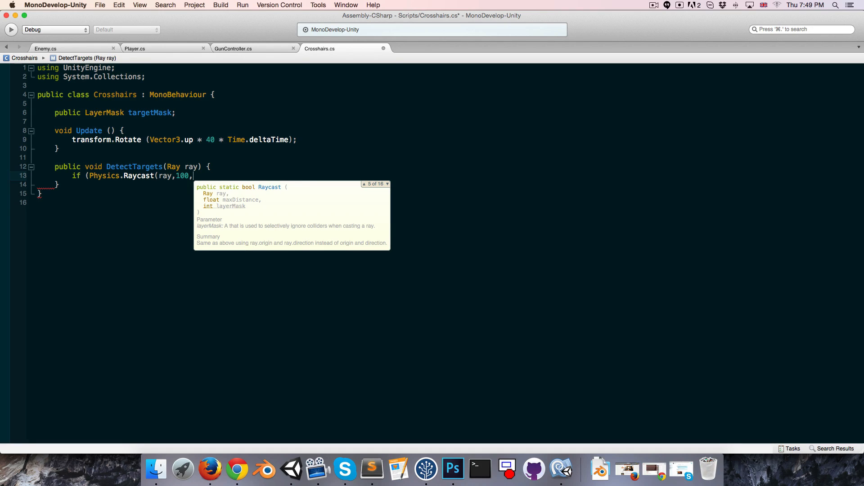
type("targetMask")
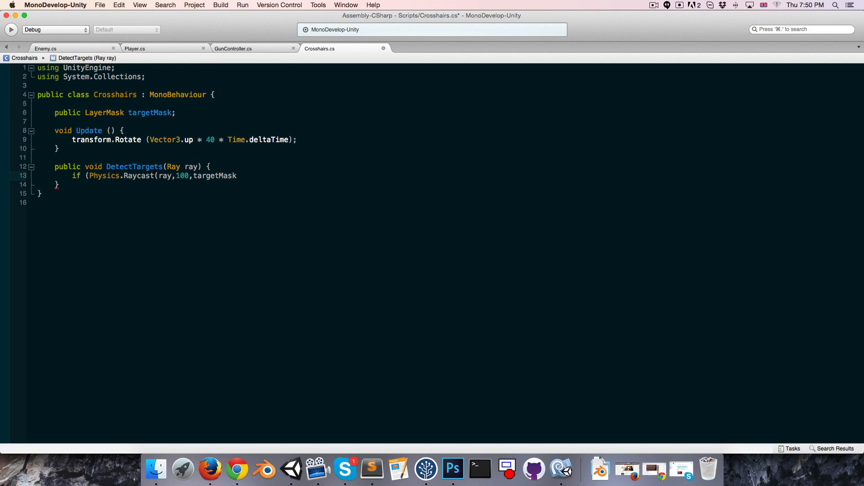
type(")) {")
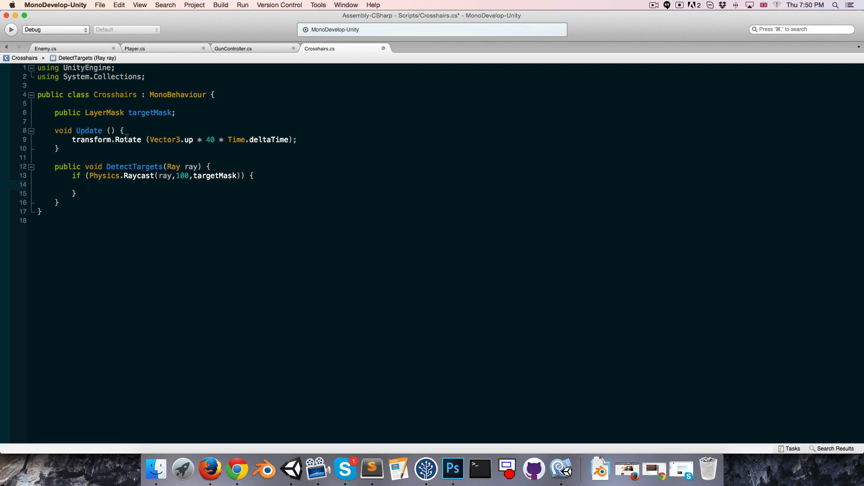
Declare dotHighlightColour and originalDotColour Color fields and a public SpriteRenderer dot.
key("Return")
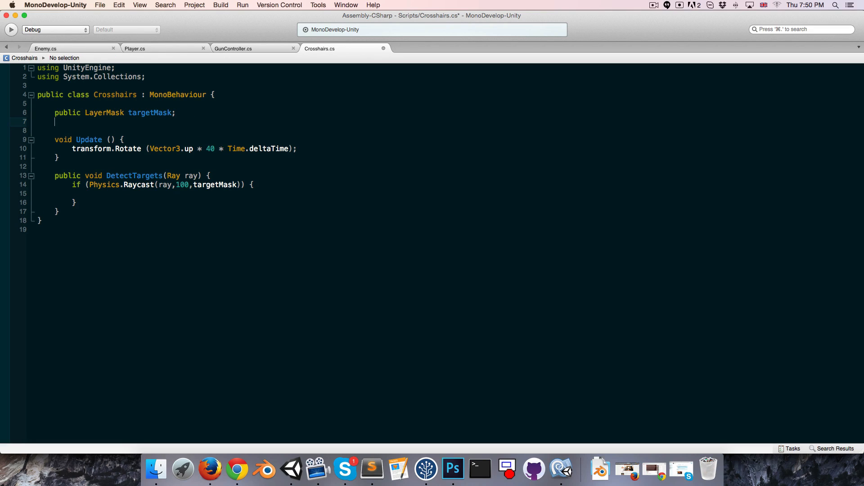
type("public Color")
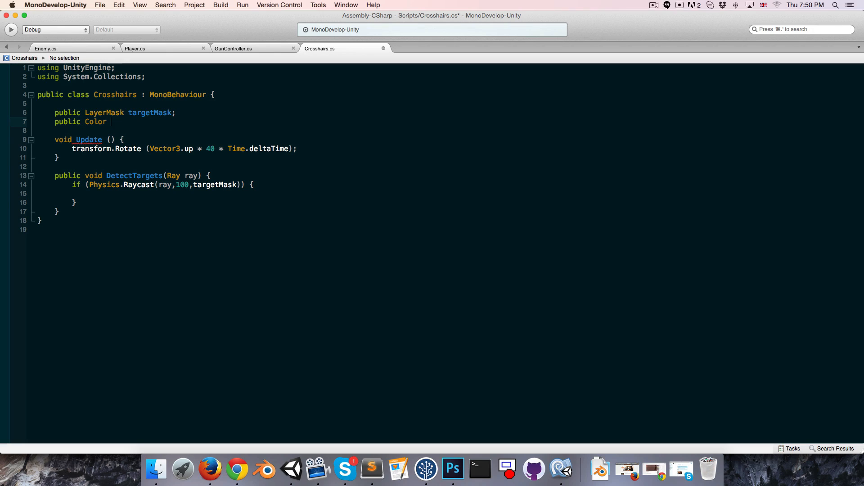
type("dotHighlight")
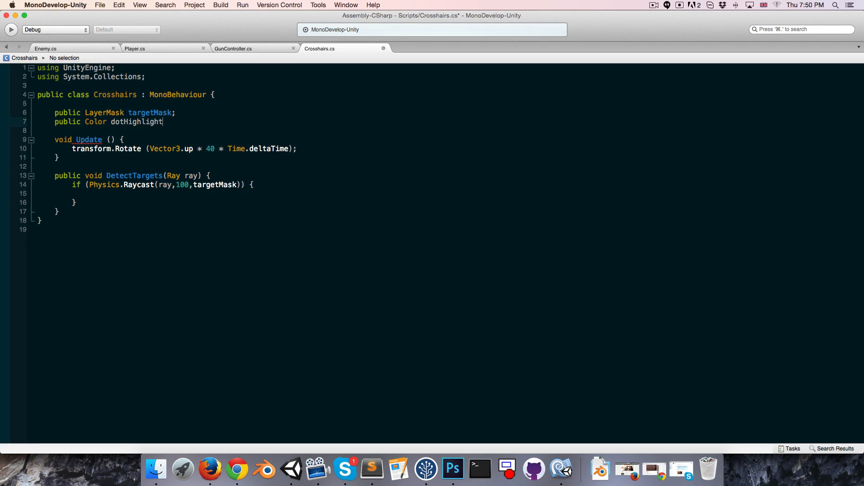
type("Colour;")
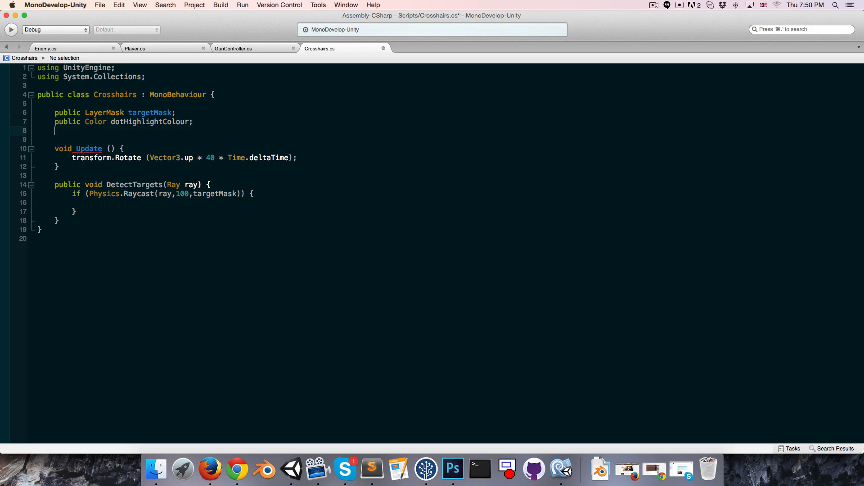
type("Color origin")
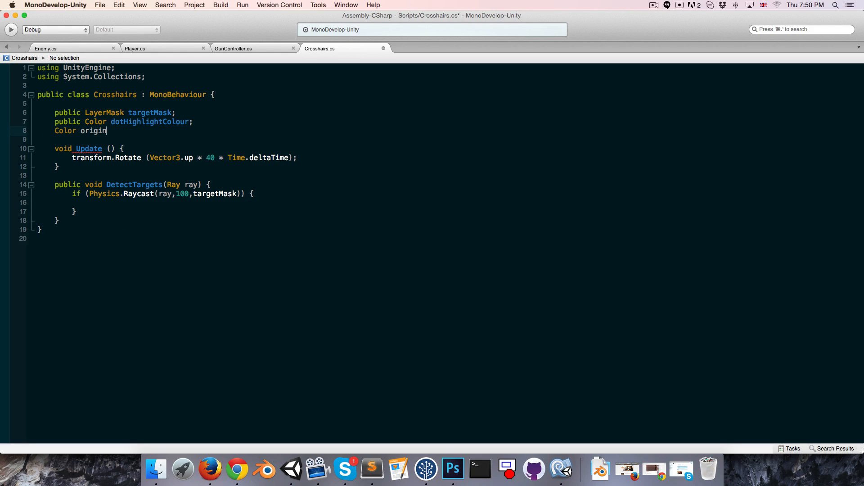
type("alDotCo")
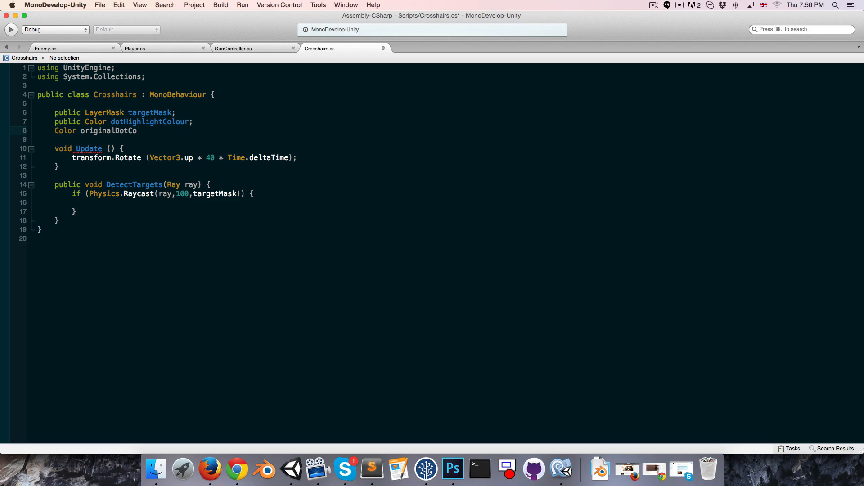
type("lour;")
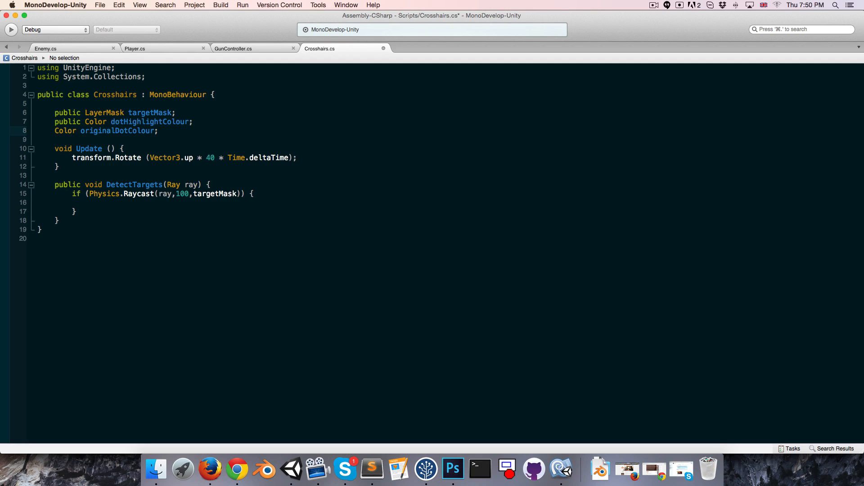
key("Return")
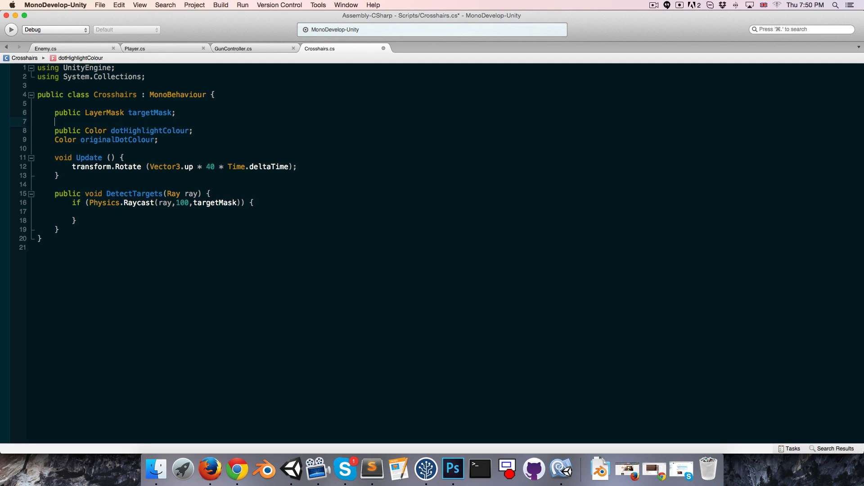
type("public S")
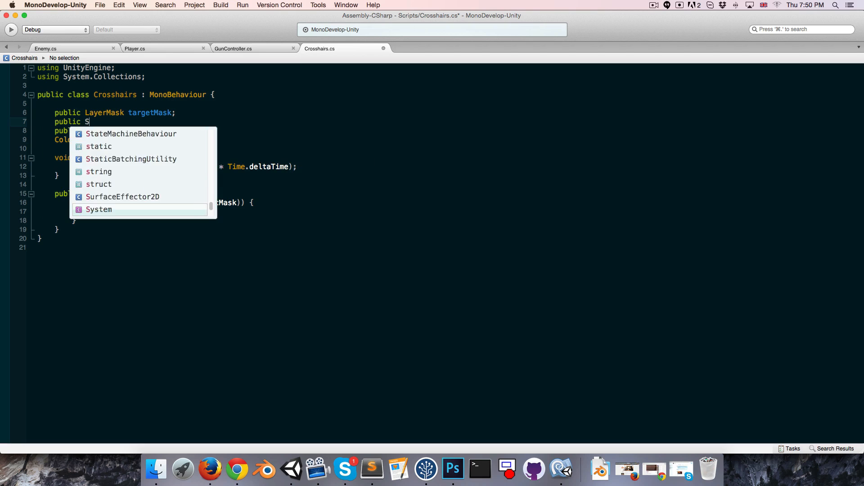
type("priteS")
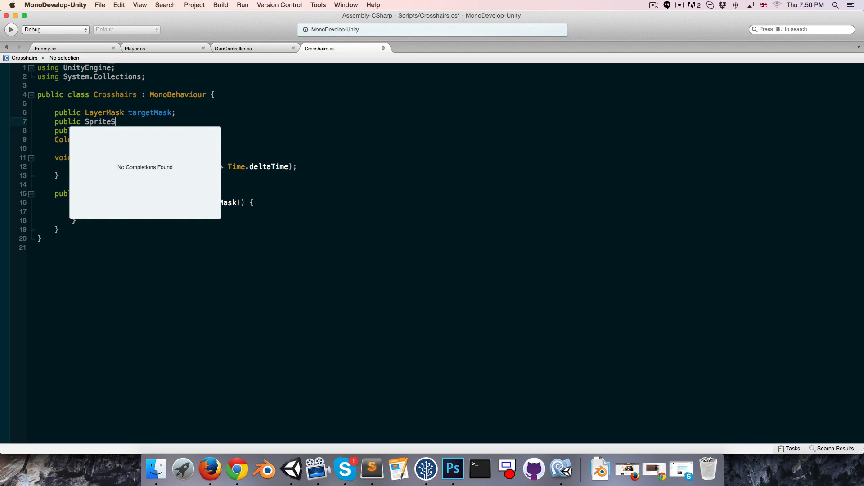
type("Renderer dot;")
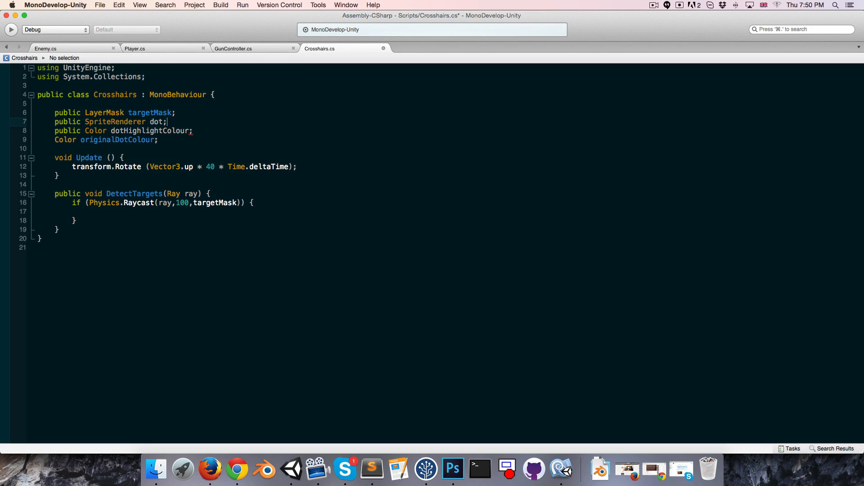
Add a Start method storing dot.color in originalDotColour.
key("Return")
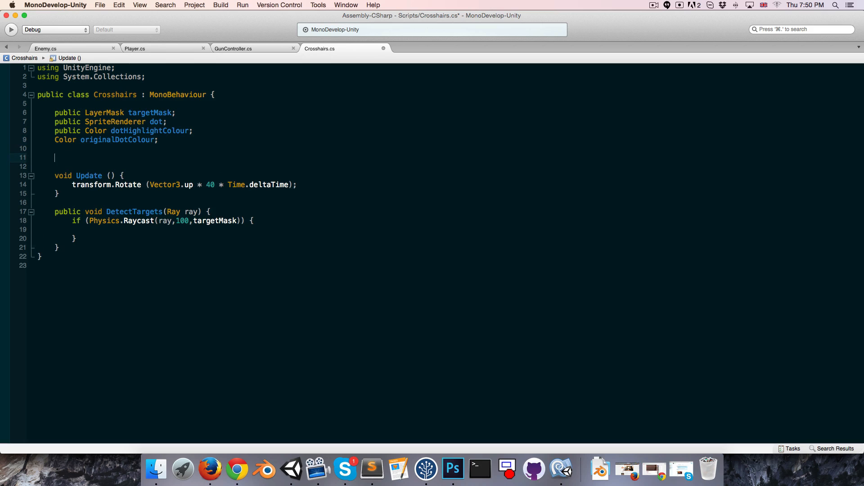
type("void Start ()")
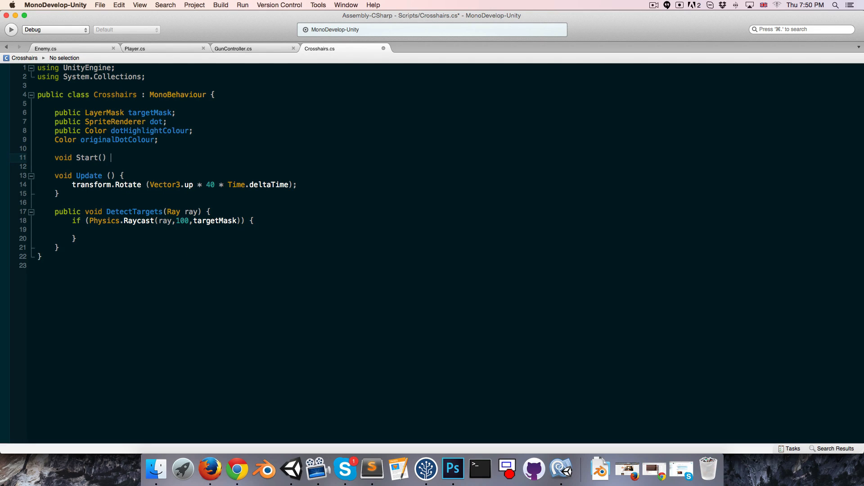
type("originalDotColour =")
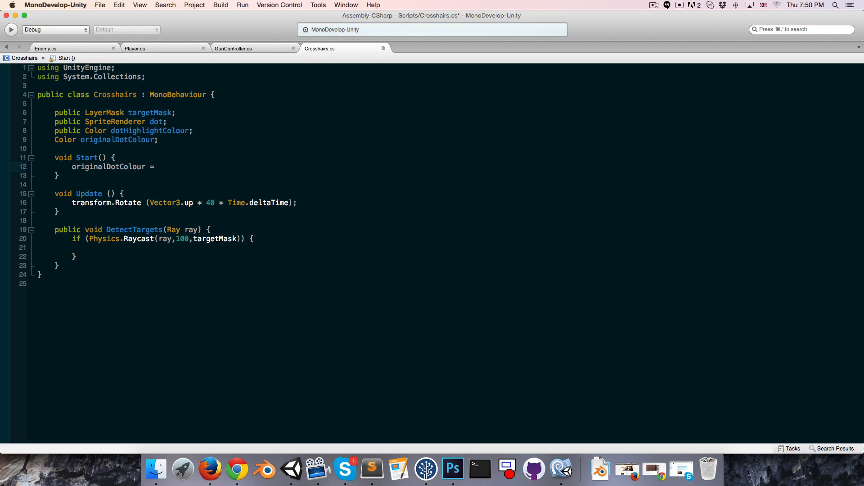
type("dot.color;")
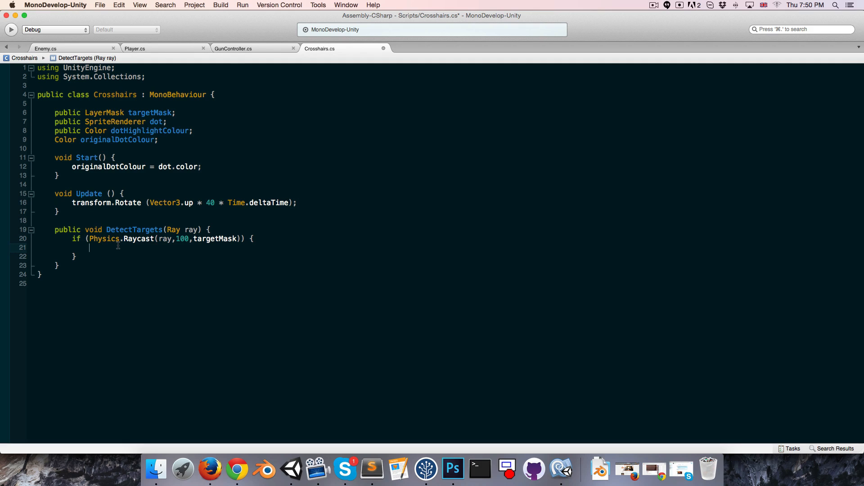
Set dot.color to dotHighlightColour on a hit, else to originalDotColour.
type("dot.color =")
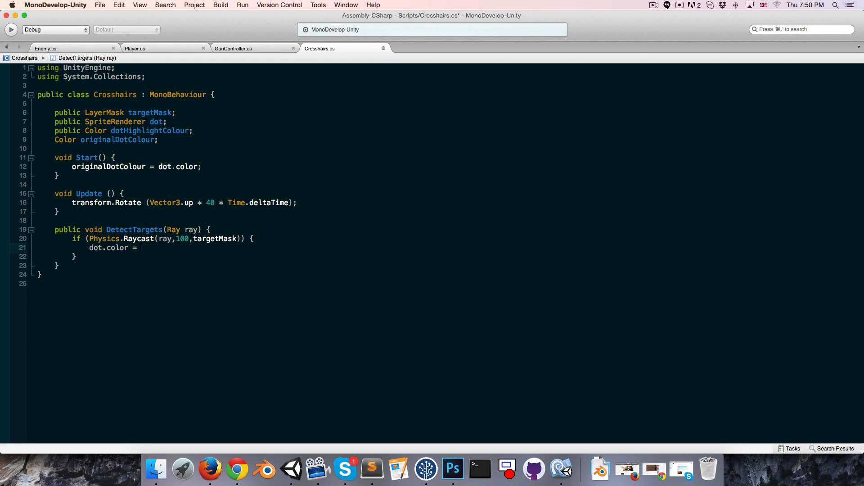
type("dotHighlightColour;")
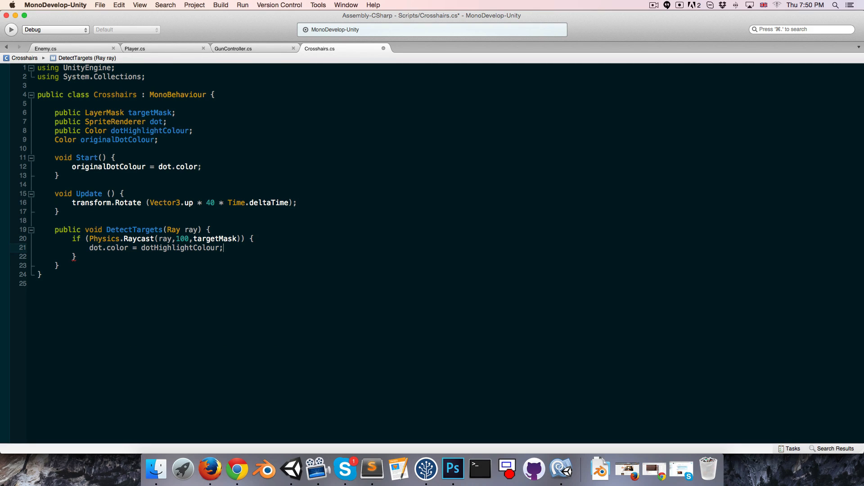
type("else {")
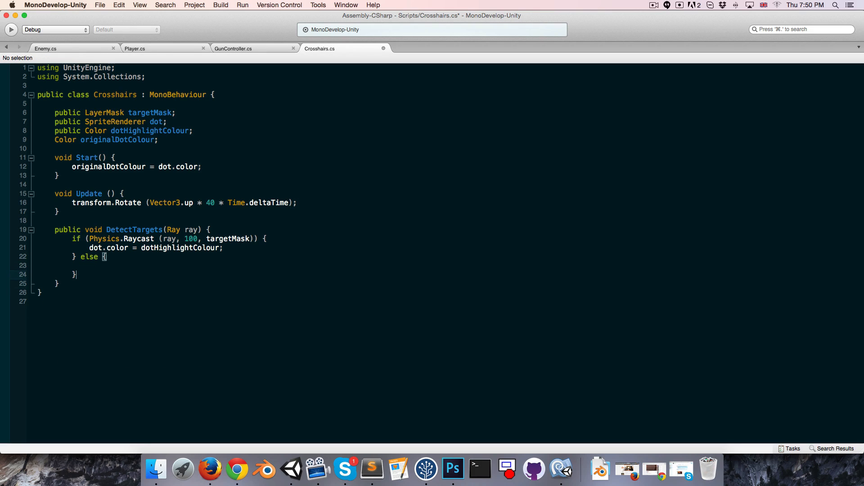
left_click(91, 265)
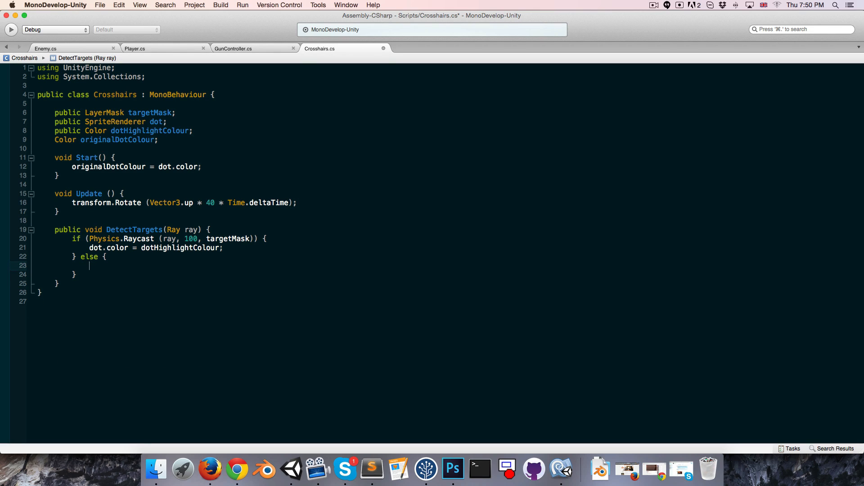
type("dot.color =")
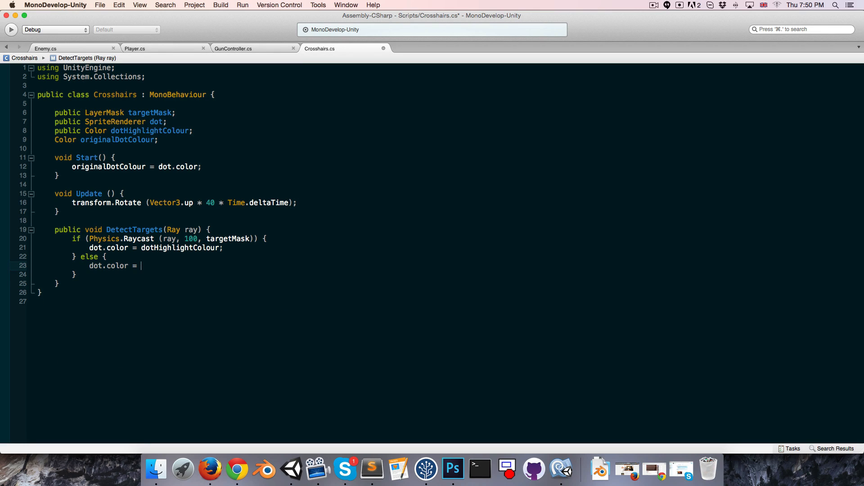
type("originalDotColour;")
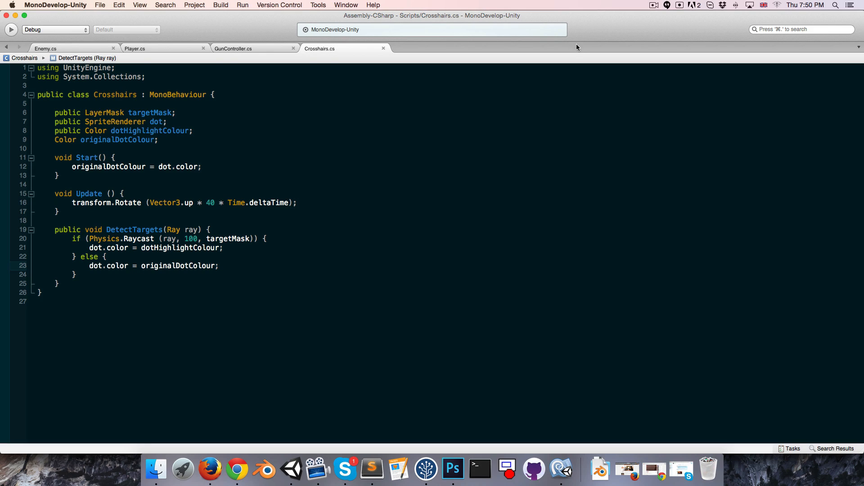
mouse_move(70, 101)
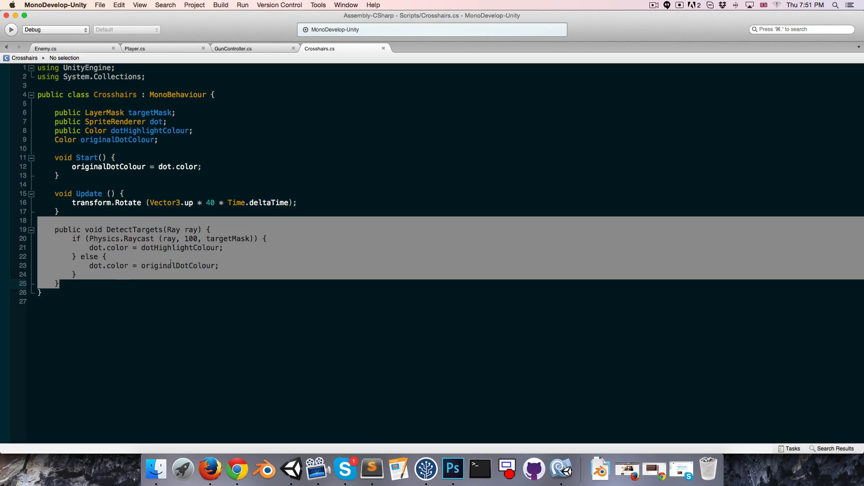
mouse_move(152, 51)
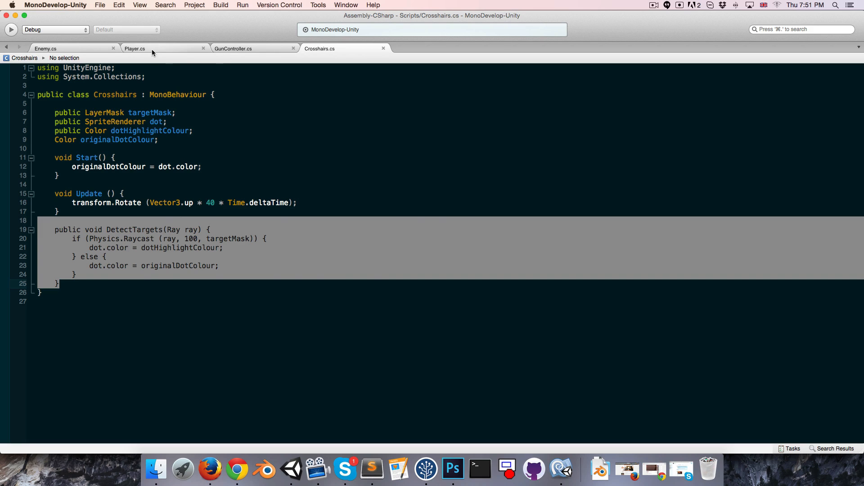
Change the crosshairs field type to Crosshairs and position it via crosshairs.transform.position.
left_click(135, 49)
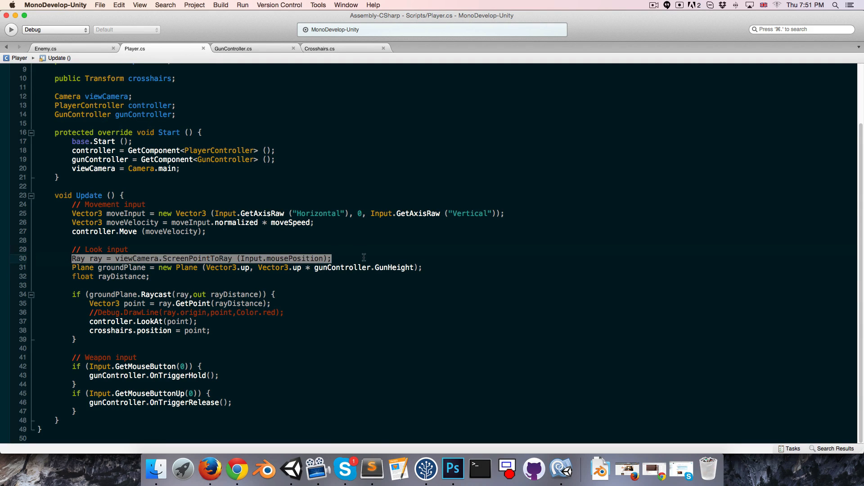
scroll("up", 3)
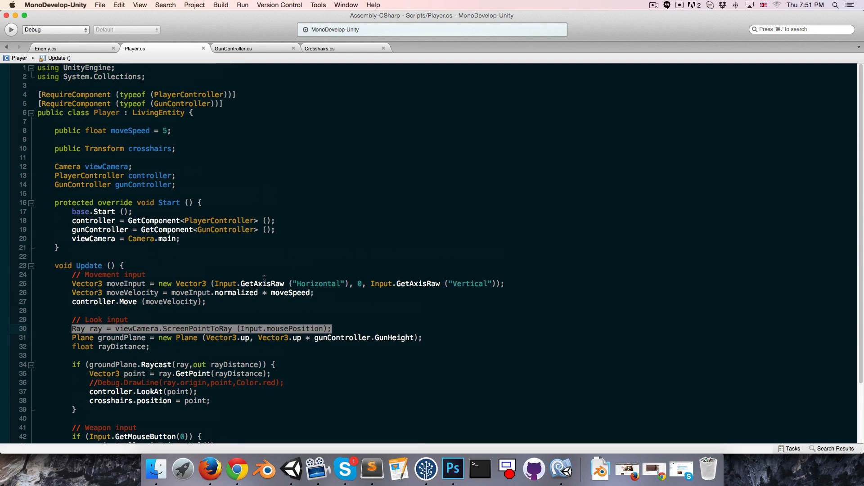
double_click(104, 149)
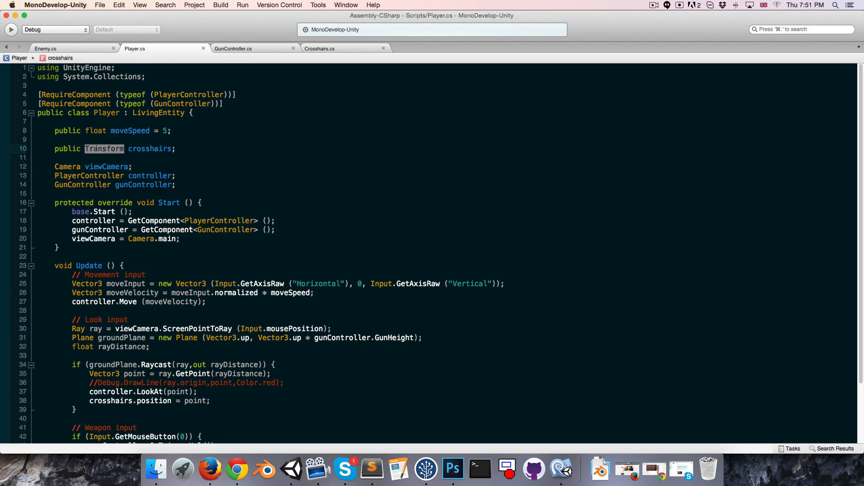
mouse_move(357, 54)
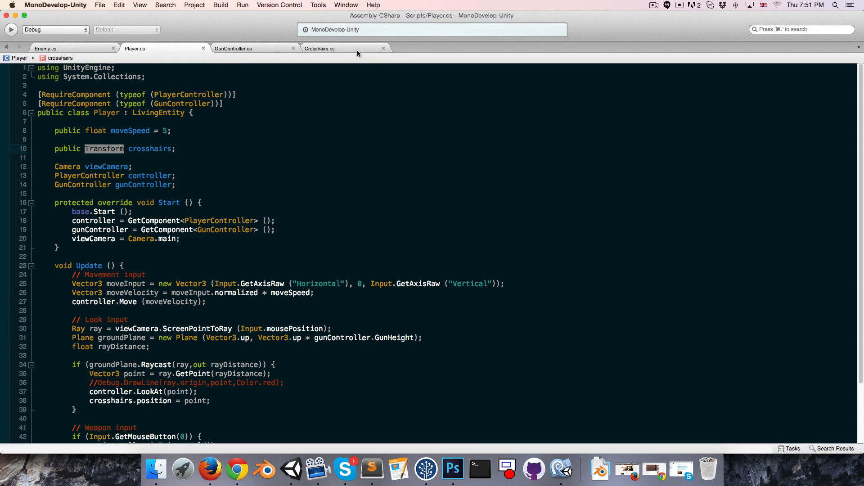
mouse_move(131, 152)
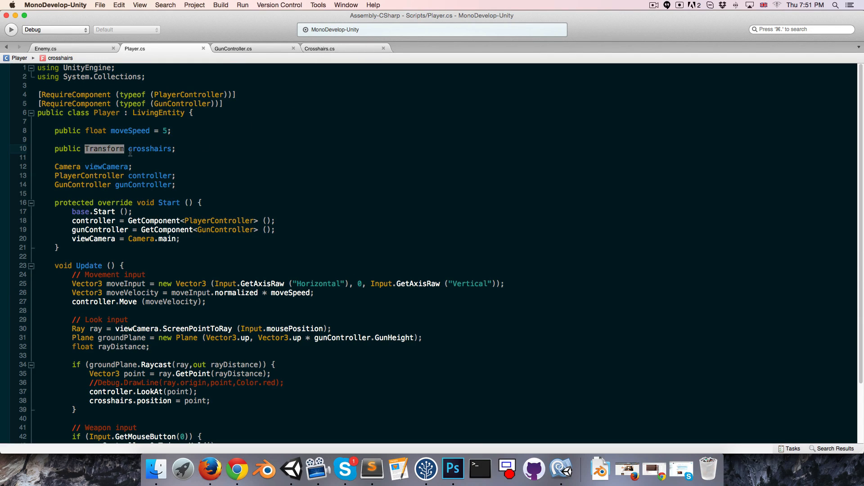
type("Crosshairs")
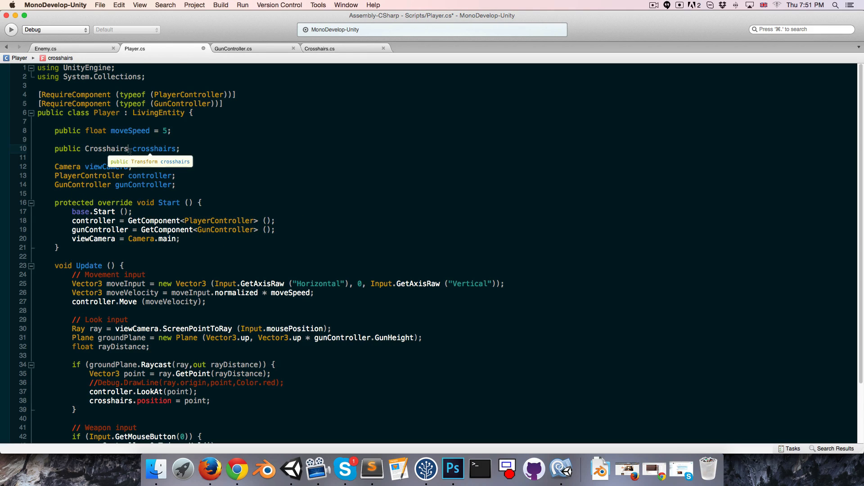
scroll("down", 3)
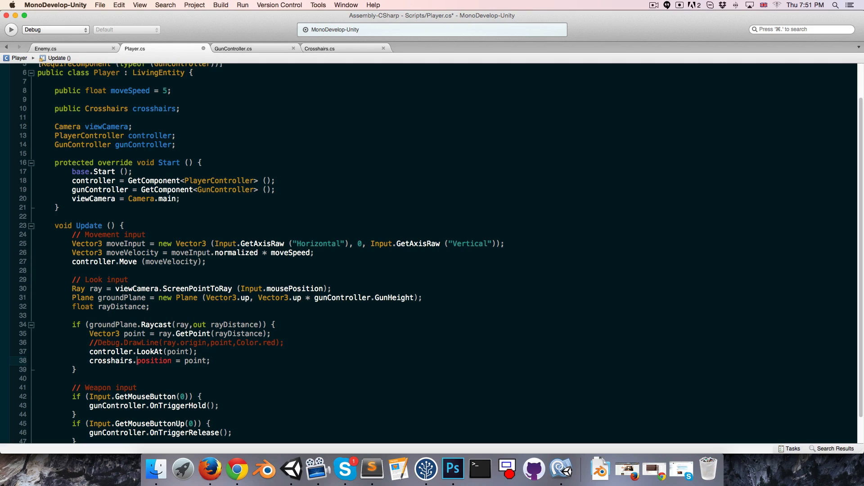
type("transform")
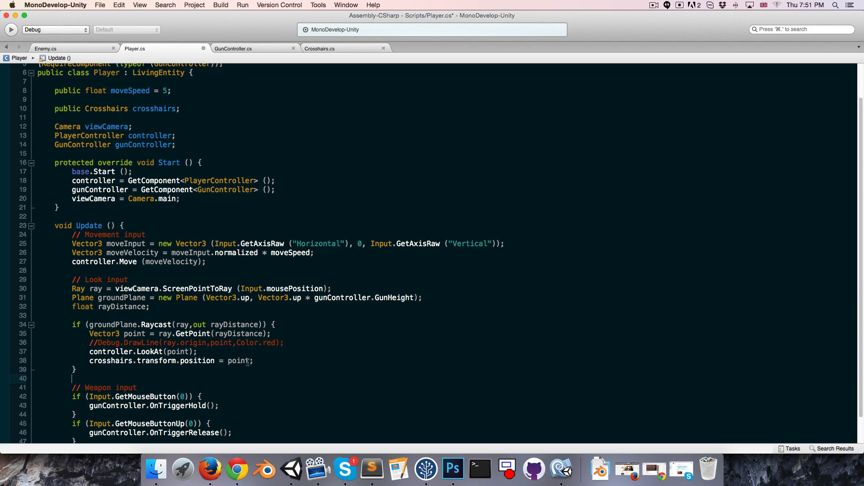
Call crosshairs.DetectTargets(ray) after positioning the crosshairs.
scroll("down", 3)
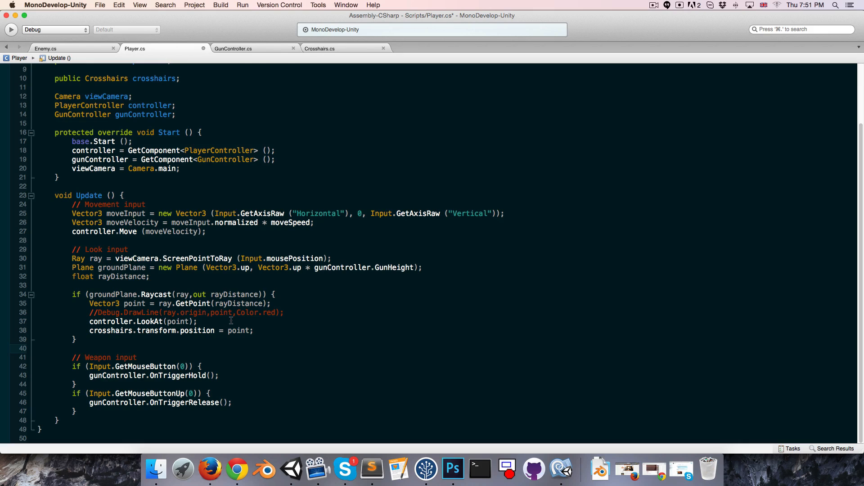
left_click(255, 330)
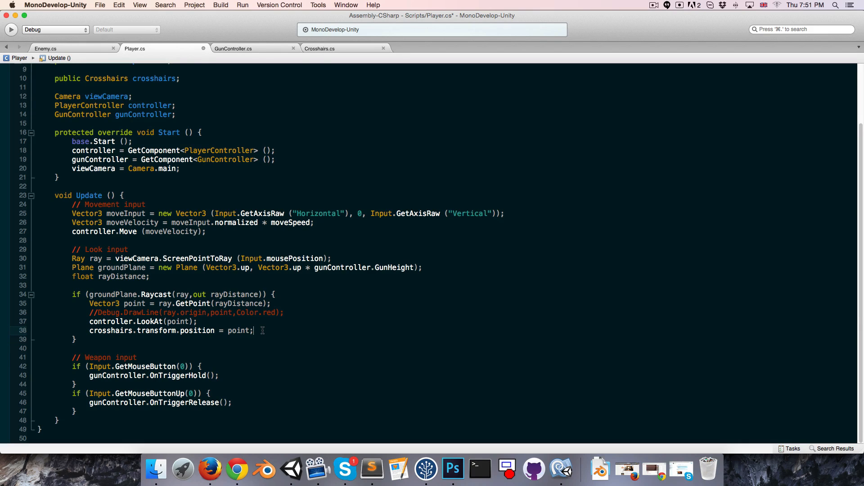
type("crosshairs")
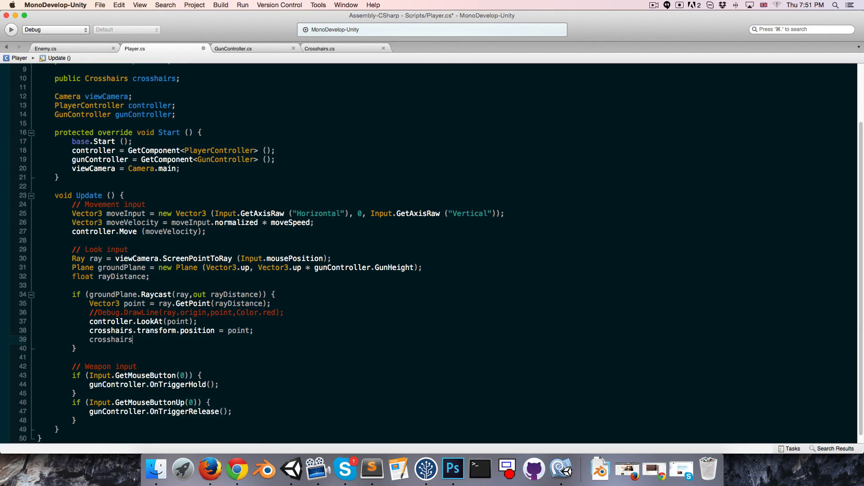
type(".DetectTargets(")
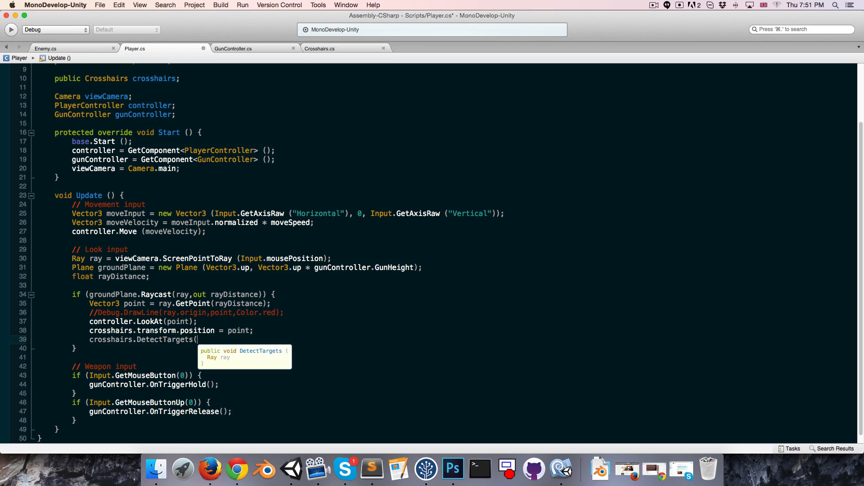
type("ray);")
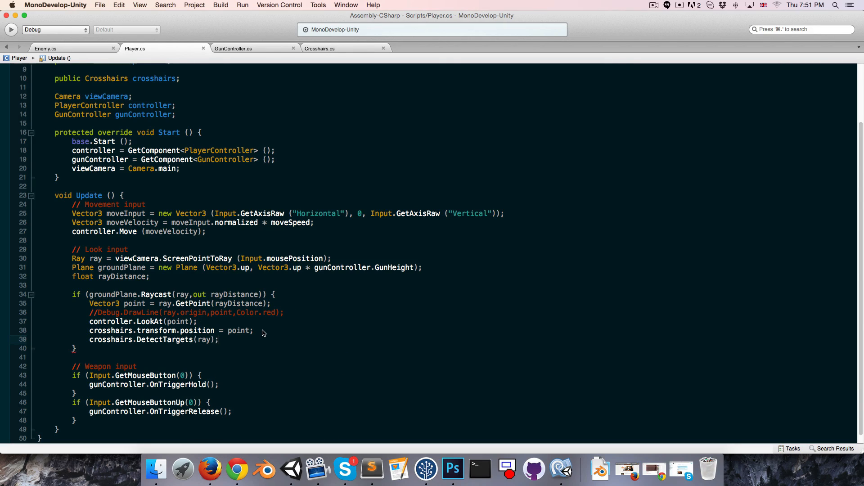
left_click(292, 470)
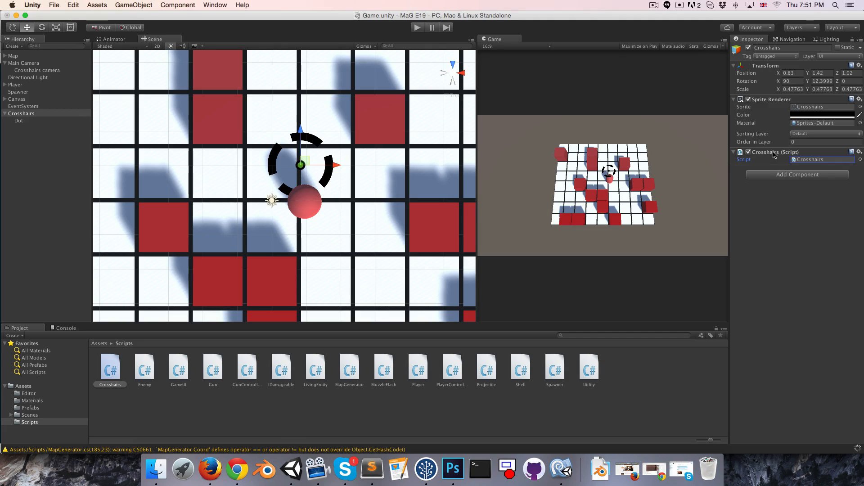
Set the Crosshairs Target Mask to Enemy and Dot Highlight Colour to red.
left_click(821, 167)
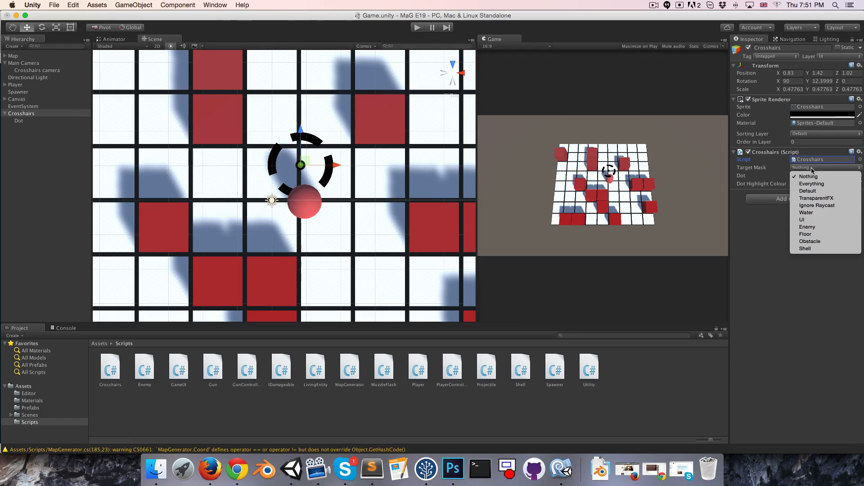
left_click(807, 226)
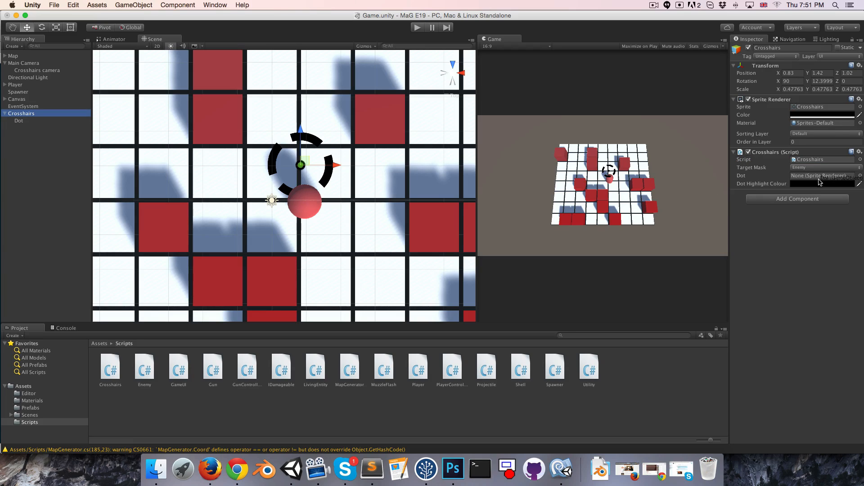
left_click(821, 184)
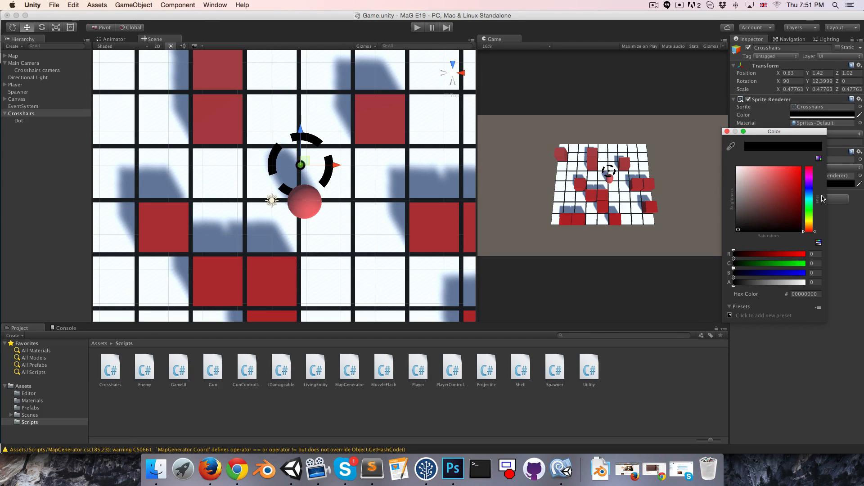
left_click(782, 175)
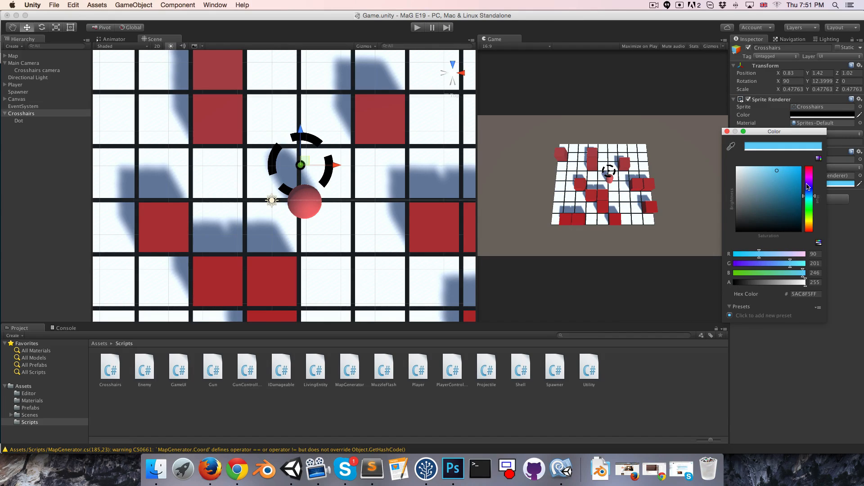
left_click(791, 171)
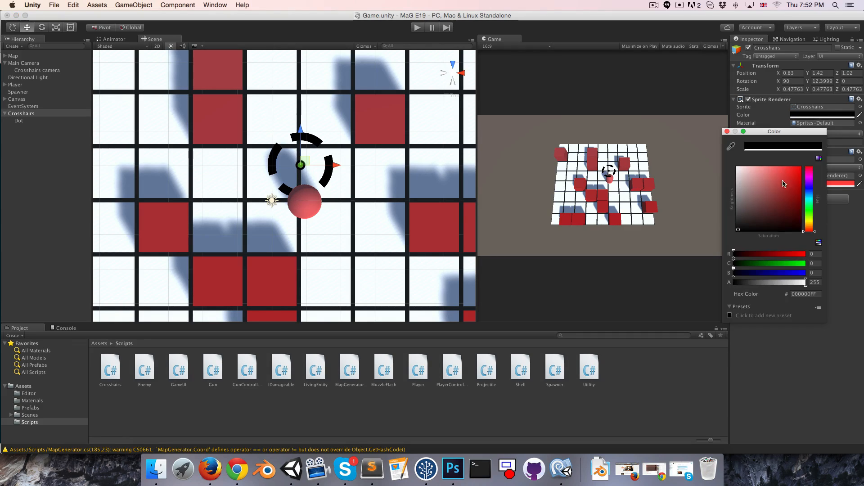
left_click(18, 120)
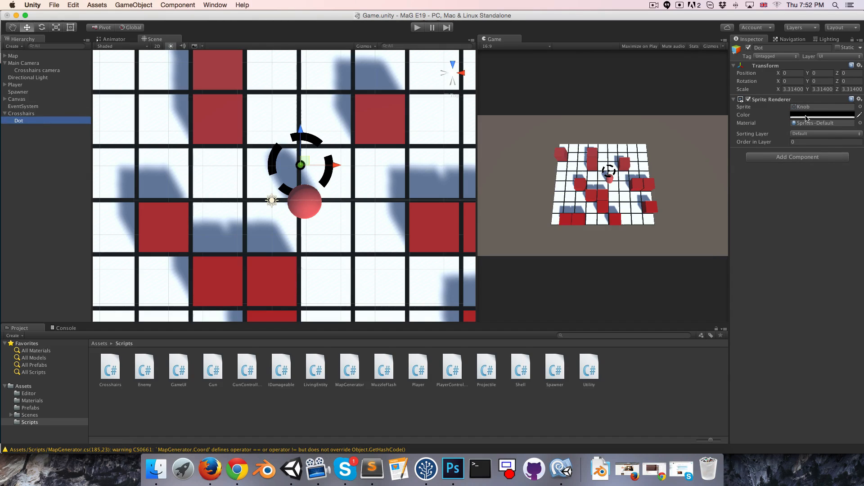
Colour the Dot sprite light blue, then test-play with spawning enemies and stop.
left_click(822, 115)
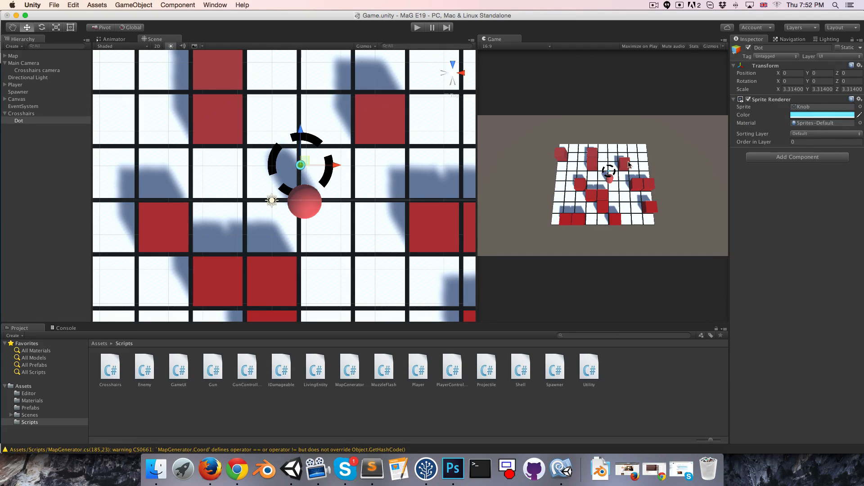
mouse_move(579, 146)
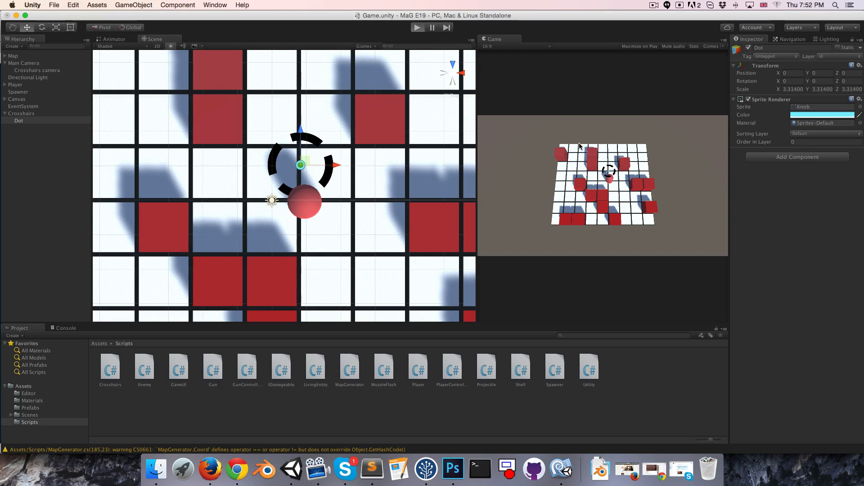
left_click(418, 27)
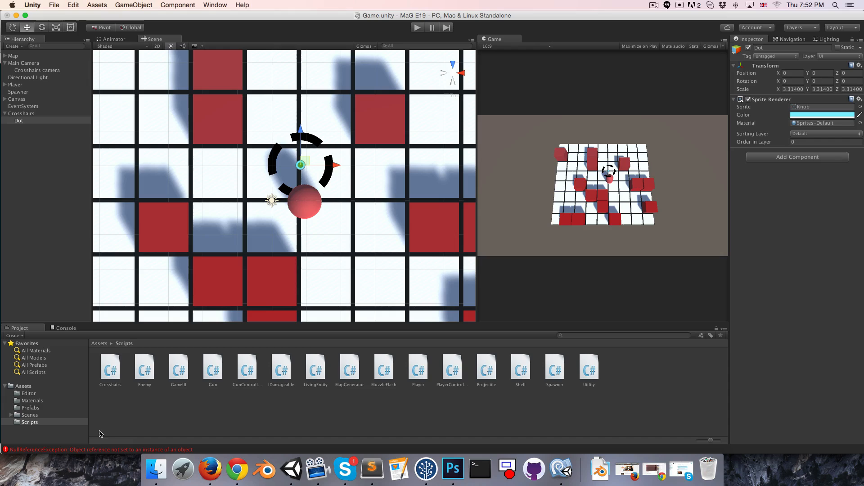
left_click(15, 84)
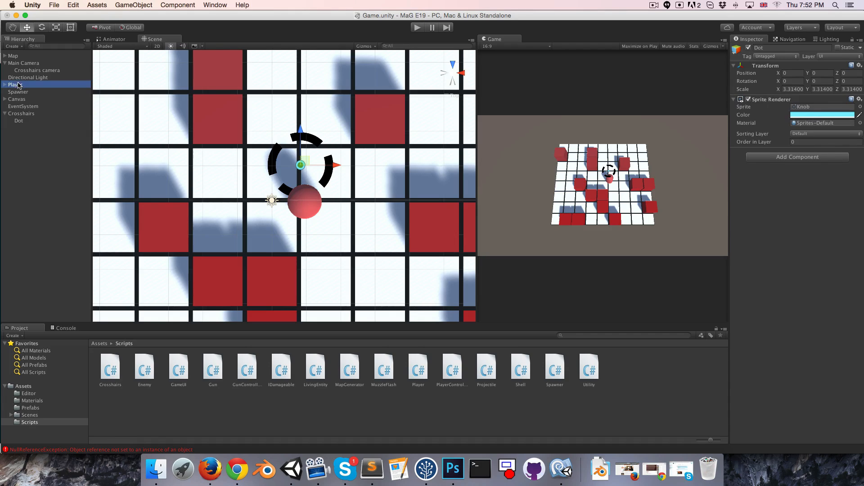
left_click(15, 84)
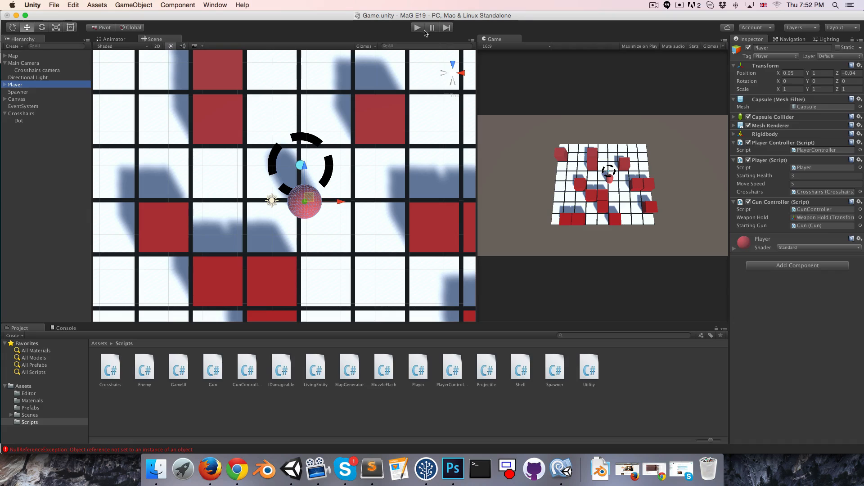
left_click(417, 27)
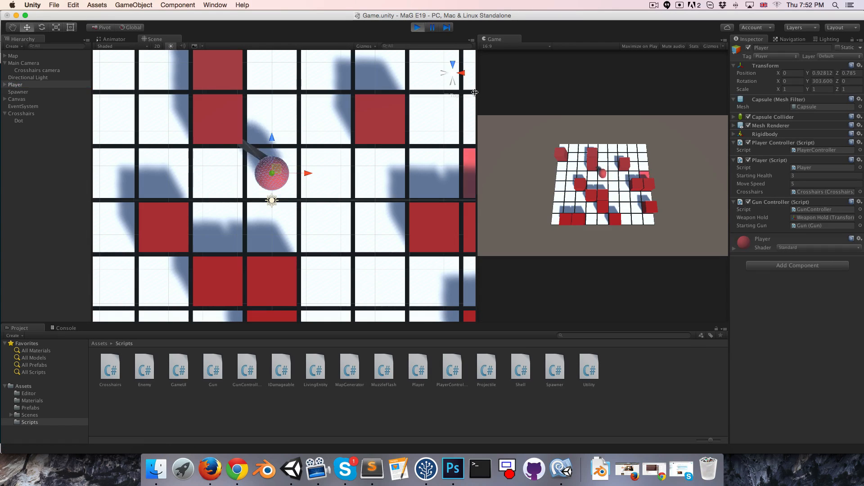
left_click(418, 27)
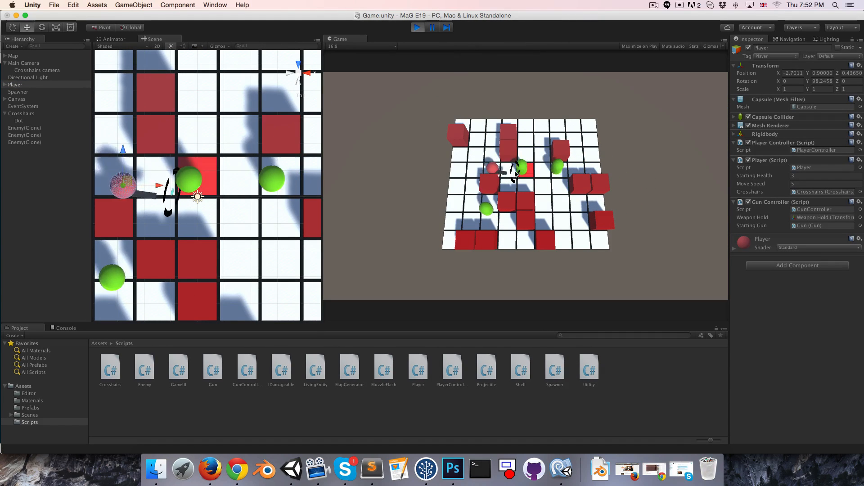
left_click(432, 27)
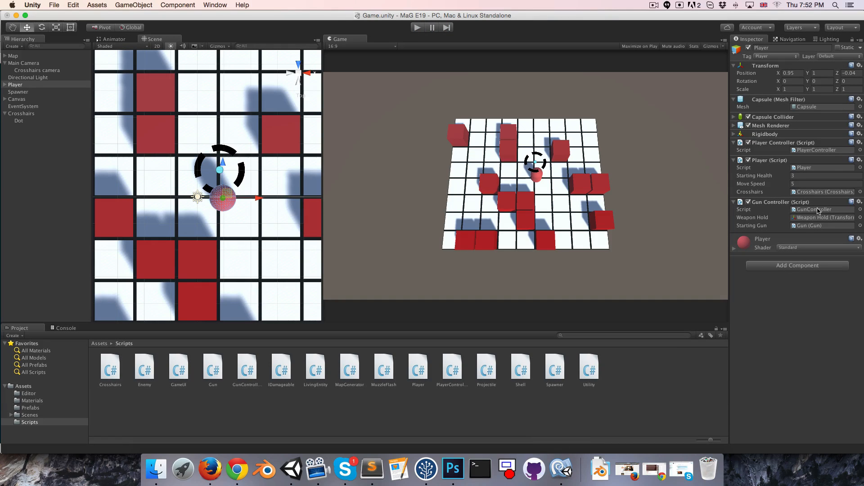
left_click(22, 113)
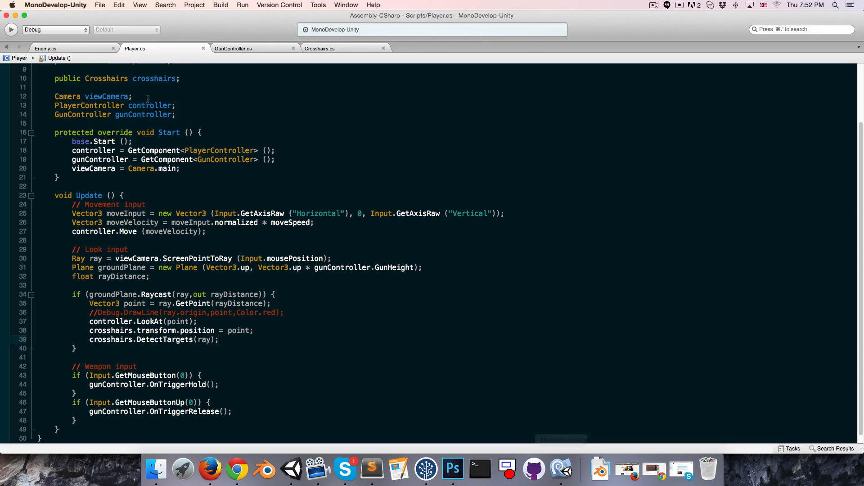
In Crosshairs.cs, change the Update rotation axis from Vector3.up to Vector3.forward.
left_click(319, 49)
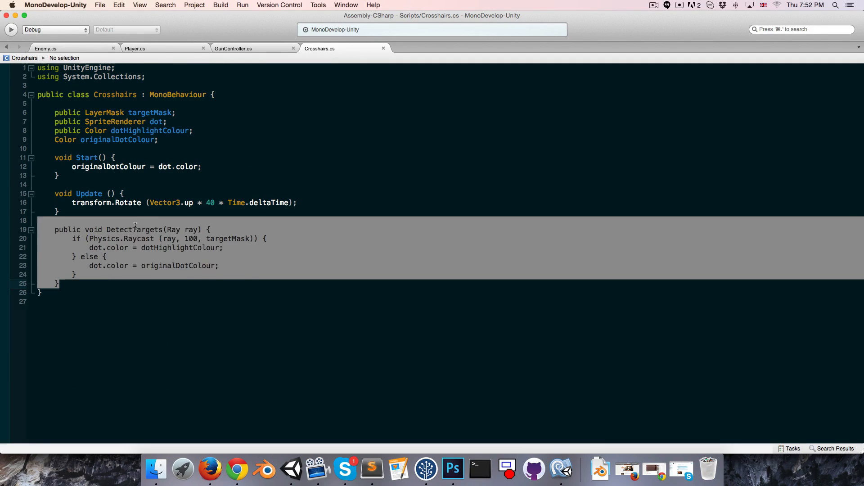
left_click(134, 230)
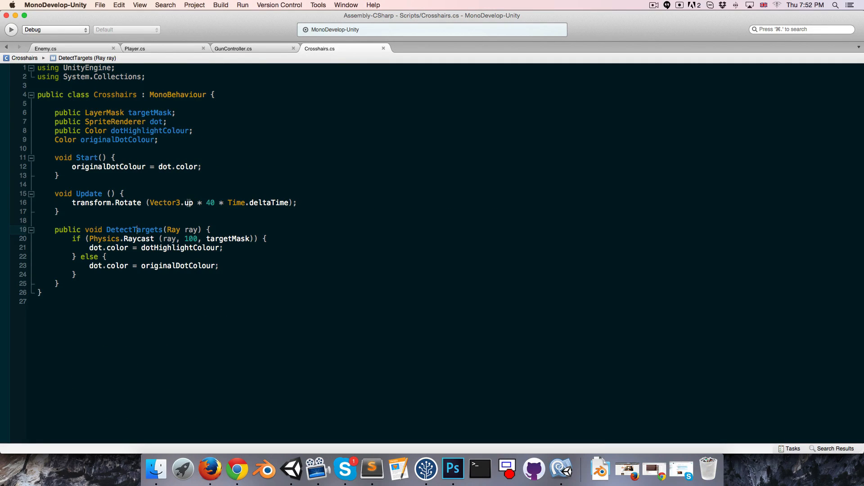
type("for")
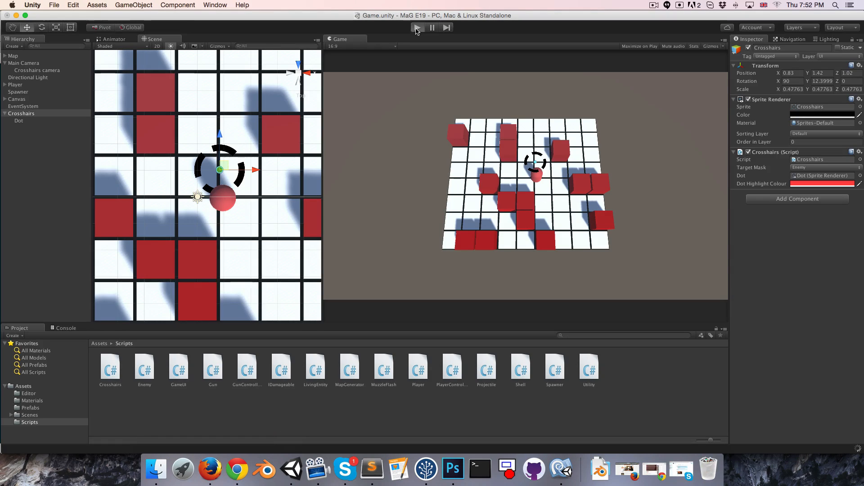
Play-test the scene, hovering enemies to check the flat spin and highlight, then stop.
left_click(417, 28)
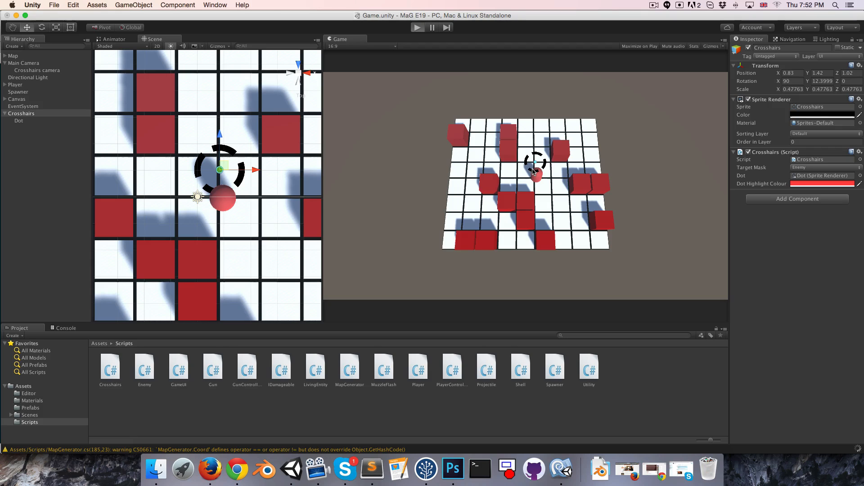
left_click(417, 27)
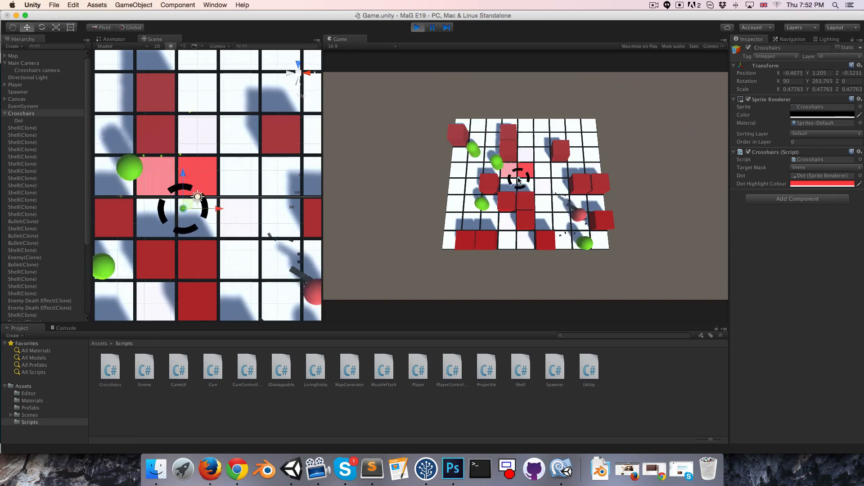
left_click(417, 27)
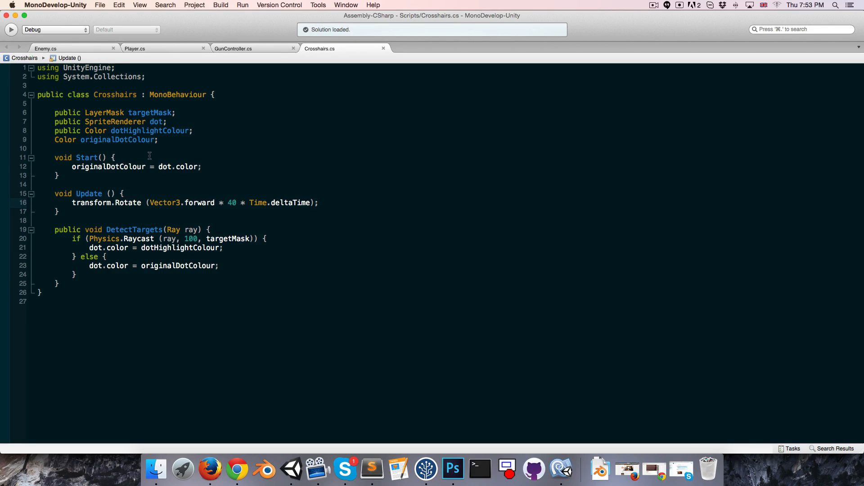
Add Cursor.visible = false; to the Crosshairs Start method and save the script.
type("Screen.")
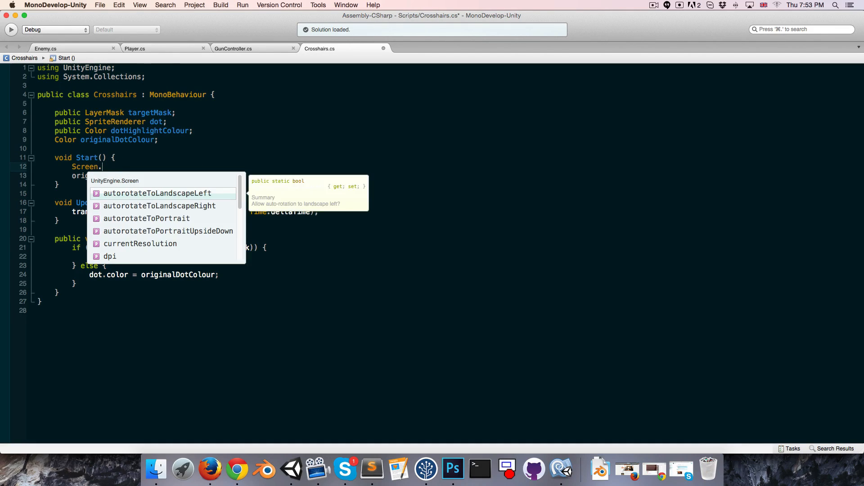
scroll("down", 3)
type("Cursor")
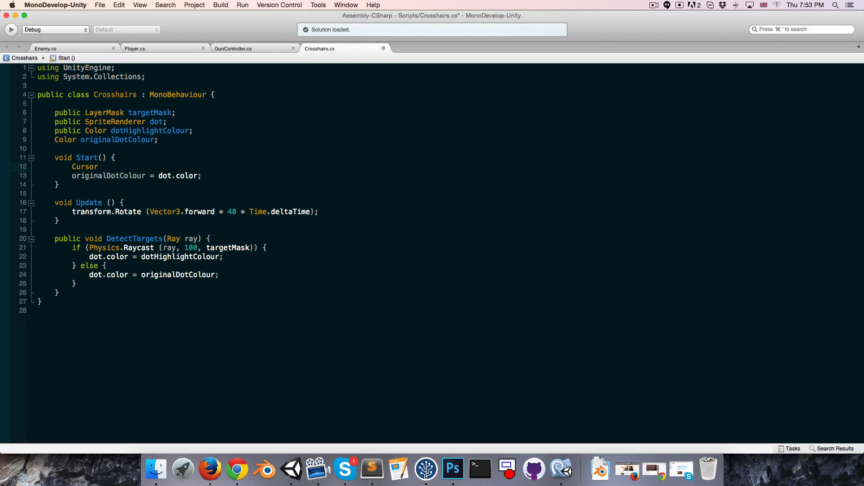
type(".SetCursor)")
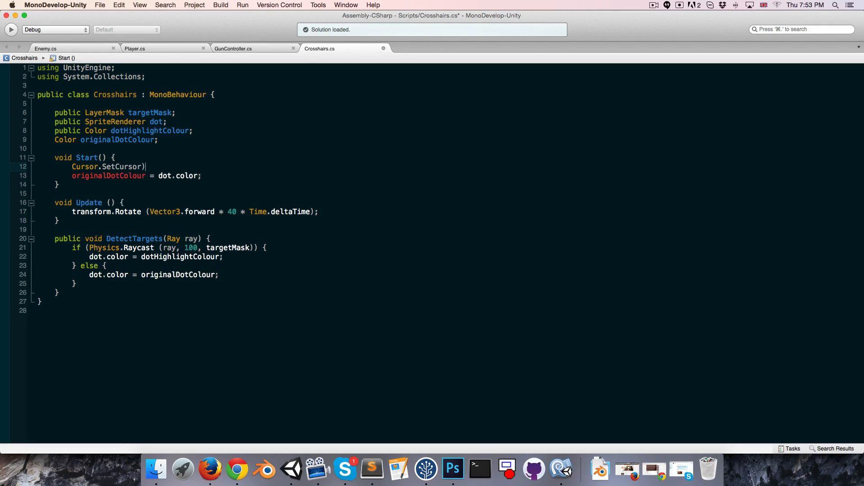
key("Backspace")
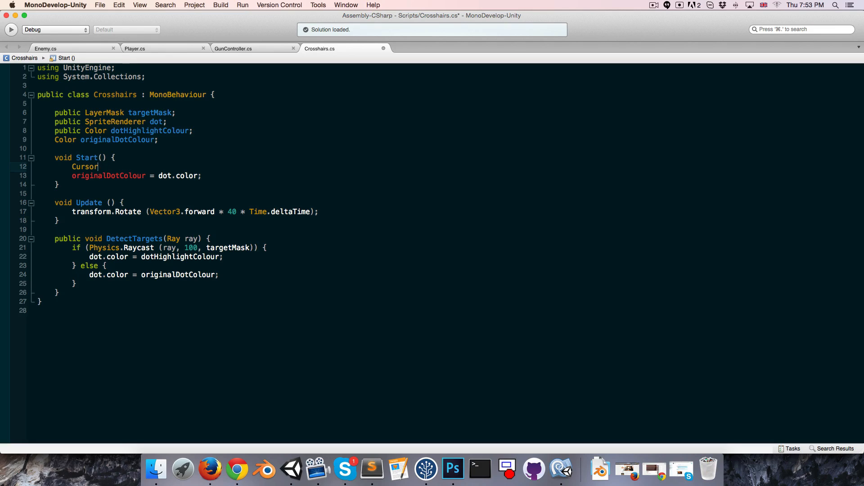
type(".visible = false;")
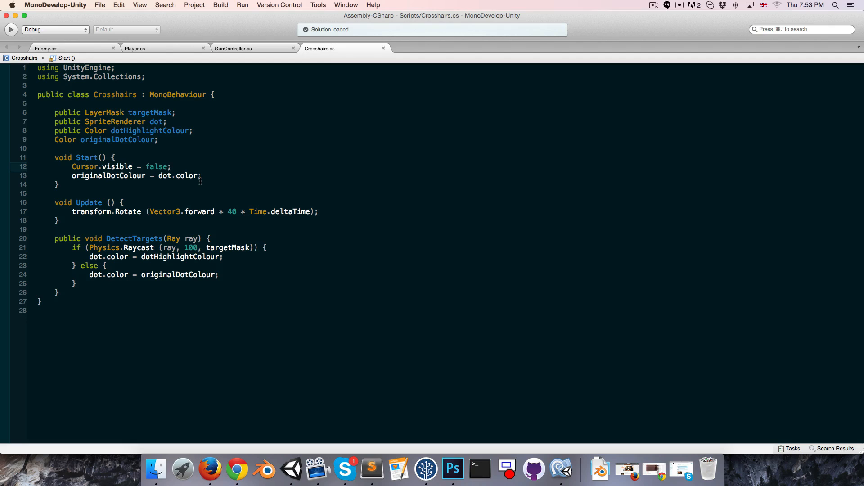
mouse_move(291, 469)
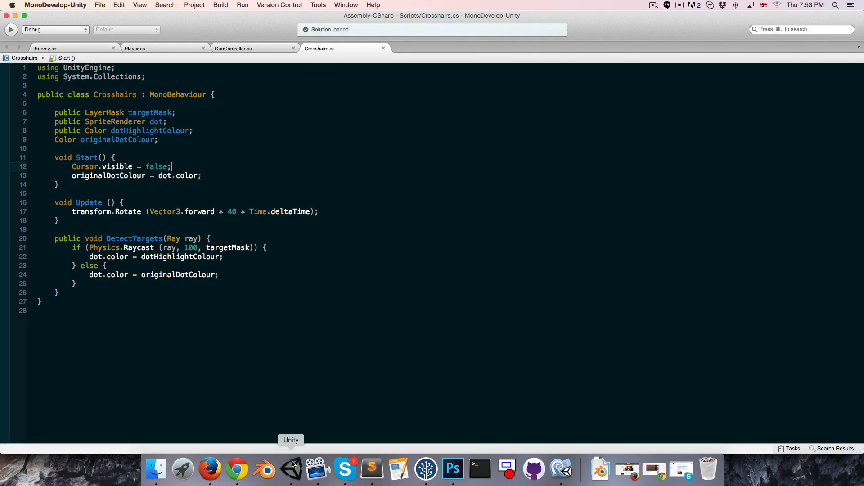
left_click(290, 469)
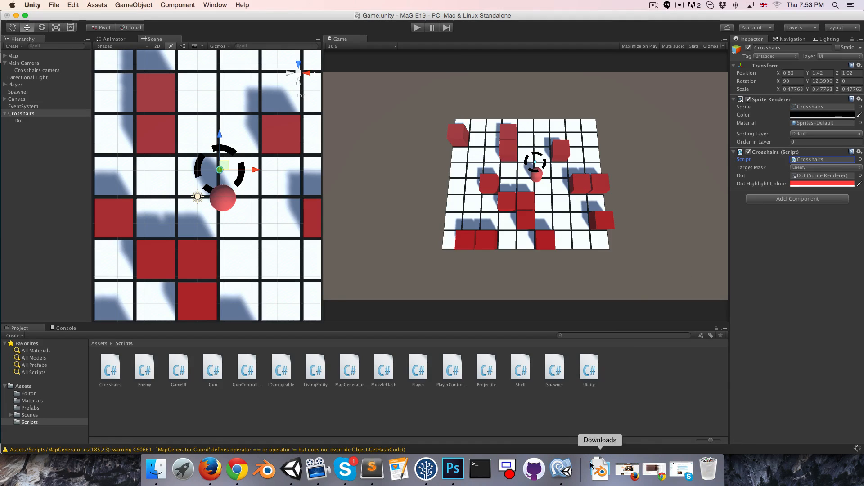
double_click(110, 366)
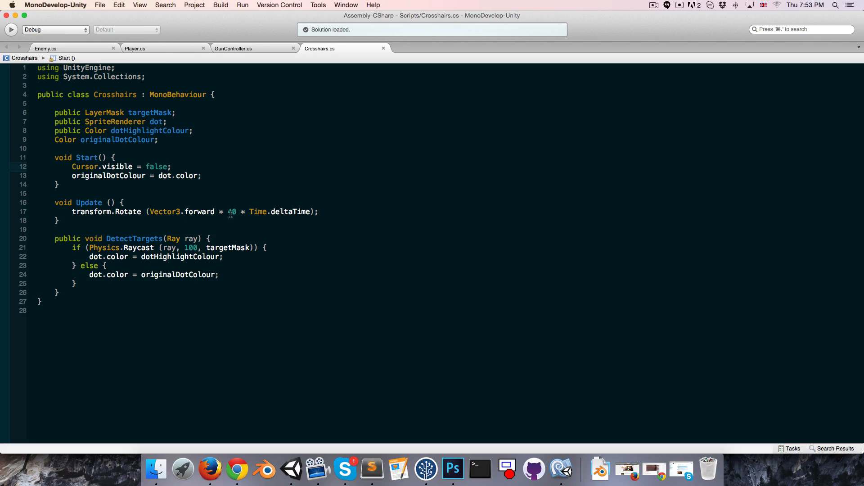
left_click(230, 212)
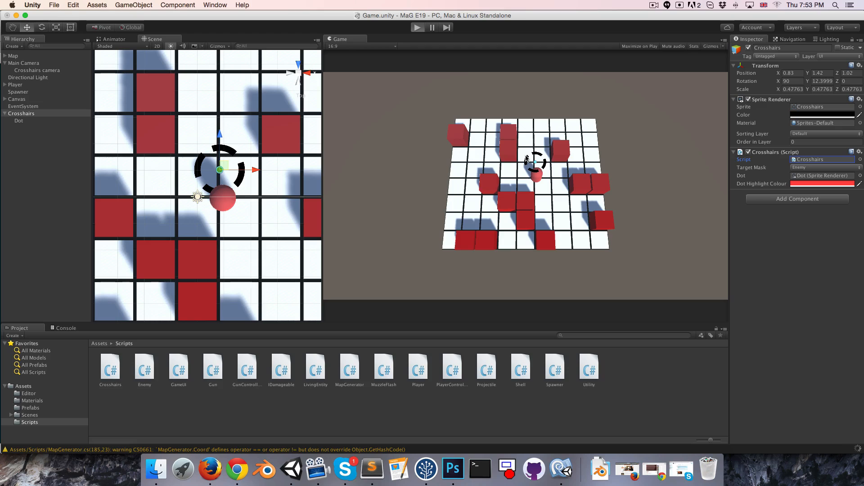
left_click(417, 27)
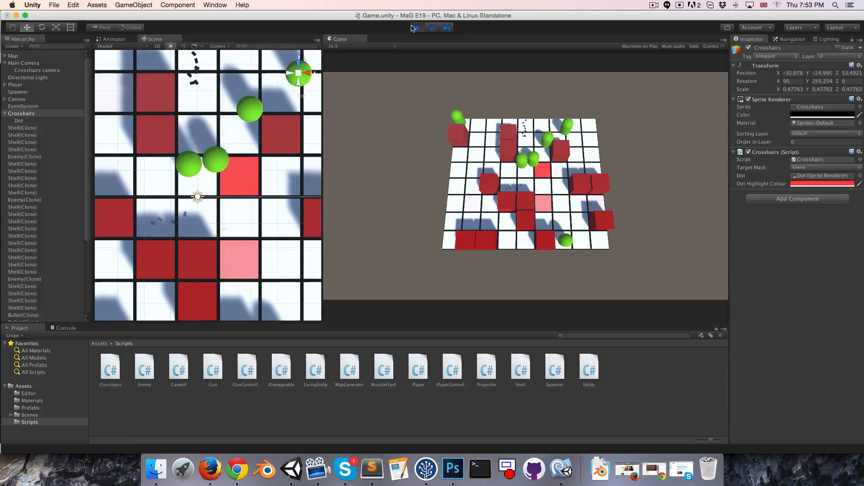
left_click(417, 27)
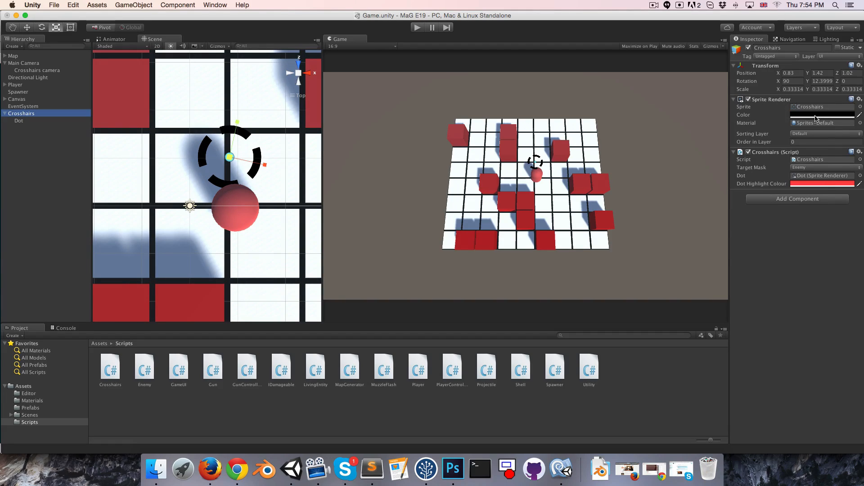
left_click(821, 115)
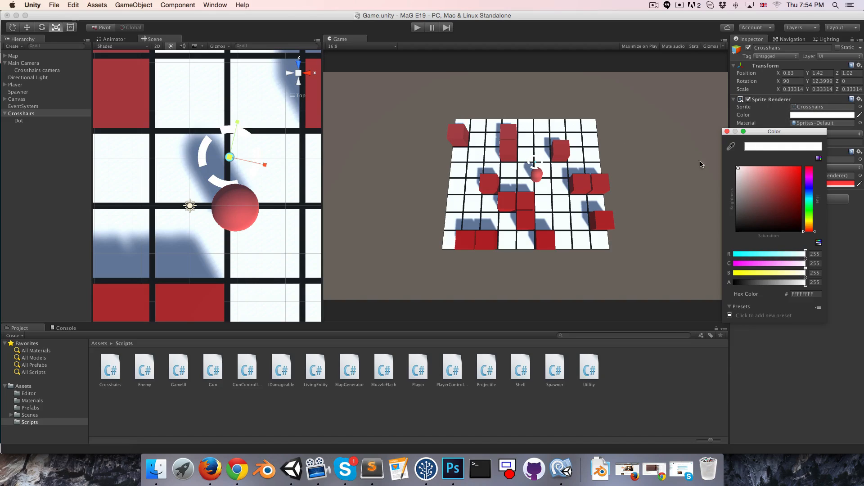
mouse_move(667, 142)
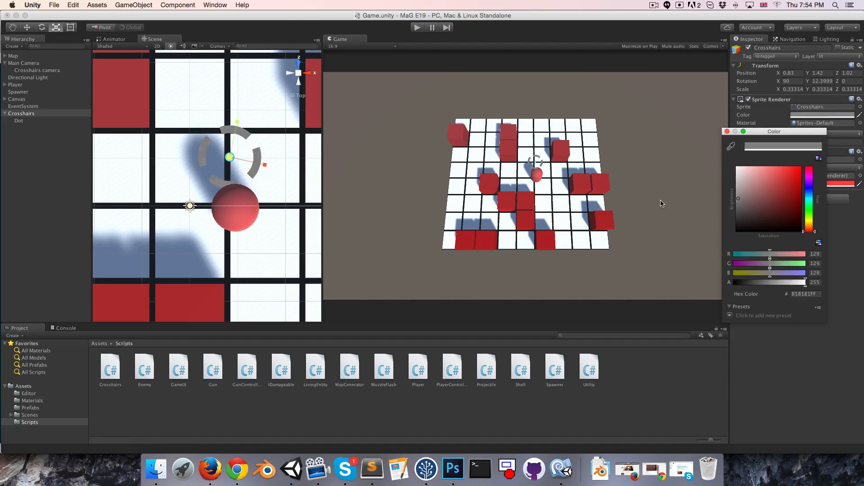
left_click(768, 208)
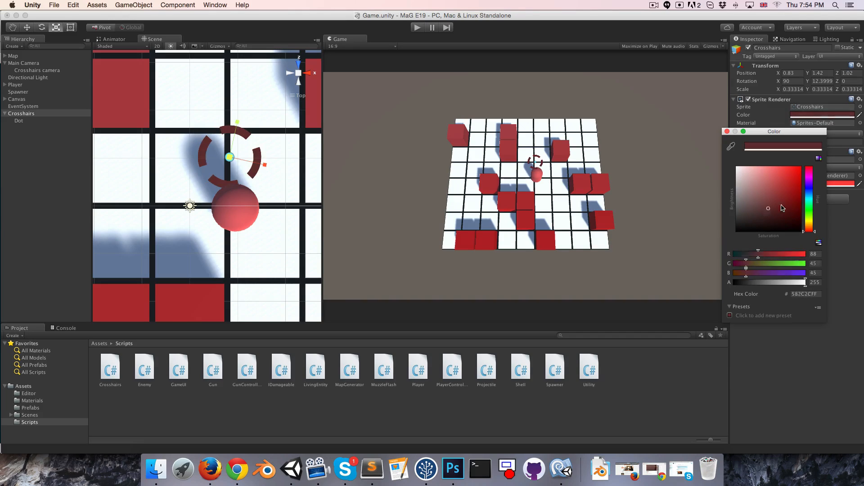
left_click(784, 191)
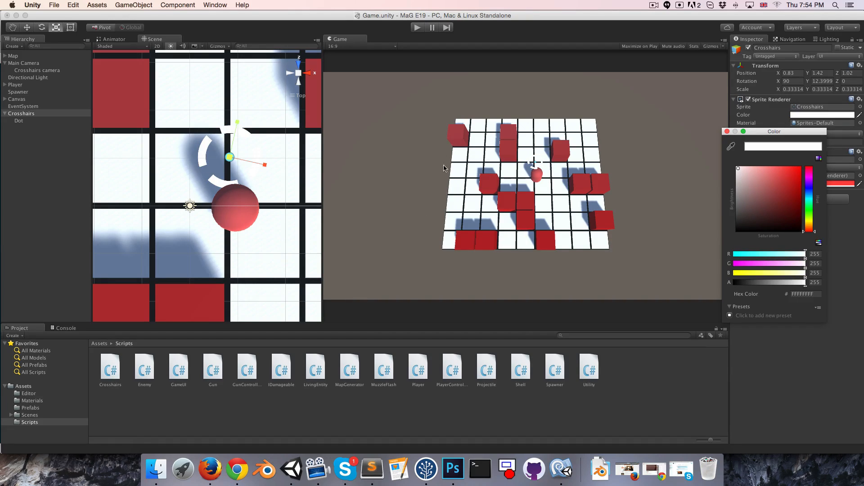
mouse_move(581, 149)
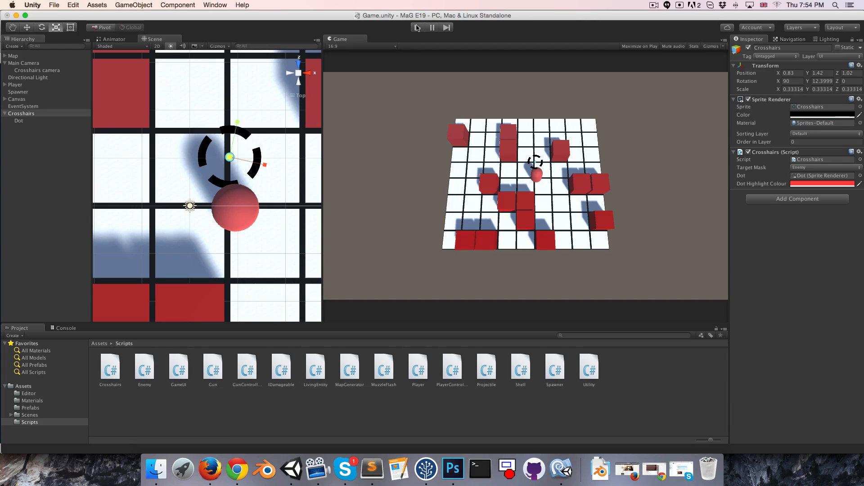
left_click(417, 27)
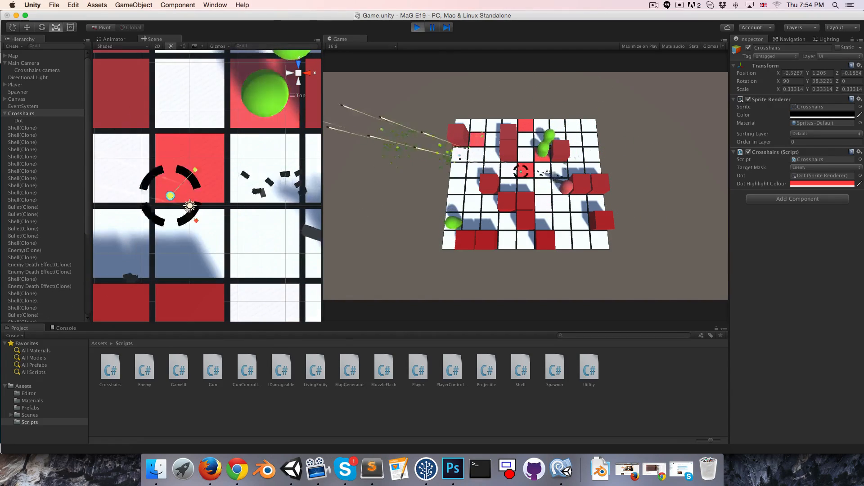
left_click(432, 27)
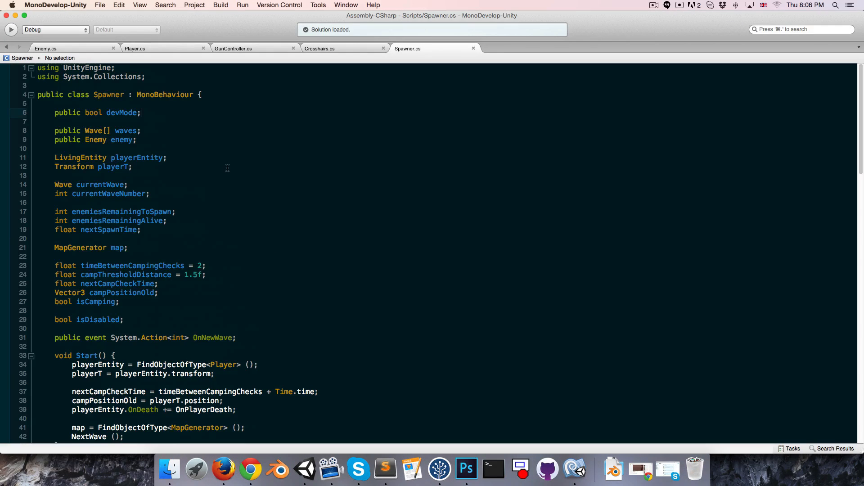
Replace tileMat.color with Color.white in Spawner.cs's initialColour line, then return to Unity.
scroll("down", 3)
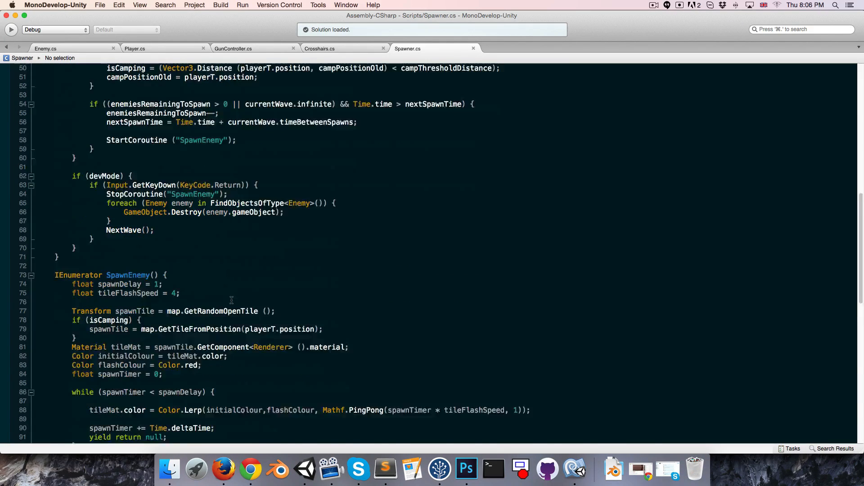
scroll("down", 3)
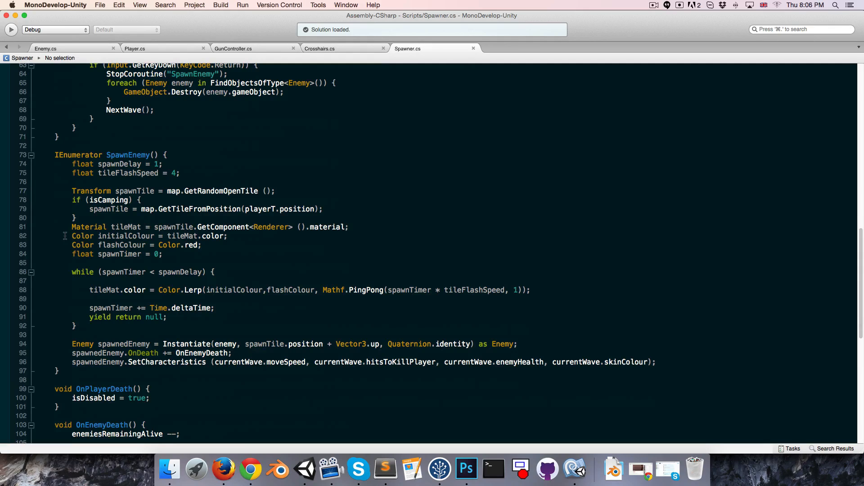
left_click(72, 236)
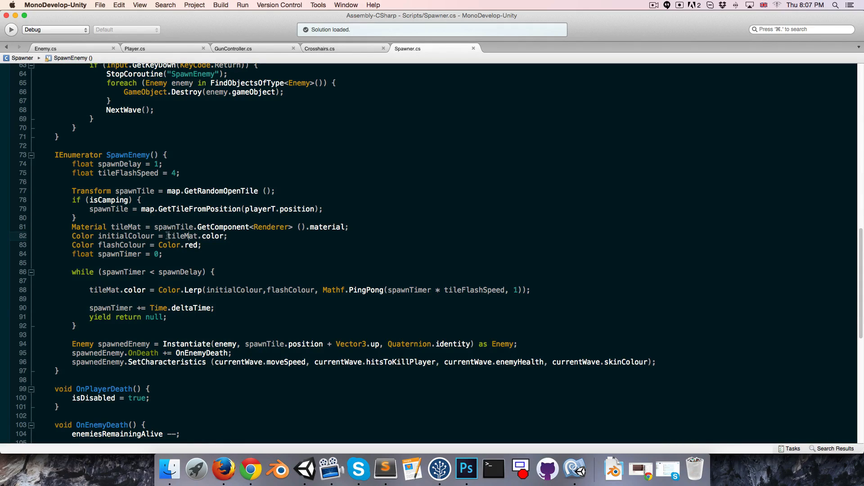
double_click(187, 236)
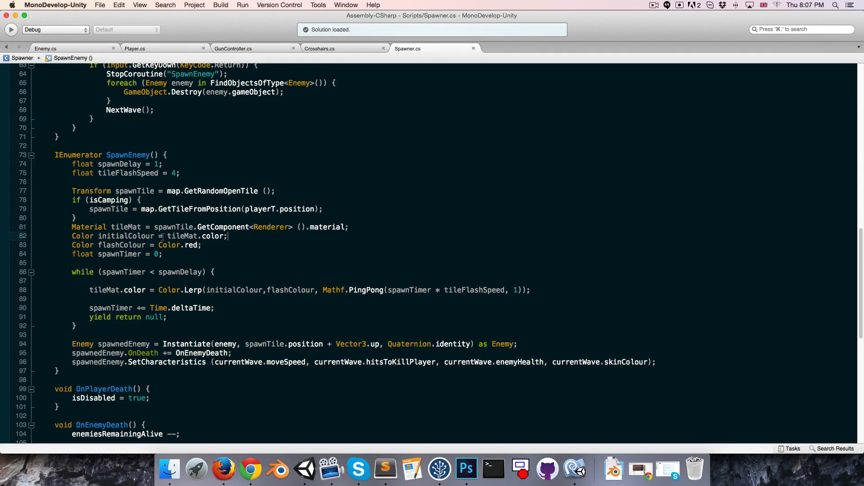
double_click(194, 236)
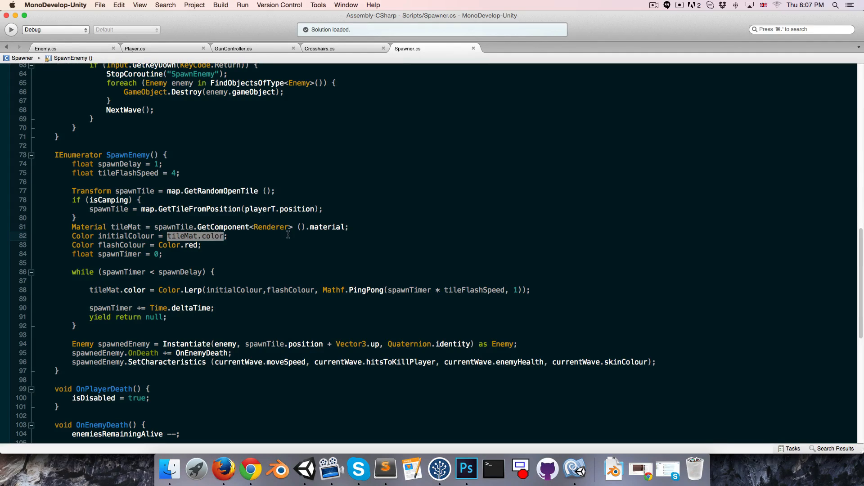
type("Col")
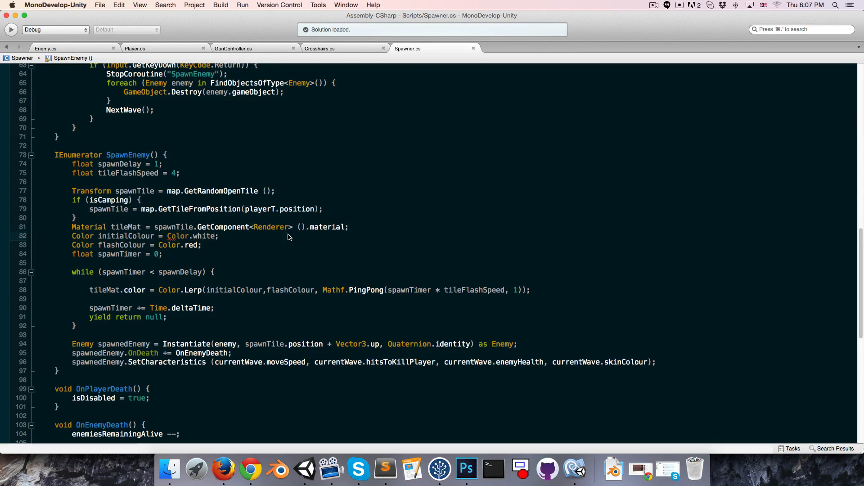
left_click(305, 469)
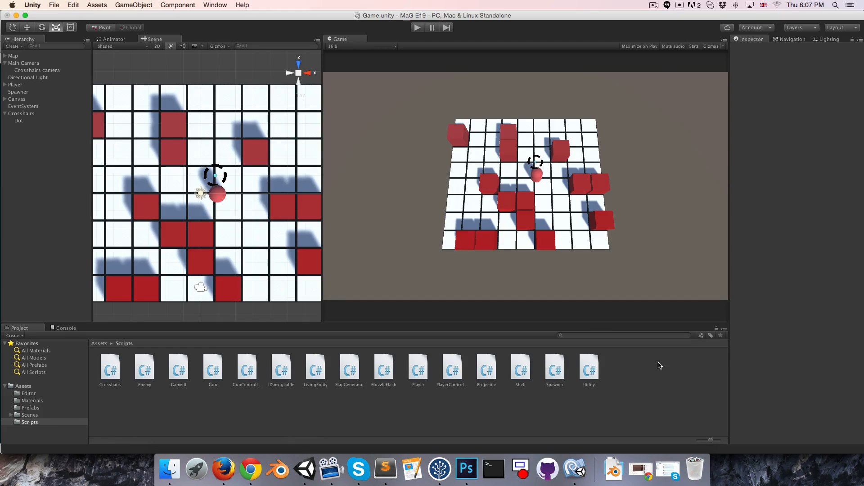
mouse_move(531, 150)
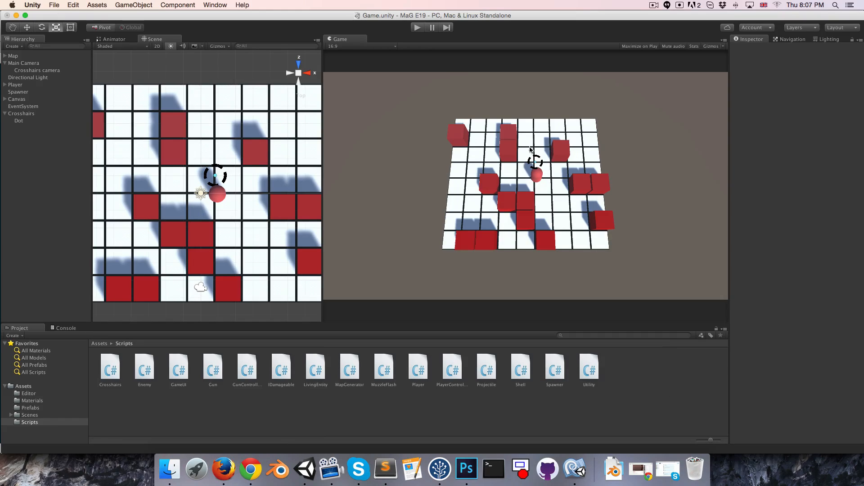
mouse_move(530, 172)
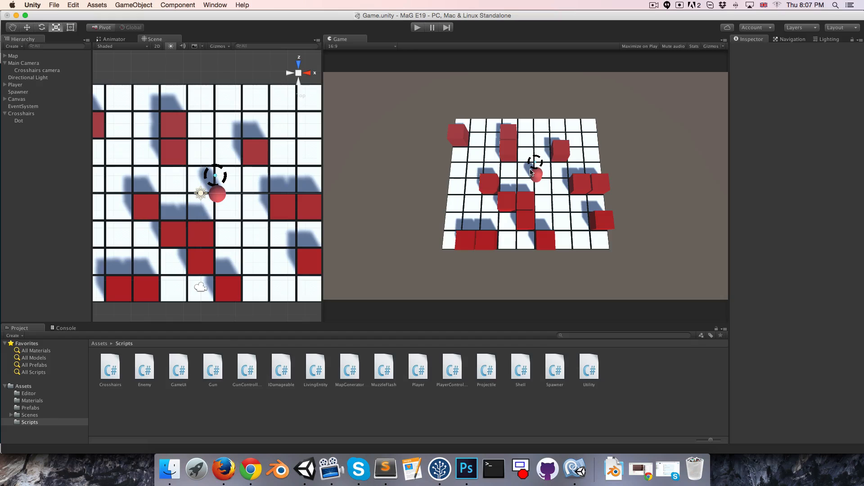
mouse_move(548, 175)
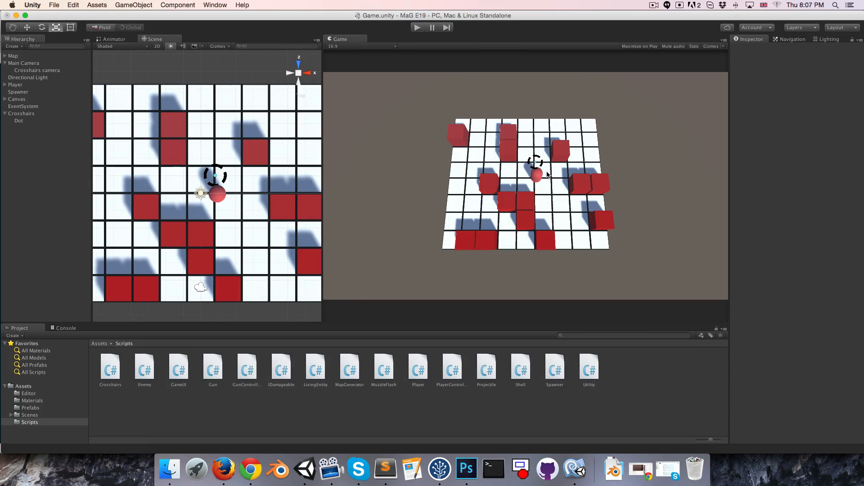